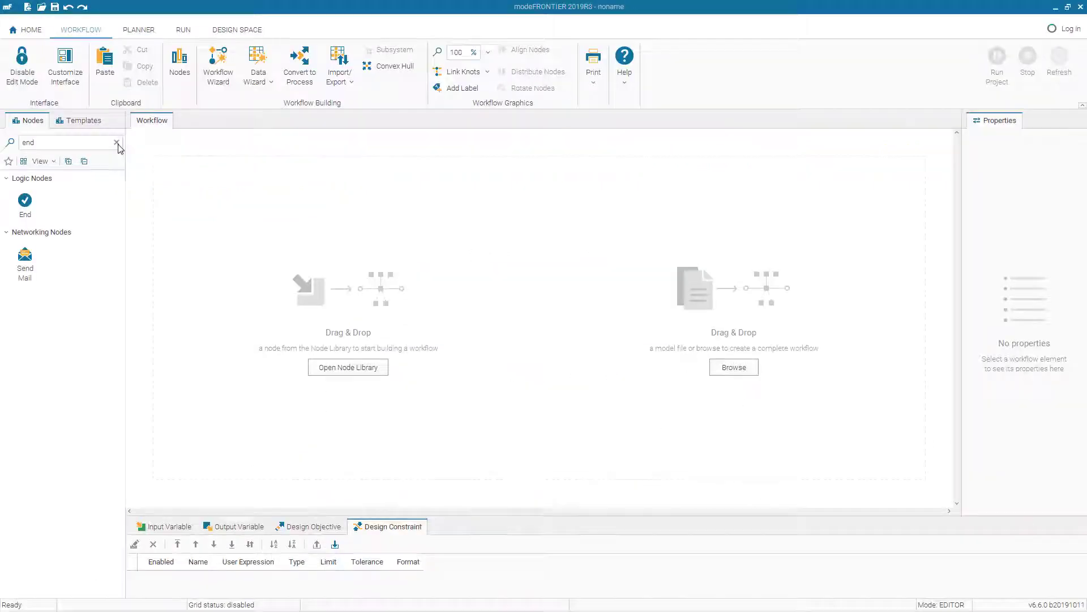
Save the empty project as truss15 in the modeFrontier folder.
{"action": "left_click", "coordinate": [117, 142]}
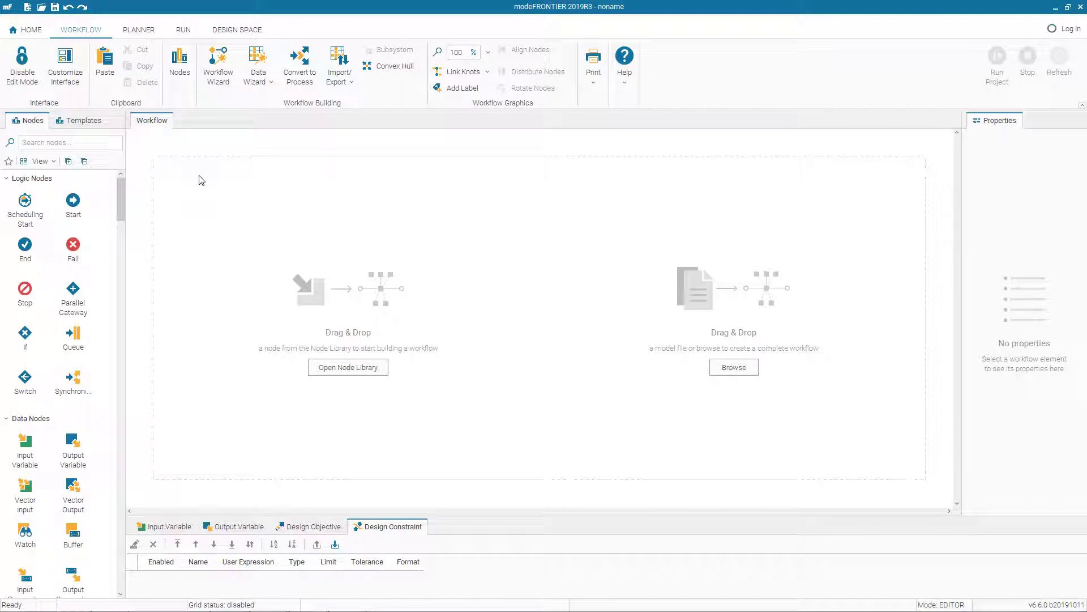
{"action": "mouse_move", "coordinate": [406, 189]}
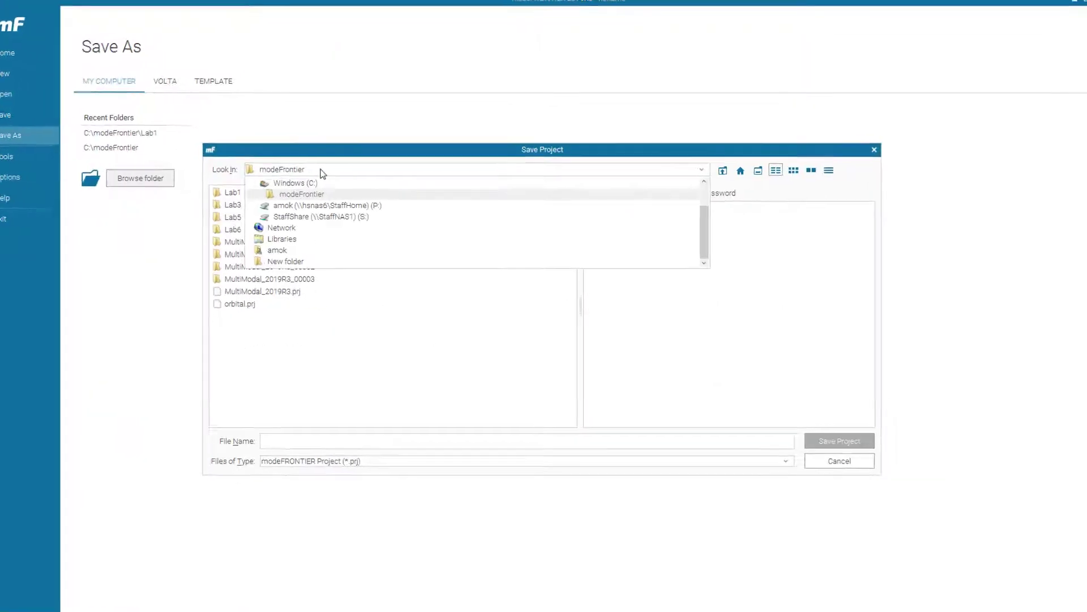
{"action": "type", "text": "truss1"}
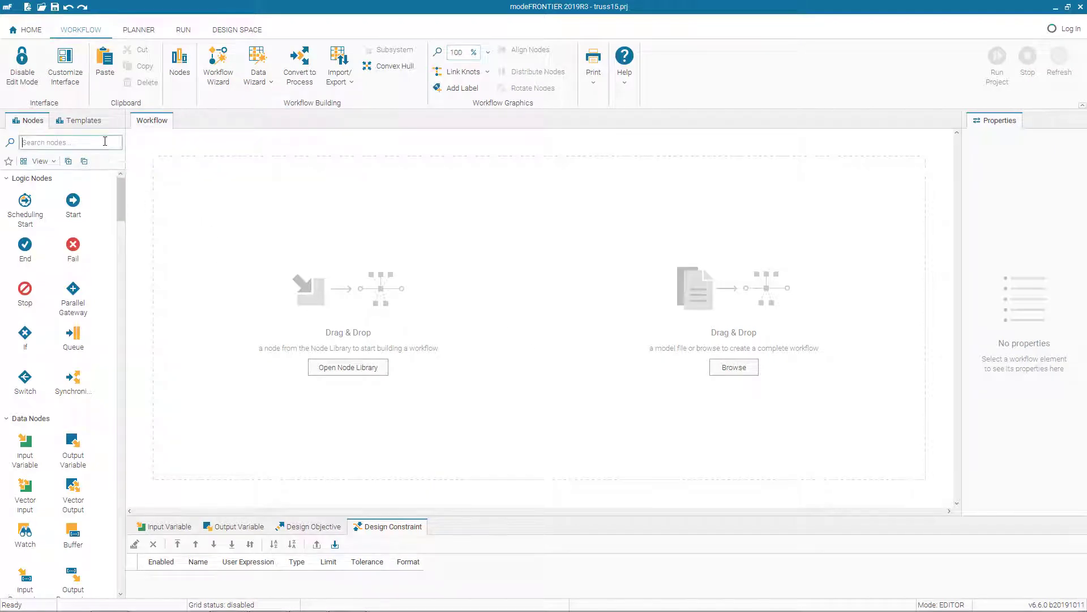
Add an Input Variable node named NodeYpos6 with bounds 1.5 to 2.5.
{"action": "type", "text": "in"}
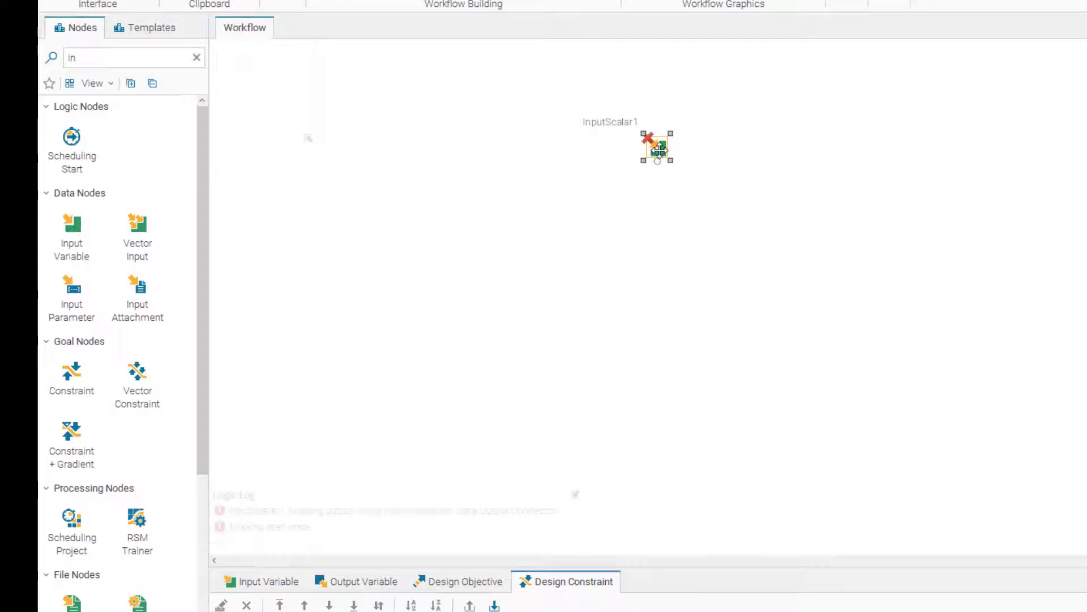
{"action": "double_click", "coordinate": [656, 146]}
{"action": "type", "text": "N"}
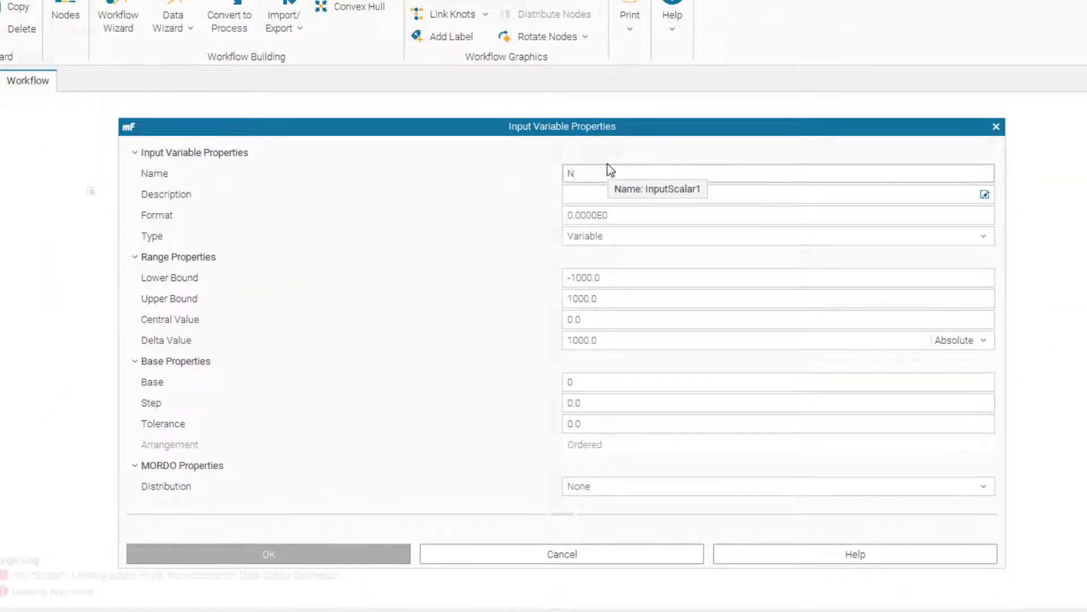
{"action": "type", "text": "odeYpos6"}
{"action": "left_click", "coordinate": [778, 277]}
{"action": "type", "text": "1.5"}
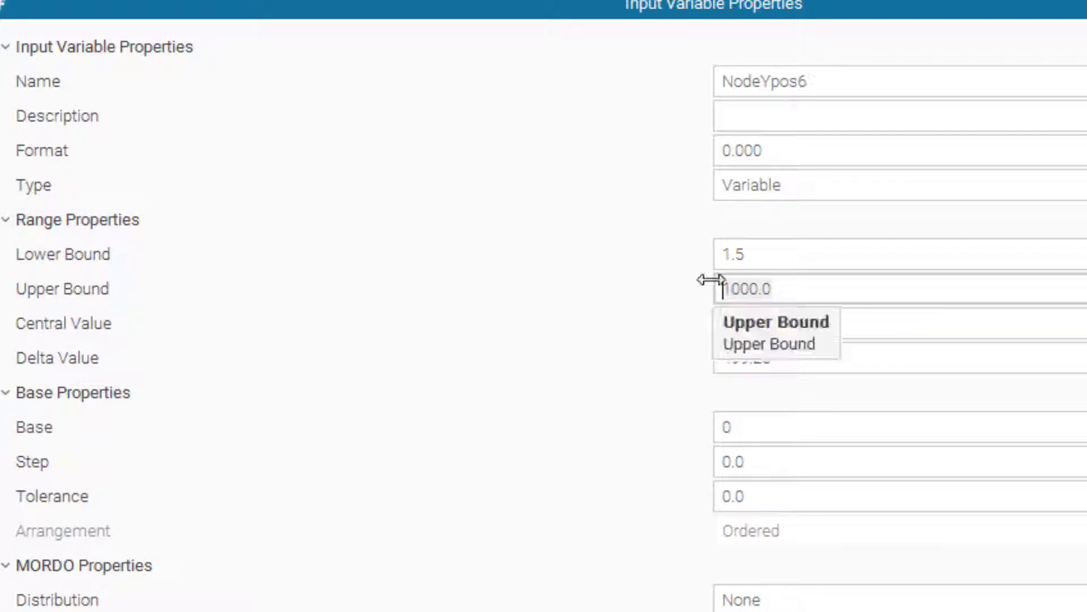
{"action": "type", "text": "2.5"}
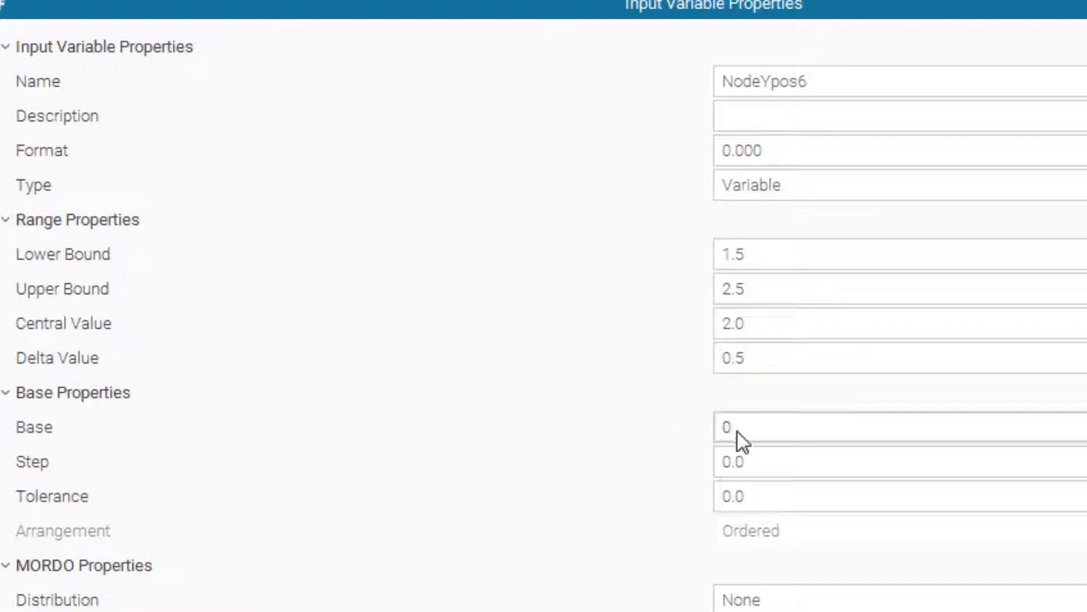
{"action": "type", "text": "100"}
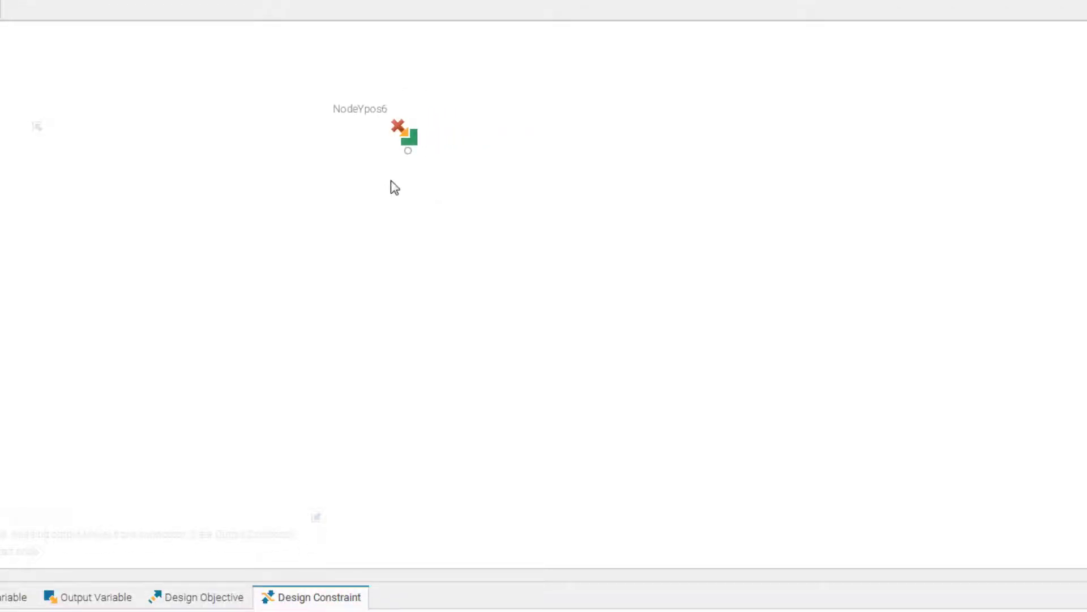
{"action": "mouse_move", "coordinate": [403, 191]}
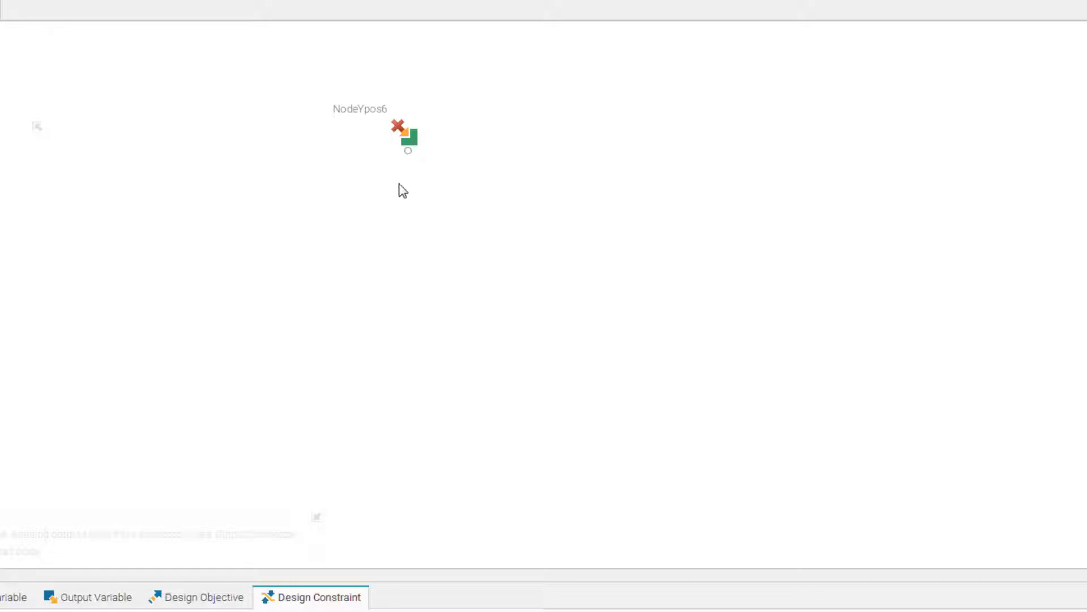
{"action": "mouse_move", "coordinate": [408, 150]}
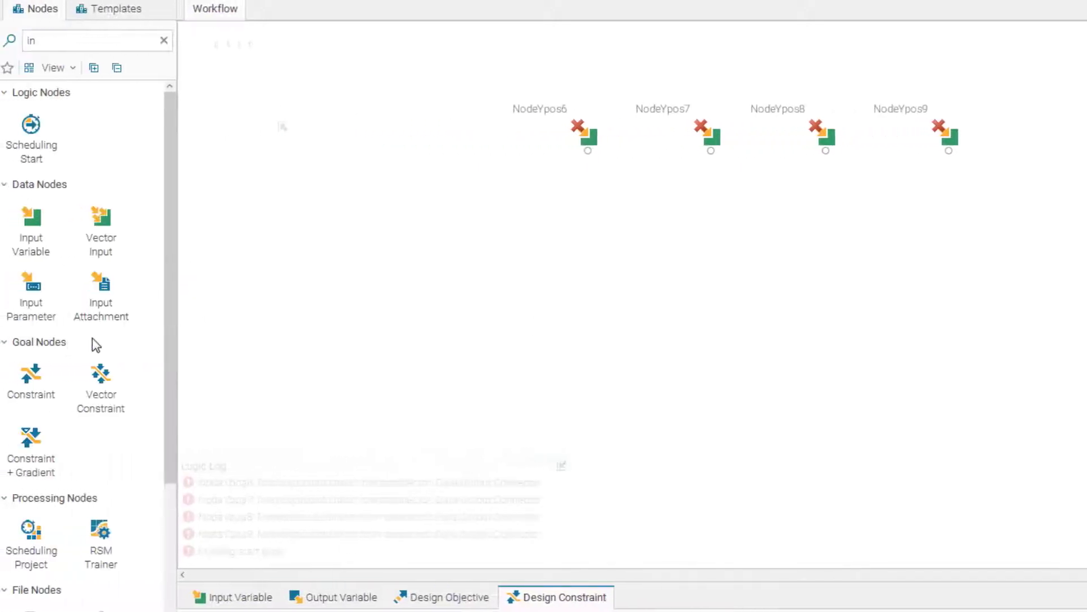
Add an Output Variable node named YdispNode7.
{"action": "type", "text": "o"}
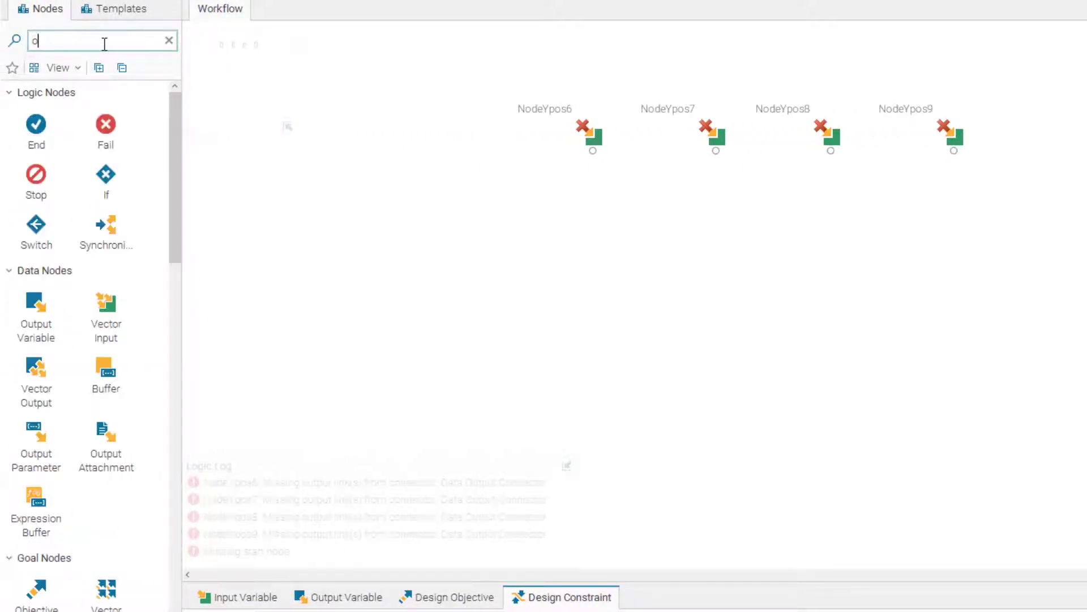
{"action": "type", "text": "u"}
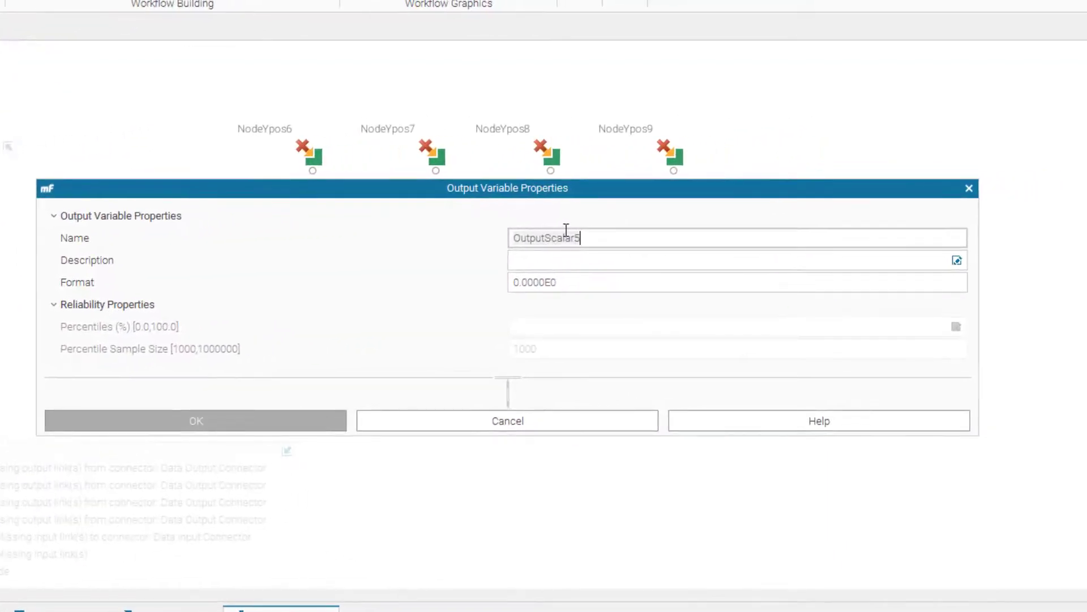
{"action": "type", "text": "Y"}
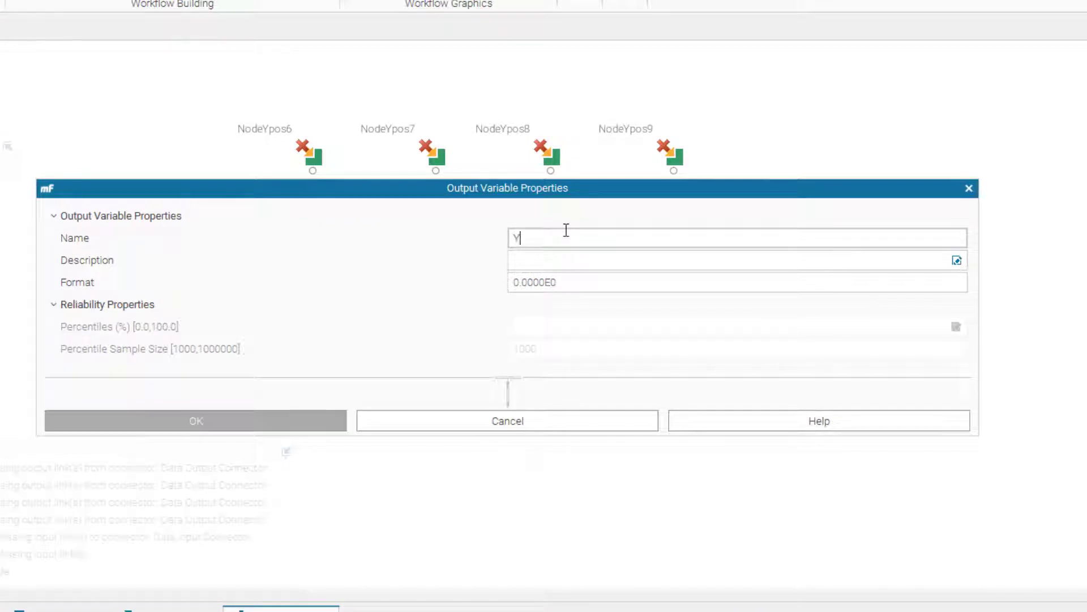
{"action": "type", "text": "dispNode7"}
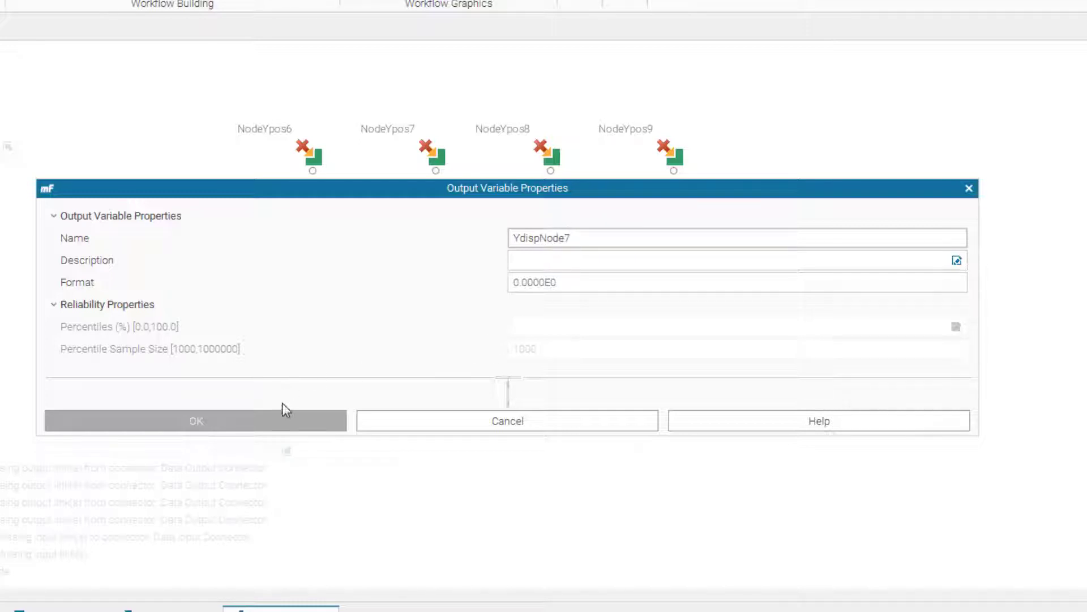
{"action": "left_click", "coordinate": [195, 420]}
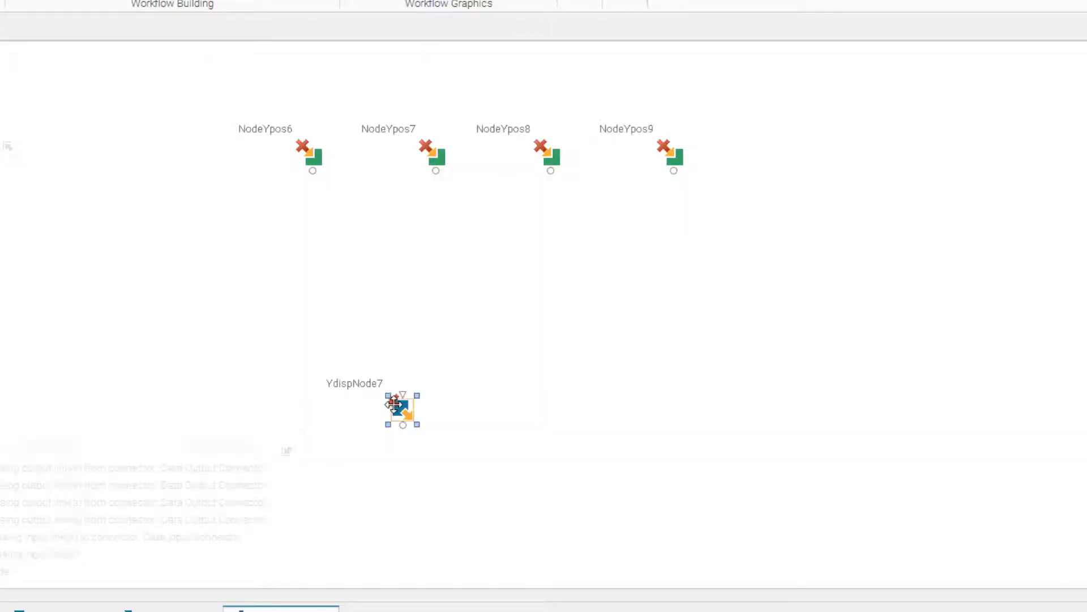
Copy YdispNode7 and rename the copy YdispNode8.
{"action": "left_click_drag", "start_coordinate": [402, 408], "coordinate": [427, 435]}
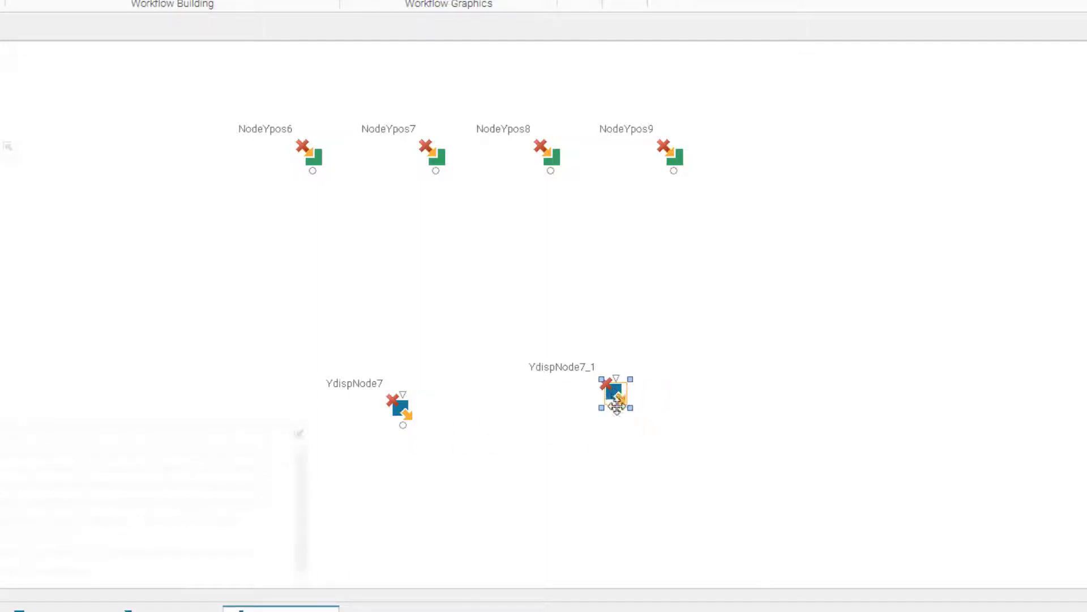
{"action": "double_click", "coordinate": [613, 396]}
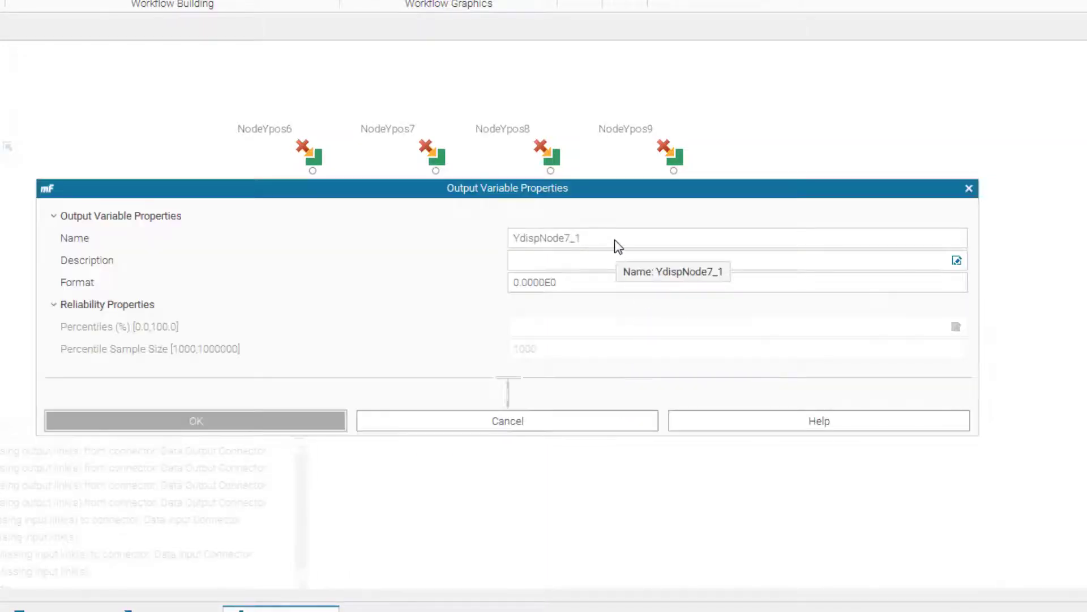
{"action": "key", "text": "BackSpace"}
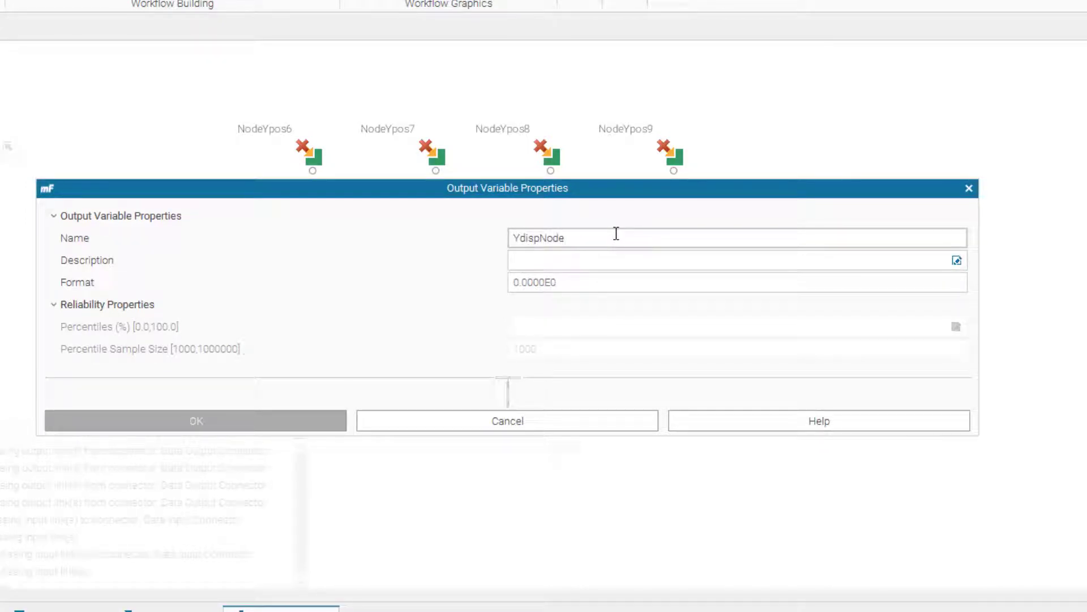
{"action": "left_click", "coordinate": [194, 420]}
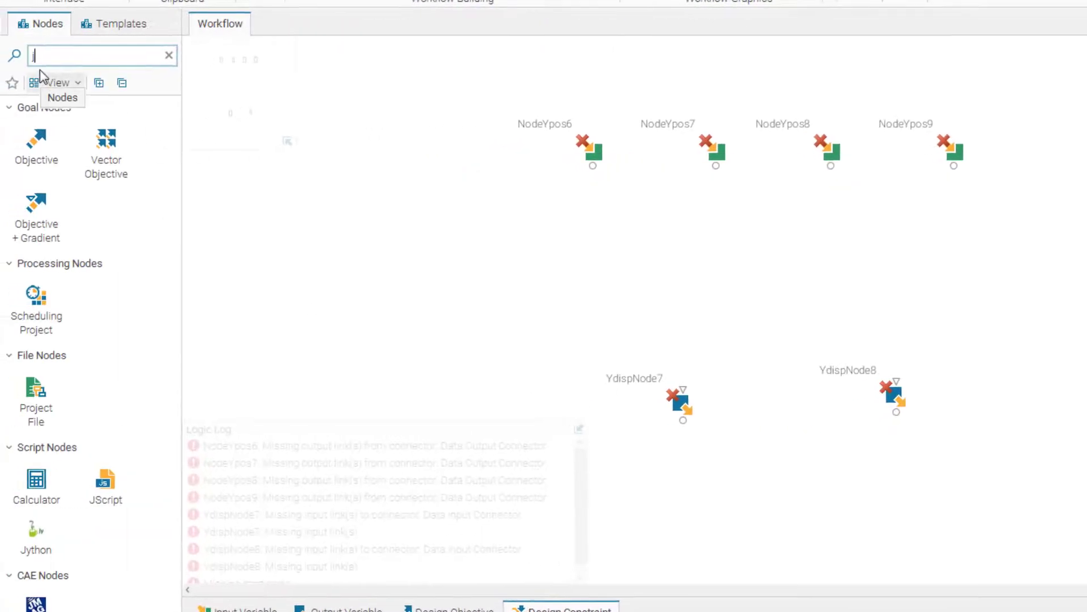
Add a Jython script node and load 15bar-Jython-di.py as its script file.
{"action": "type", "text": "j"}
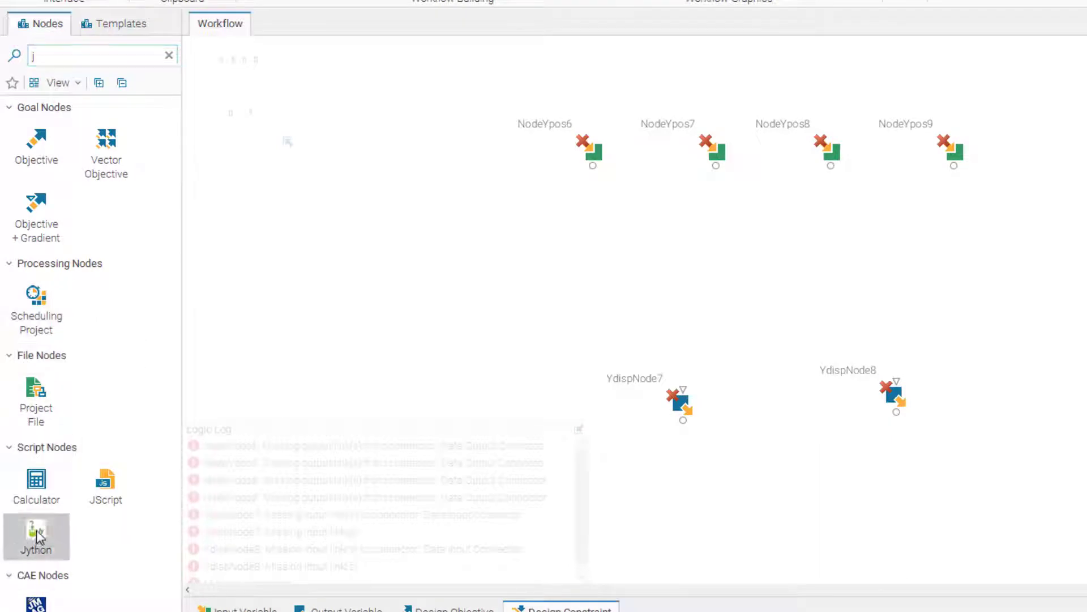
{"action": "left_click_drag", "start_coordinate": [36, 535], "coordinate": [757, 265]}
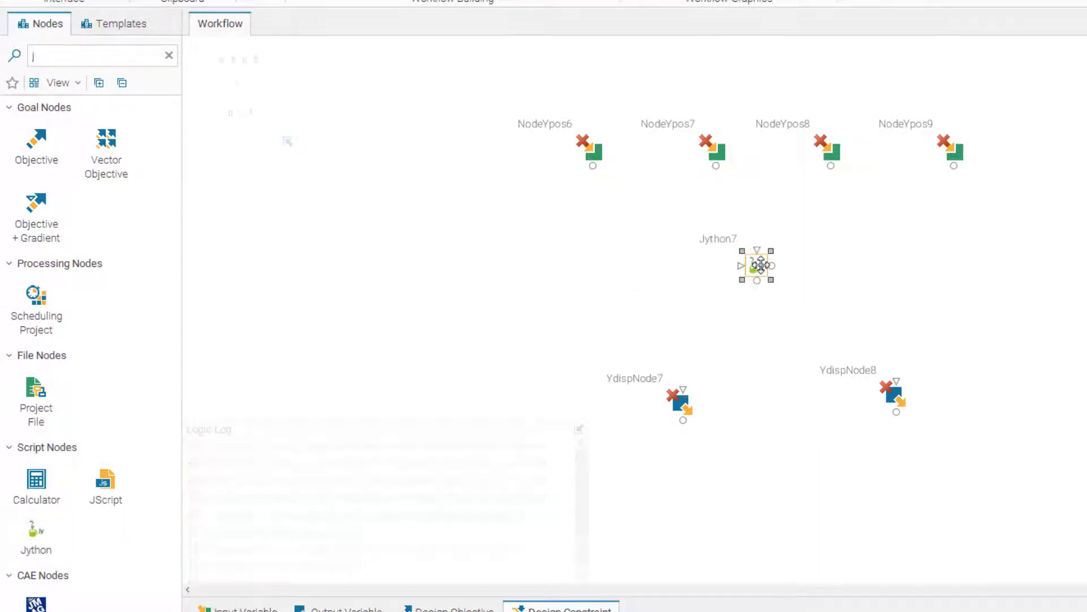
{"action": "double_click", "coordinate": [755, 265]}
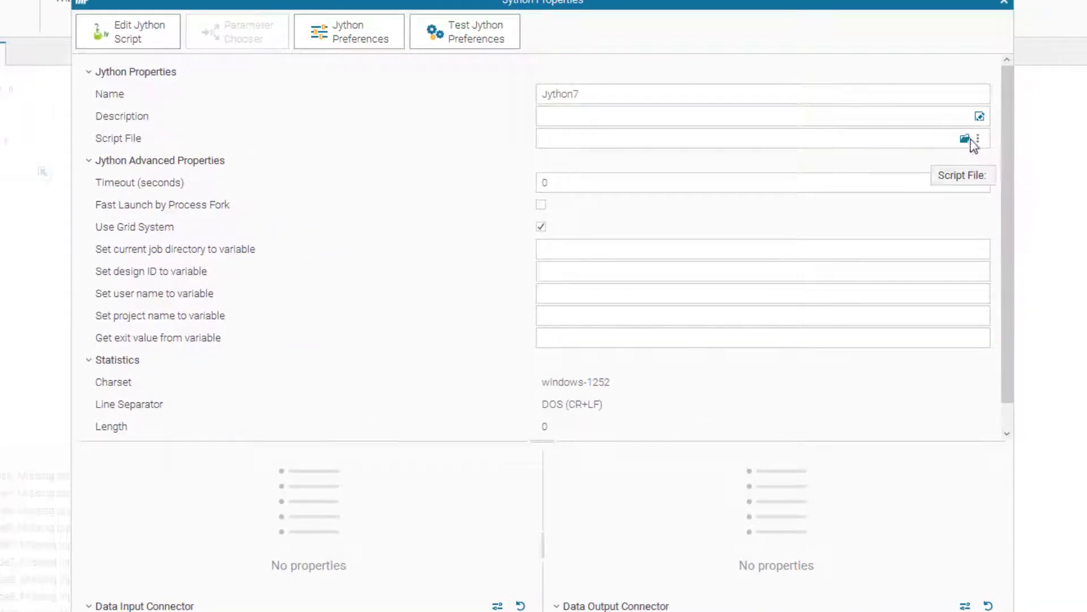
{"action": "left_click", "coordinate": [962, 139]}
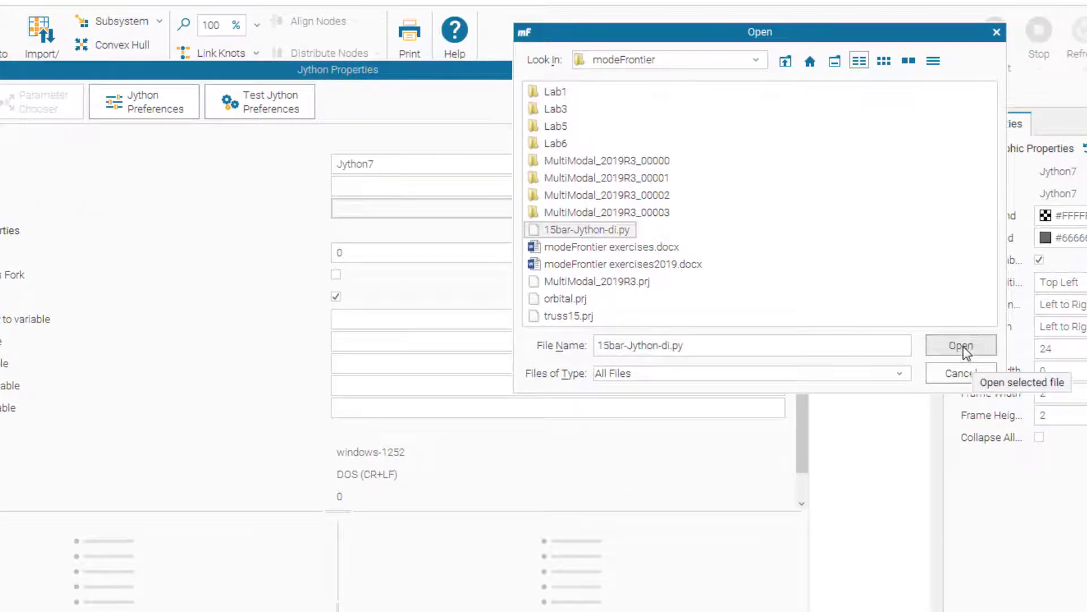
{"action": "left_click", "coordinate": [962, 345]}
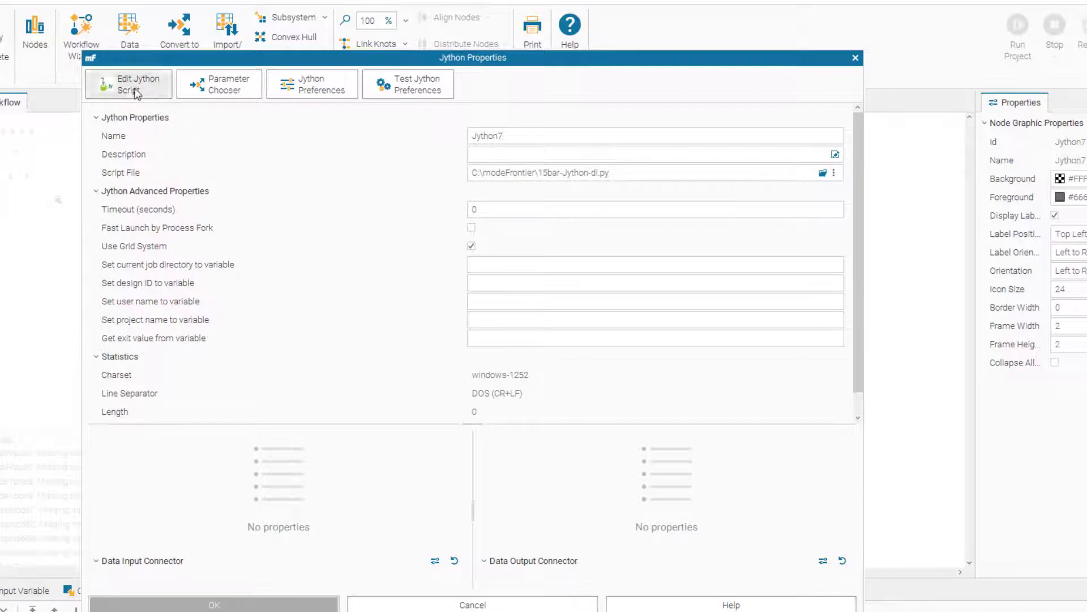
{"action": "left_click", "coordinate": [128, 84]}
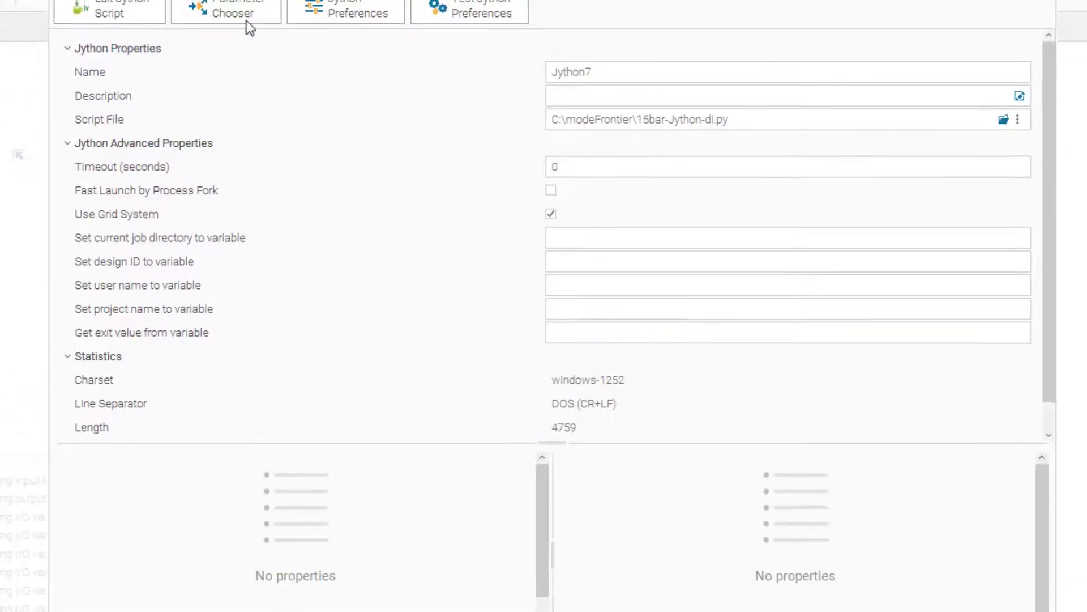
{"action": "left_click", "coordinate": [109, 10]}
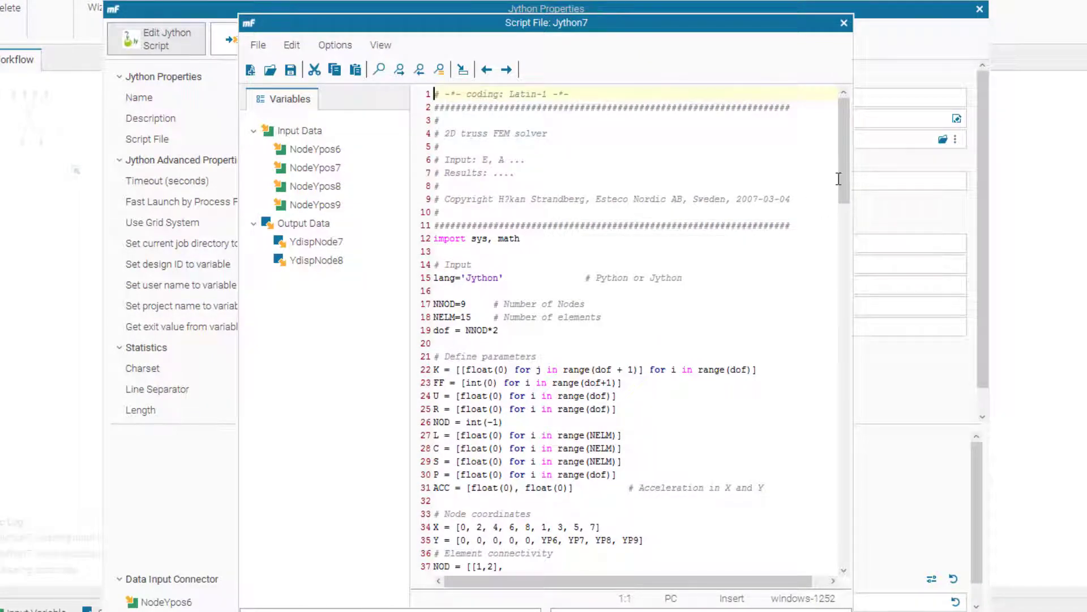
{"action": "scroll", "scroll_direction": "down", "scroll_amount": 3}
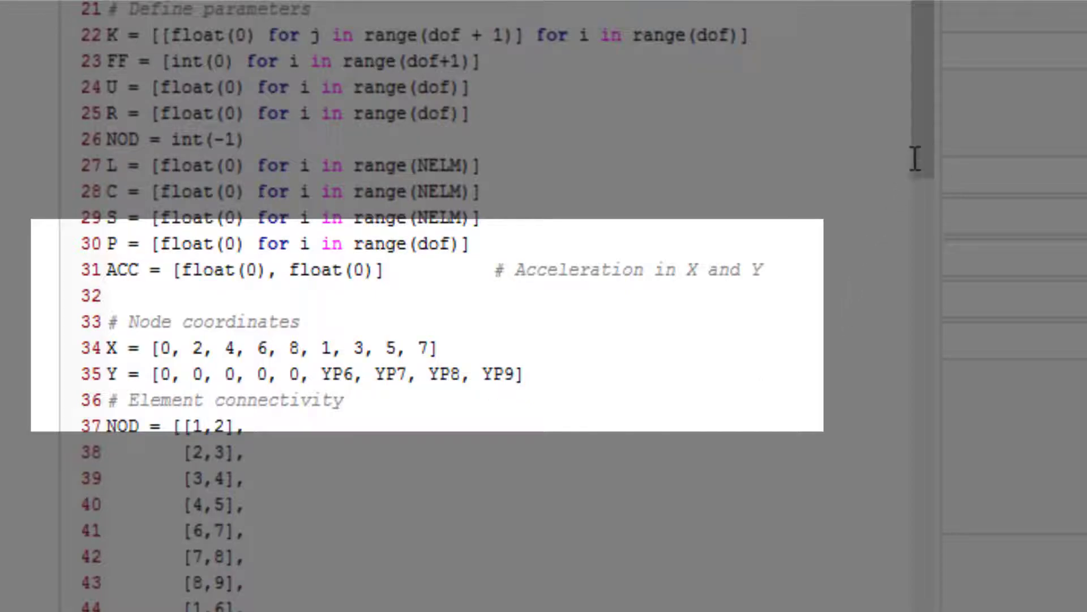
{"action": "scroll", "scroll_direction": "down", "scroll_amount": 3}
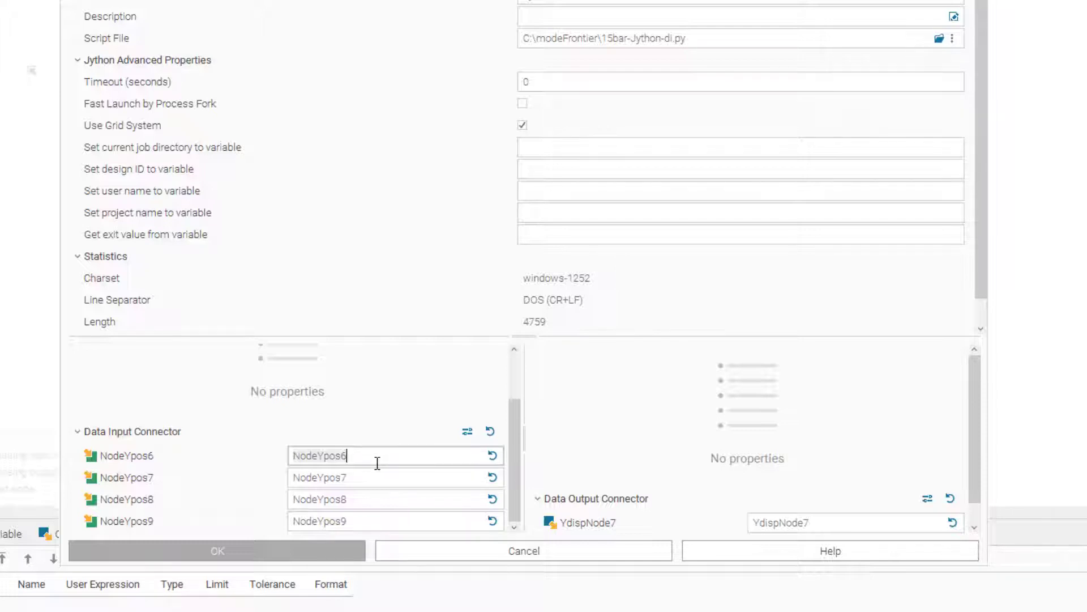
Map Jython7 inputs NodeYpos6–9 to YP6–YP9 and outputs YdispNode7/8 to UY7/UY8.
{"action": "type", "text": "Y"}
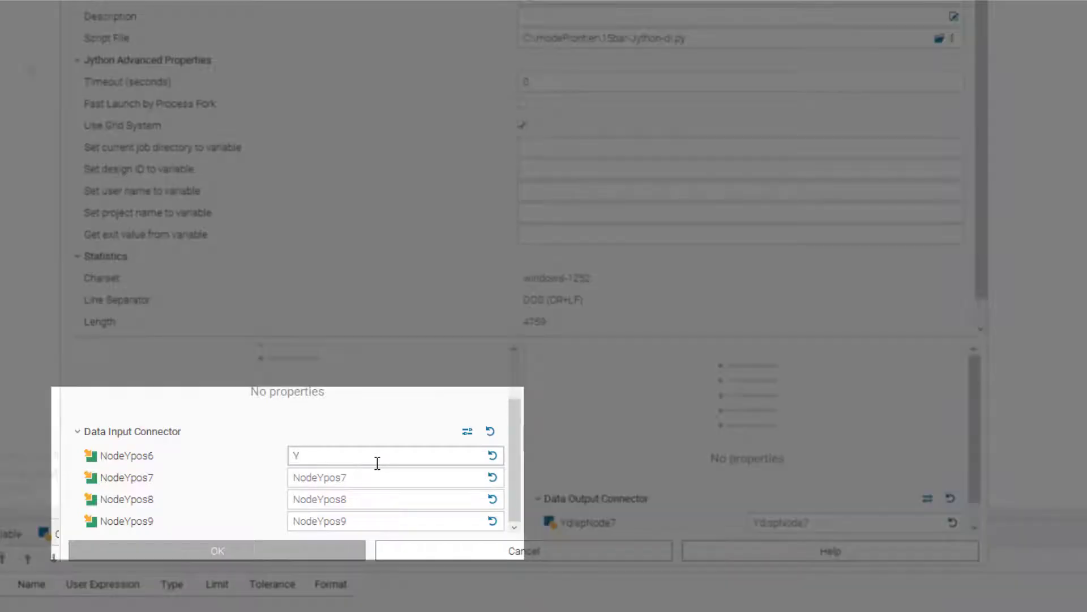
{"action": "type", "text": "YP6"}
{"action": "left_click", "coordinate": [395, 477]}
{"action": "type", "text": "YP7"}
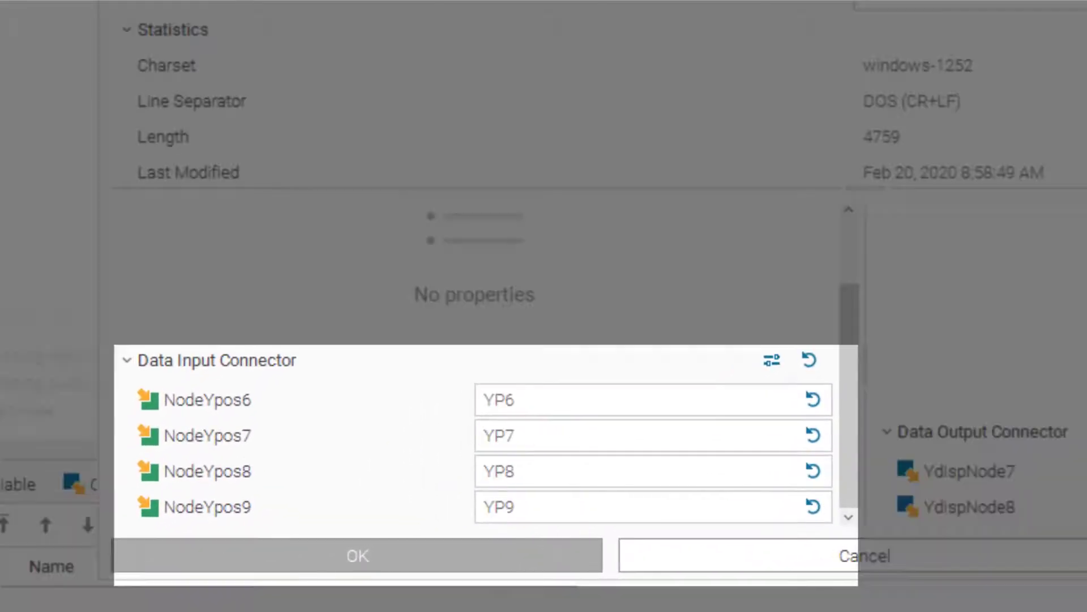
{"action": "mouse_move", "coordinate": [562, 408]}
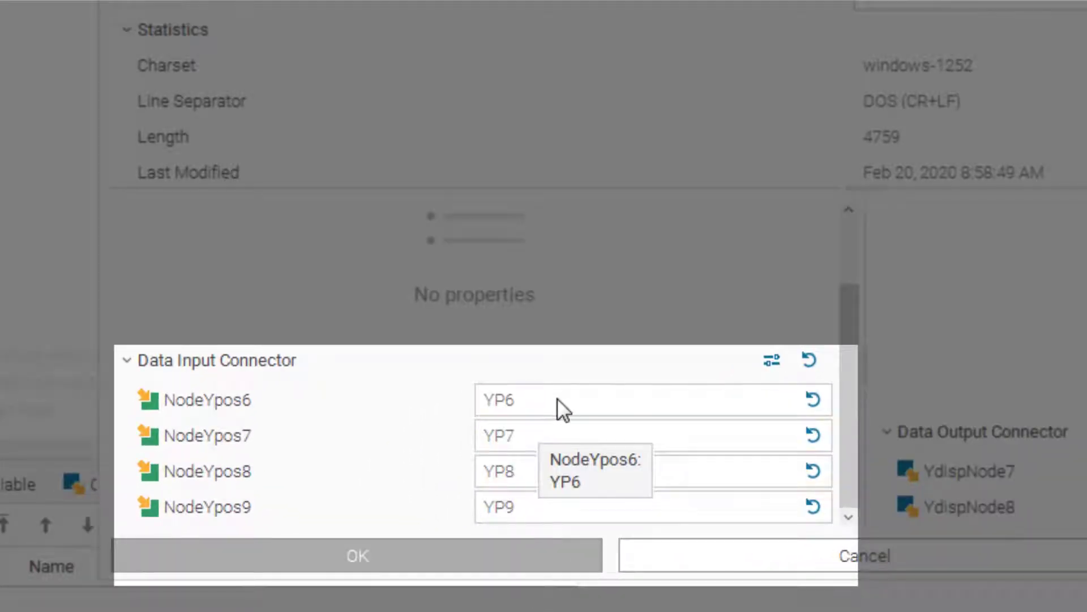
{"action": "mouse_move", "coordinate": [233, 451]}
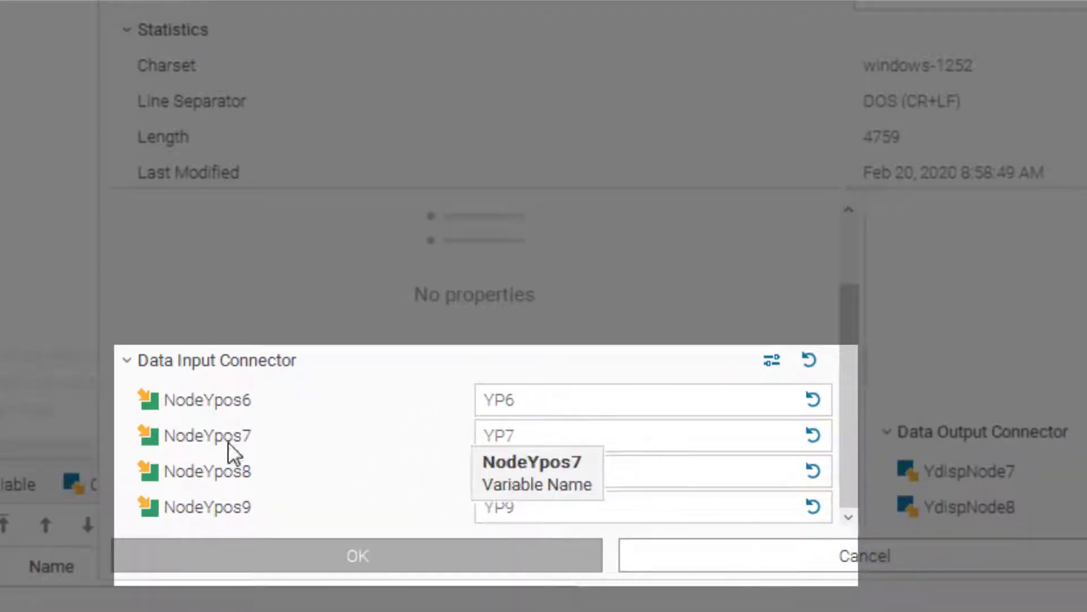
{"action": "mouse_move", "coordinate": [219, 409]}
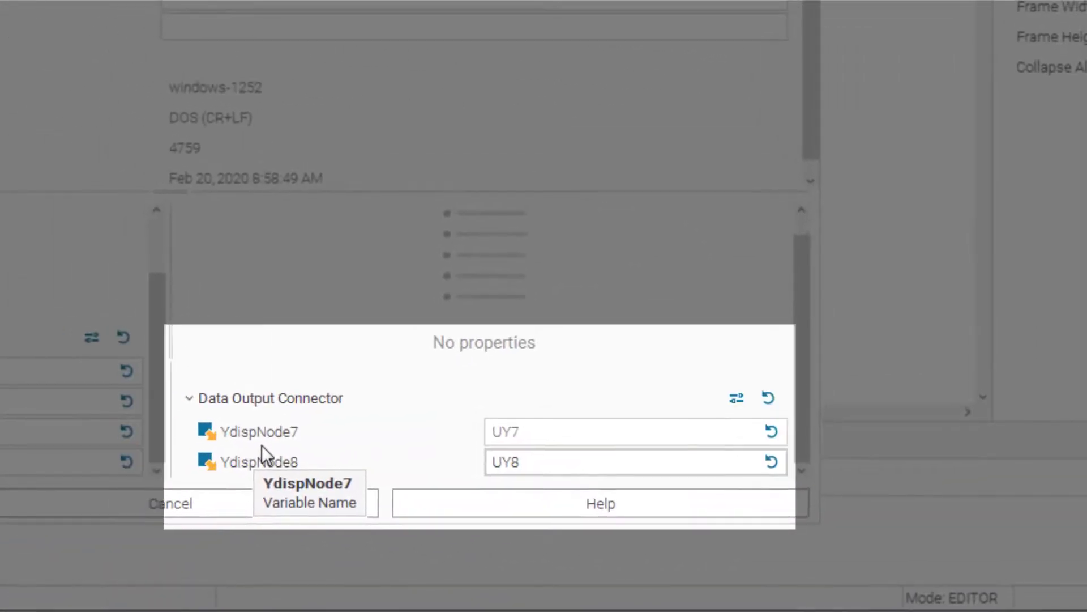
{"action": "mouse_move", "coordinate": [532, 454]}
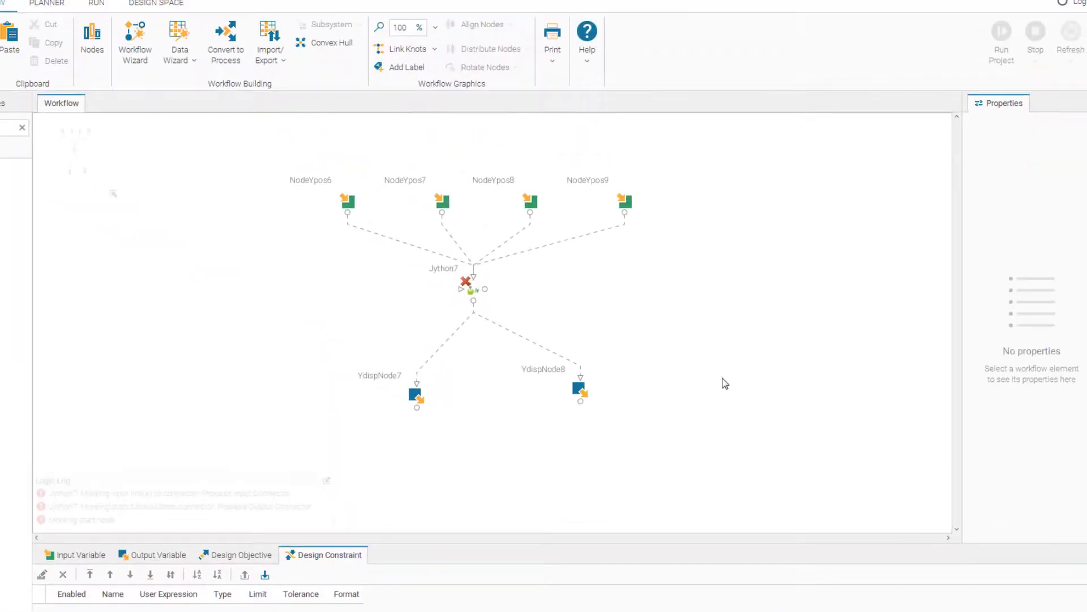
Add Objective8 linked to YdispNode7 and bring up its properties.
{"action": "left_click", "coordinate": [554, 401]}
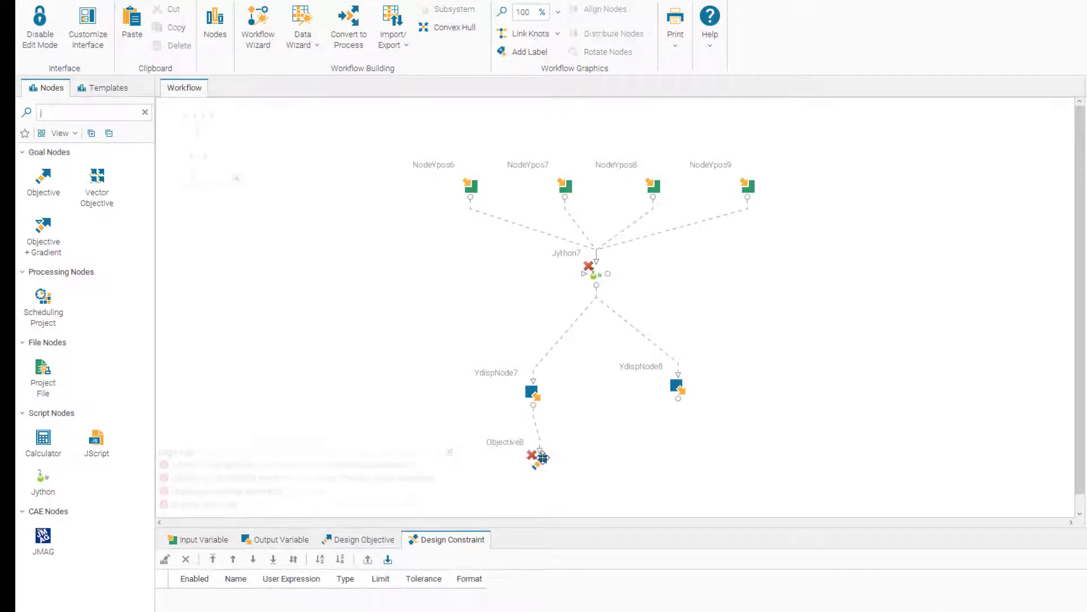
{"action": "left_click", "coordinate": [536, 457]}
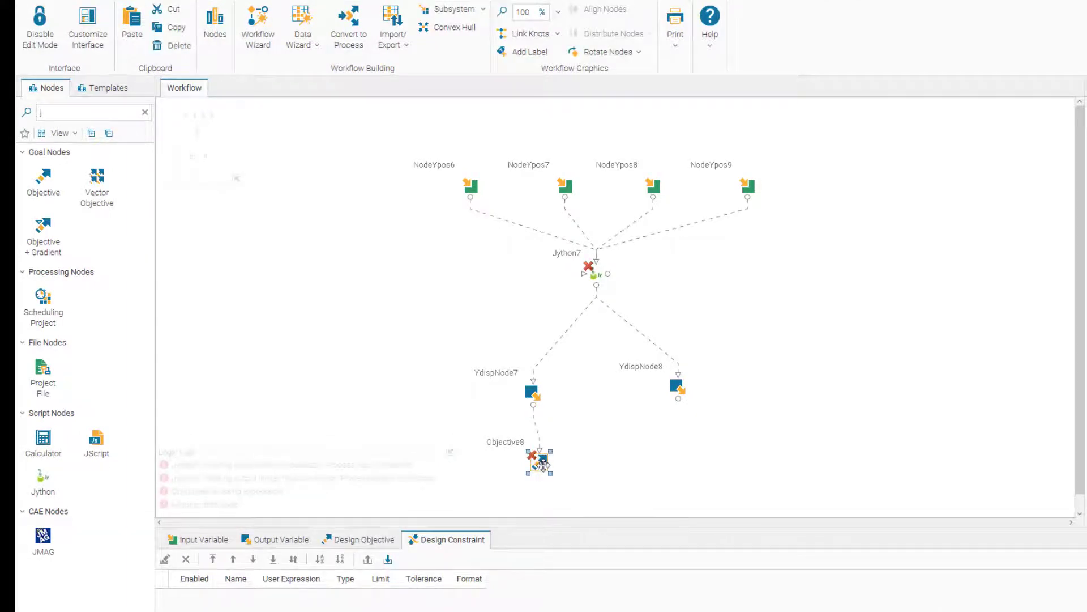
{"action": "double_click", "coordinate": [539, 462]}
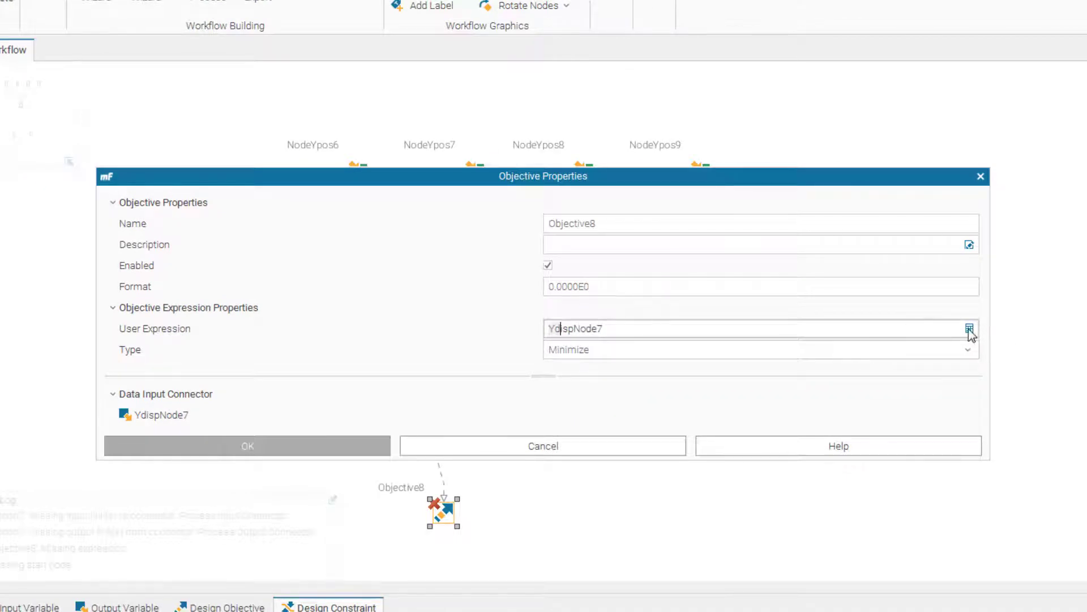
Set Objective8's expression to abs(YdispNode7) and confirm it.
{"action": "left_click", "coordinate": [970, 328]}
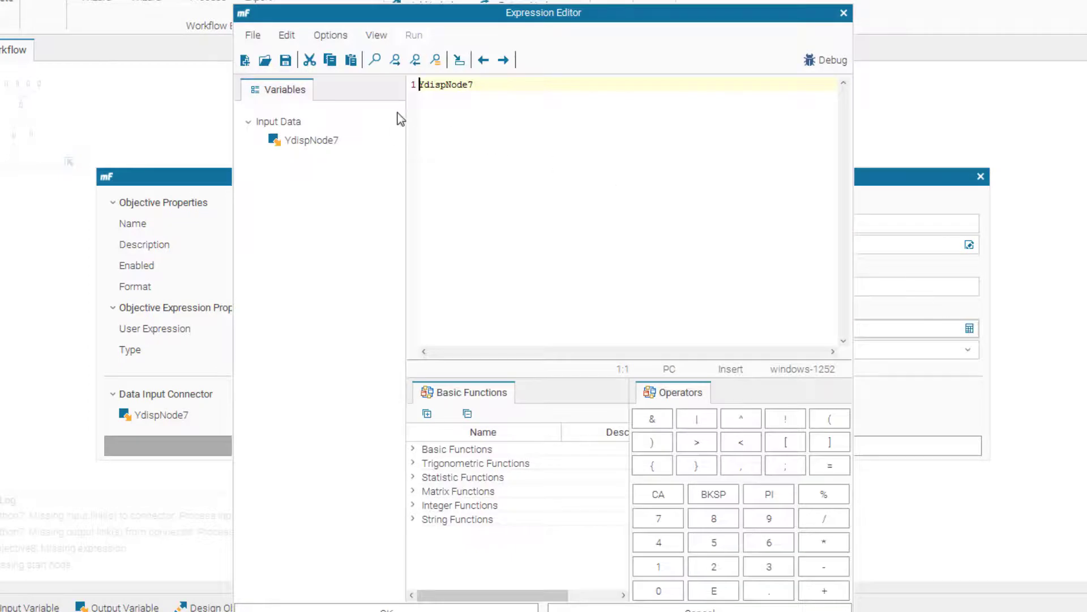
{"action": "type", "text": "abs"}
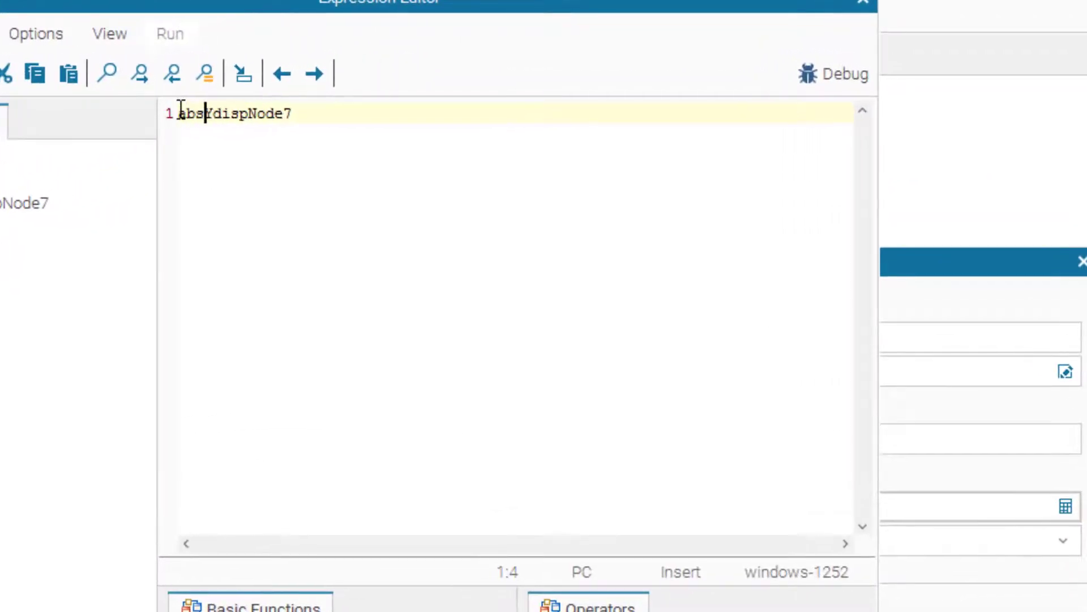
{"action": "type", "text": "("}
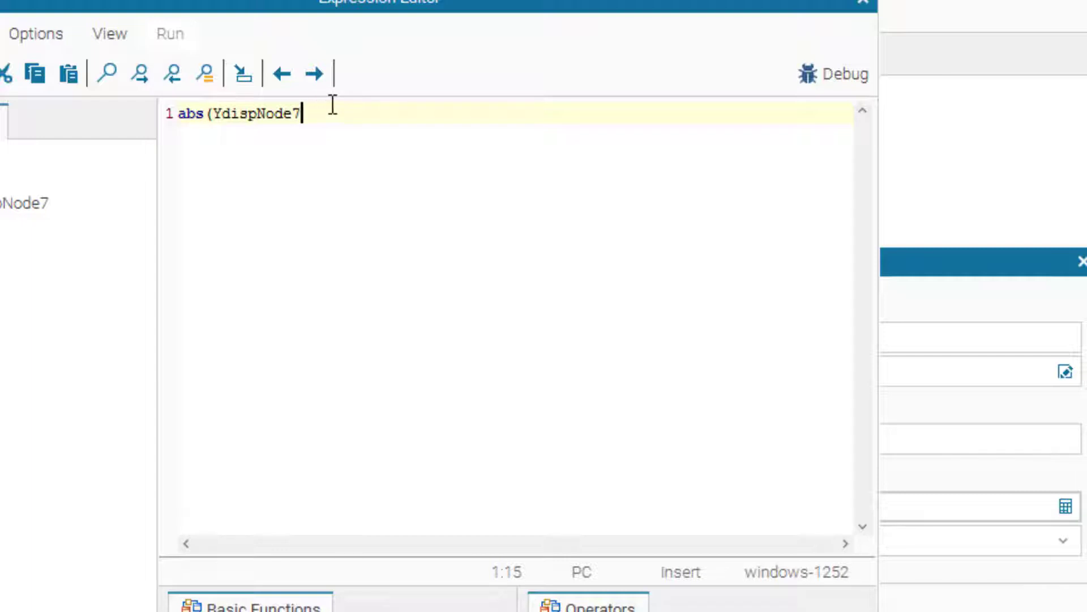
{"action": "type", "text": ")"}
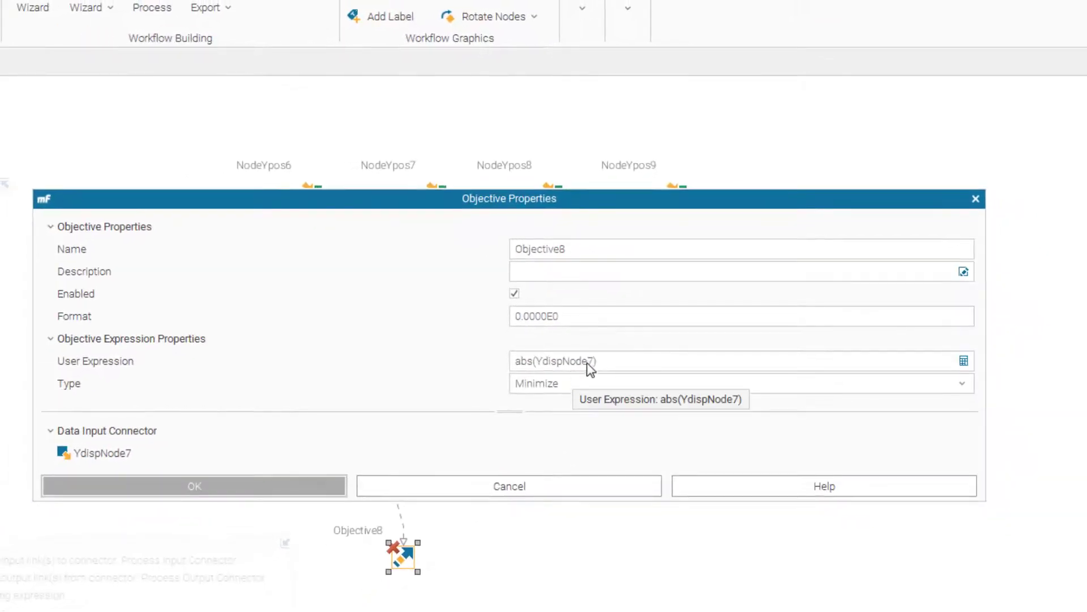
{"action": "left_click", "coordinate": [194, 486]}
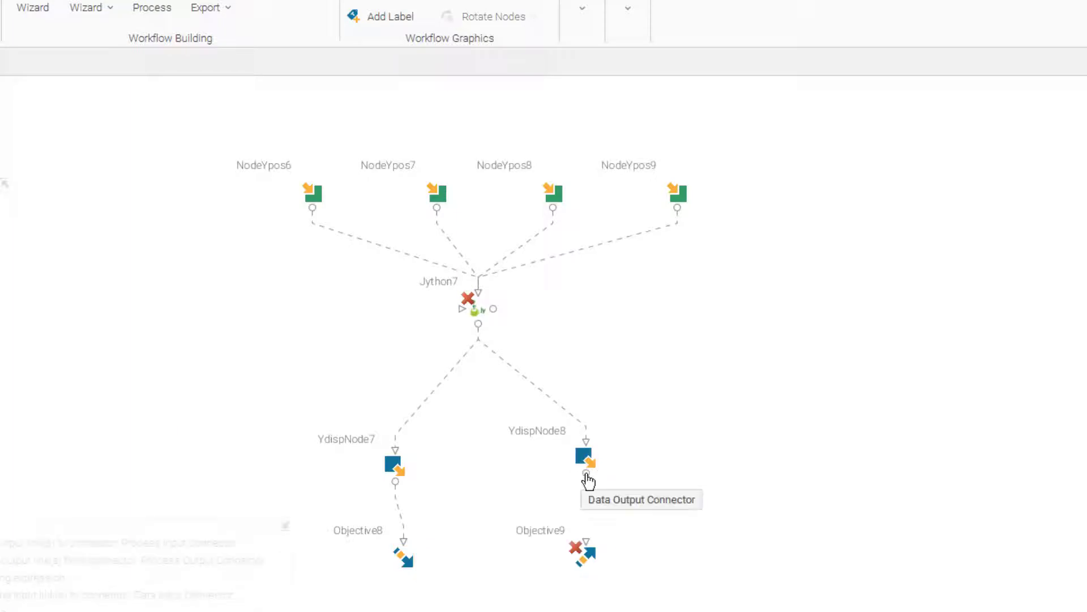
Set Objective9 to minimize with expression abs(YdispNode8).
{"action": "double_click", "coordinate": [581, 552]}
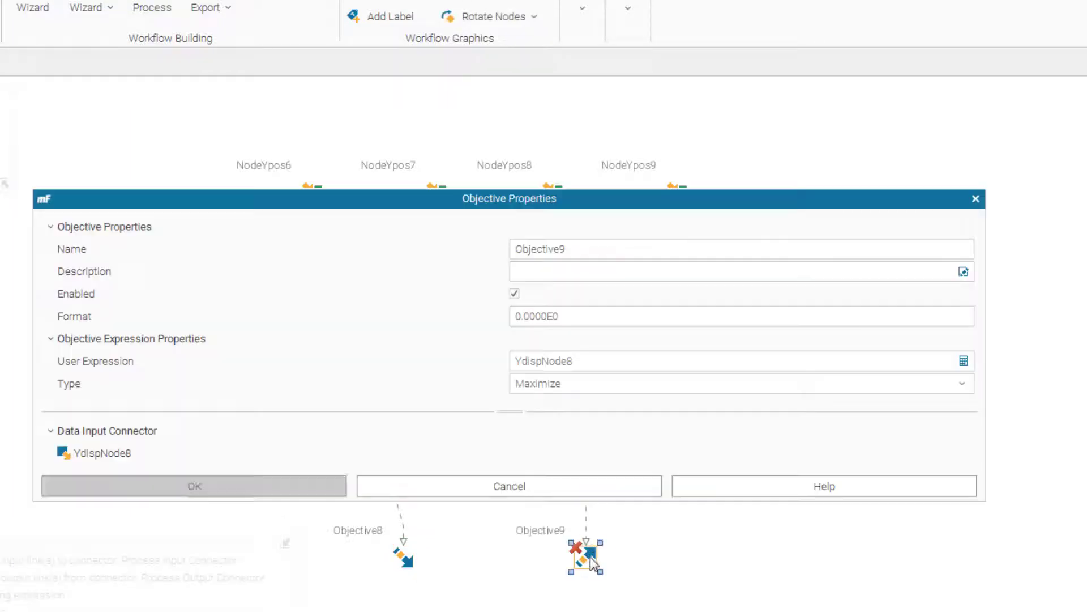
{"action": "left_click", "coordinate": [740, 383]}
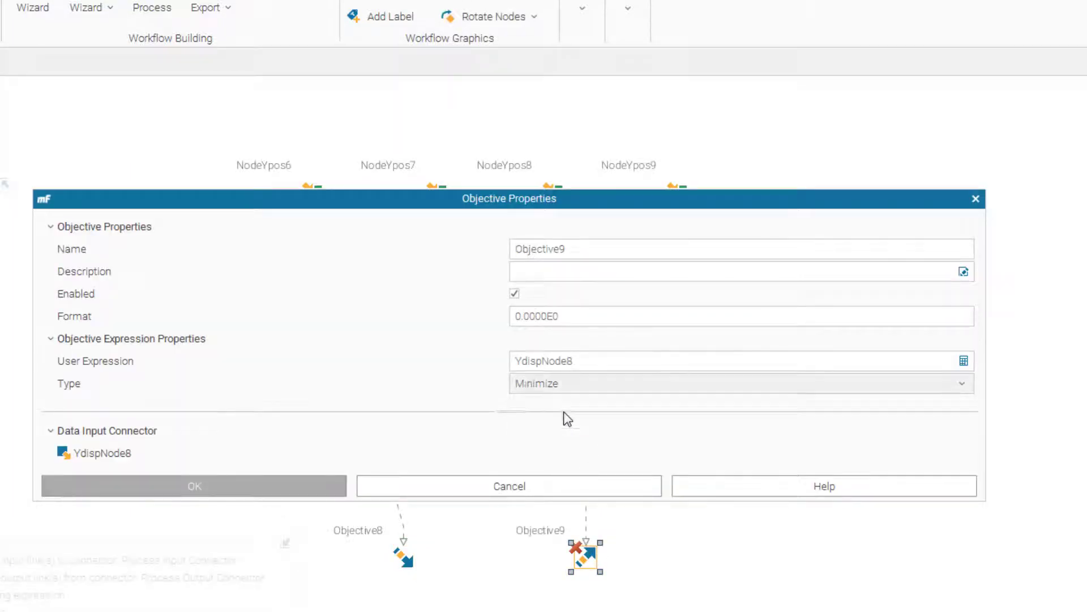
{"action": "left_click", "coordinate": [694, 360]}
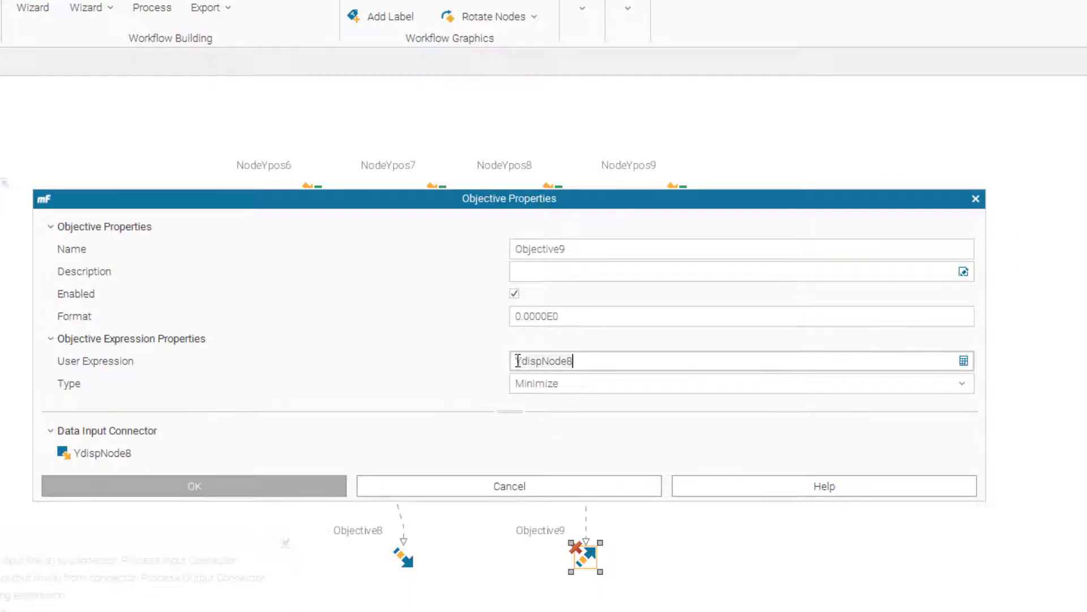
{"action": "type", "text": "abs("}
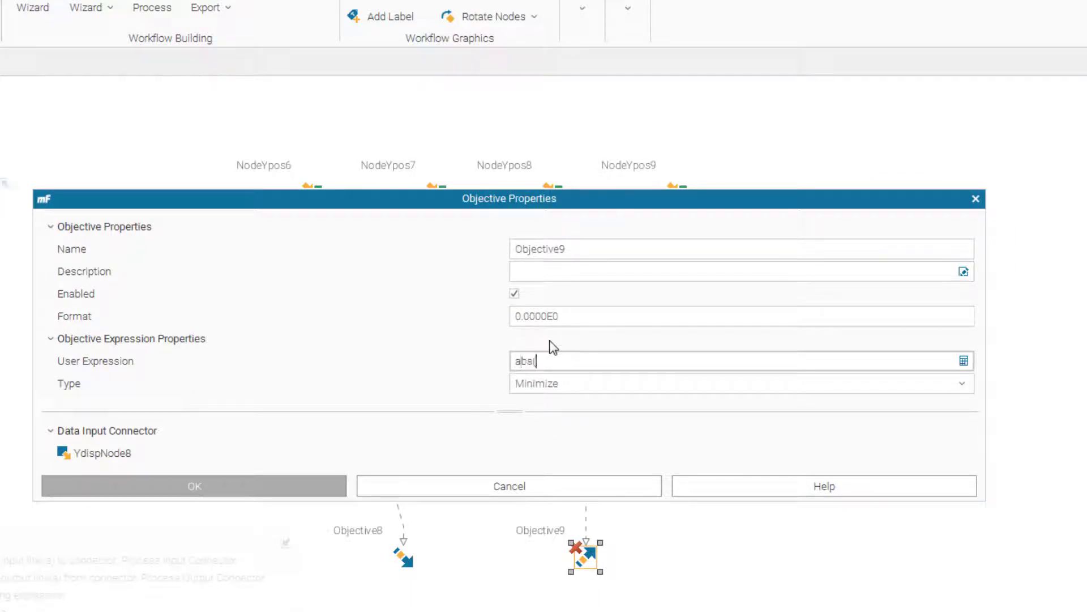
{"action": "left_click", "coordinate": [194, 486]}
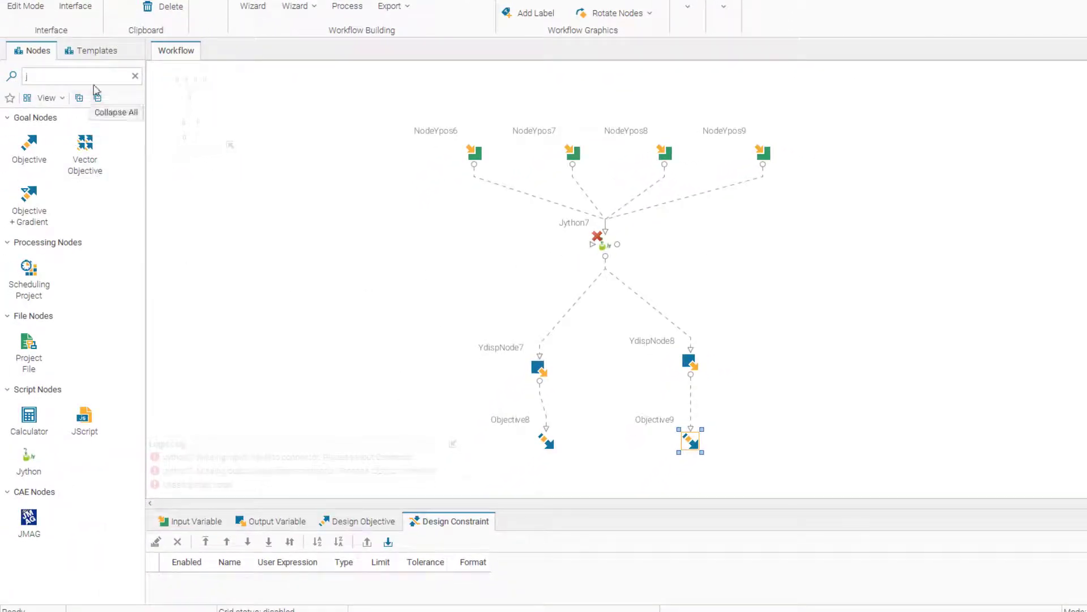
Link a Scheduling Start node to Jython7 and bring up its scheduler properties.
{"action": "left_click", "coordinate": [134, 76]}
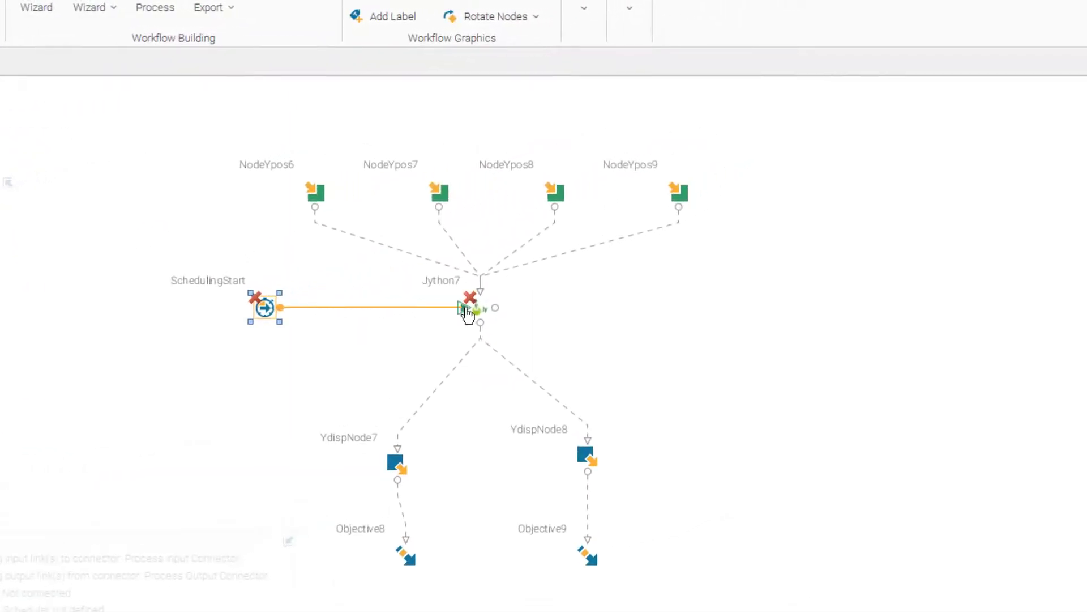
{"action": "double_click", "coordinate": [264, 308]}
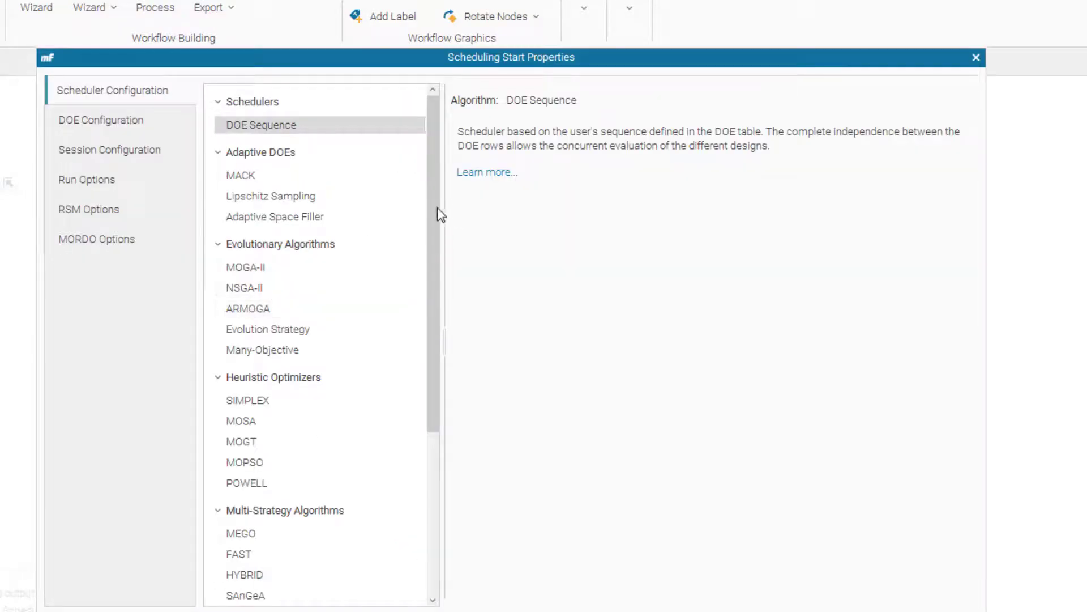
Select MOGA-II with manual algorithm configuration and 50 generations.
{"action": "scroll", "scroll_direction": "down", "scroll_amount": 3}
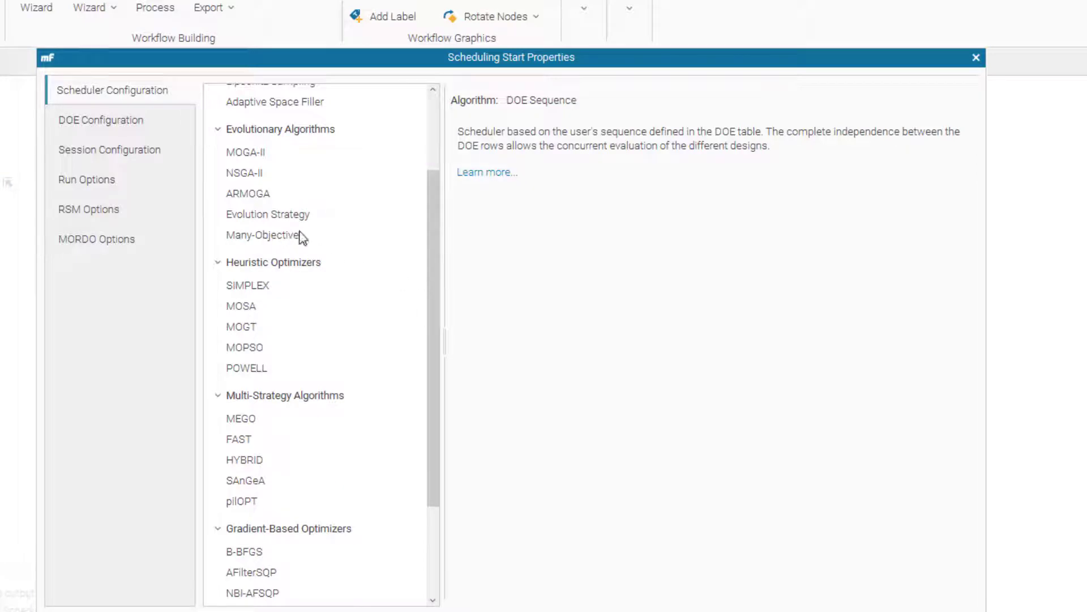
{"action": "left_click", "coordinate": [245, 152]}
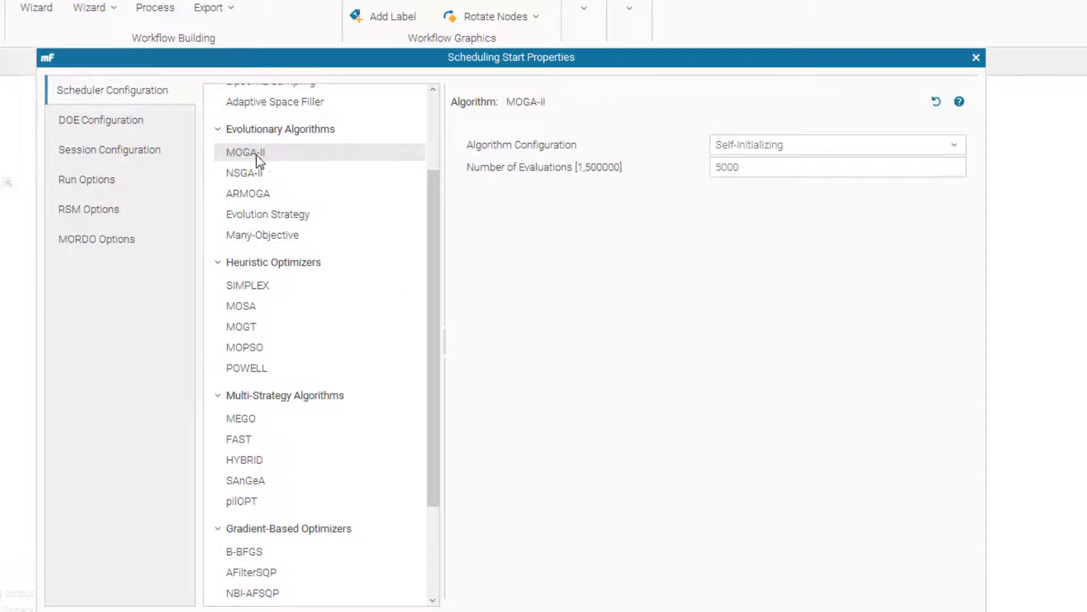
{"action": "left_click", "coordinate": [836, 144]}
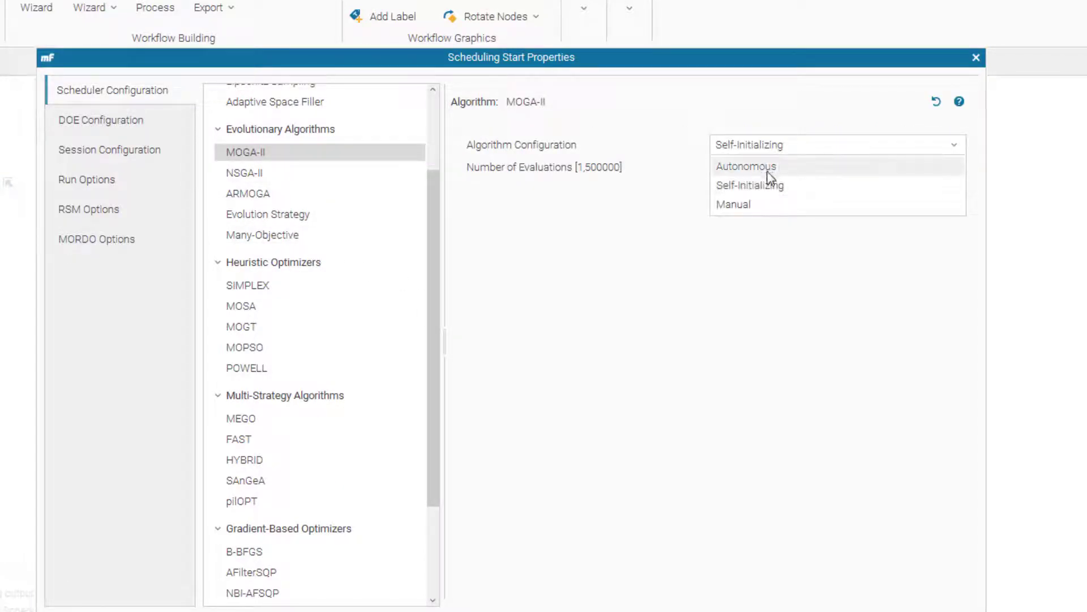
{"action": "left_click", "coordinate": [732, 204]}
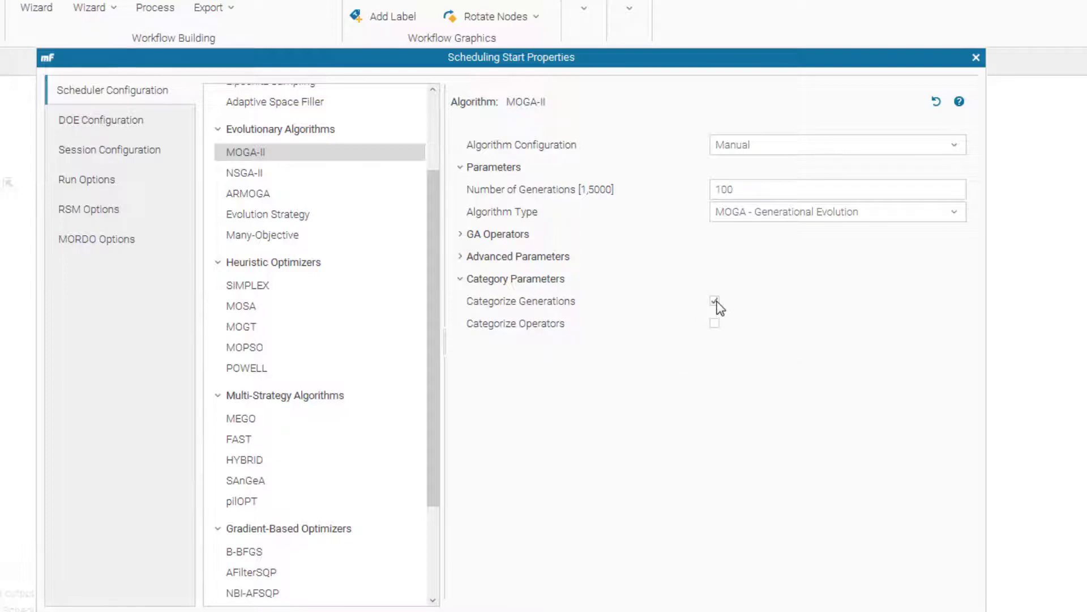
{"action": "left_click", "coordinate": [715, 300]}
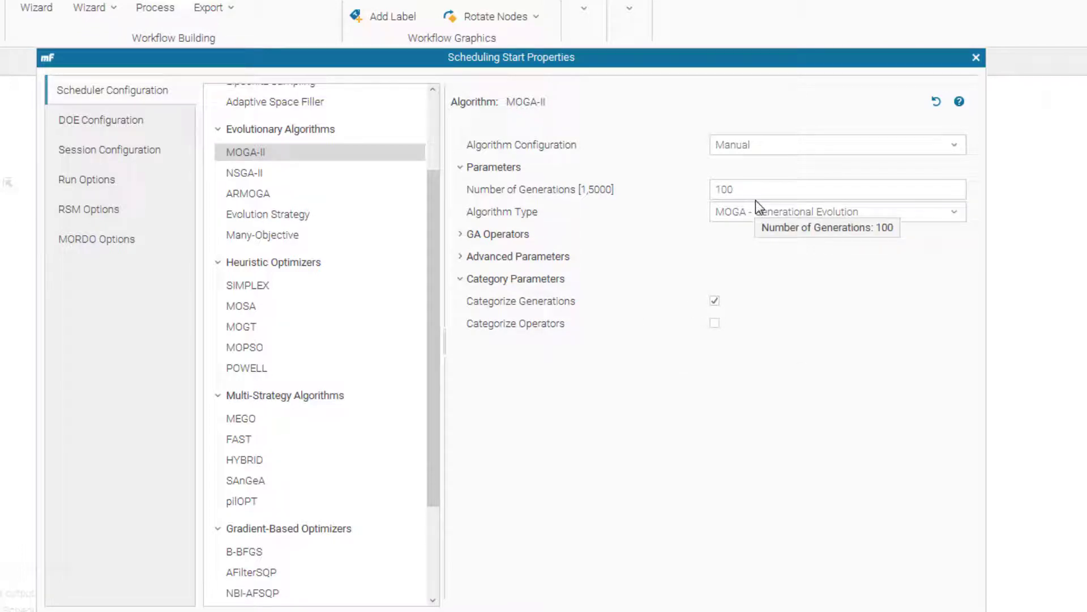
{"action": "type", "text": "5"}
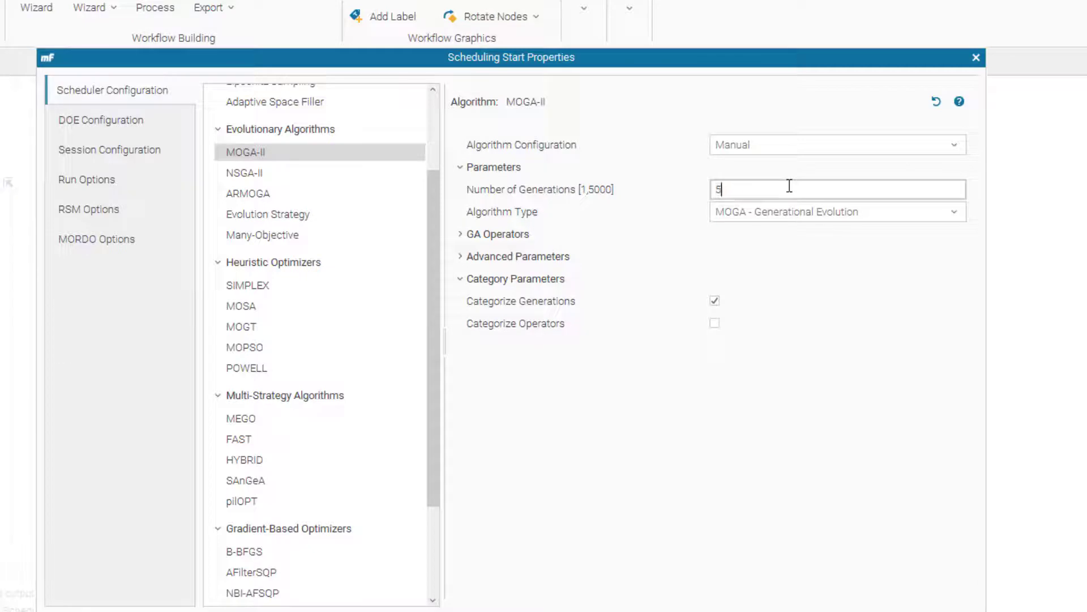
{"action": "type", "text": "0"}
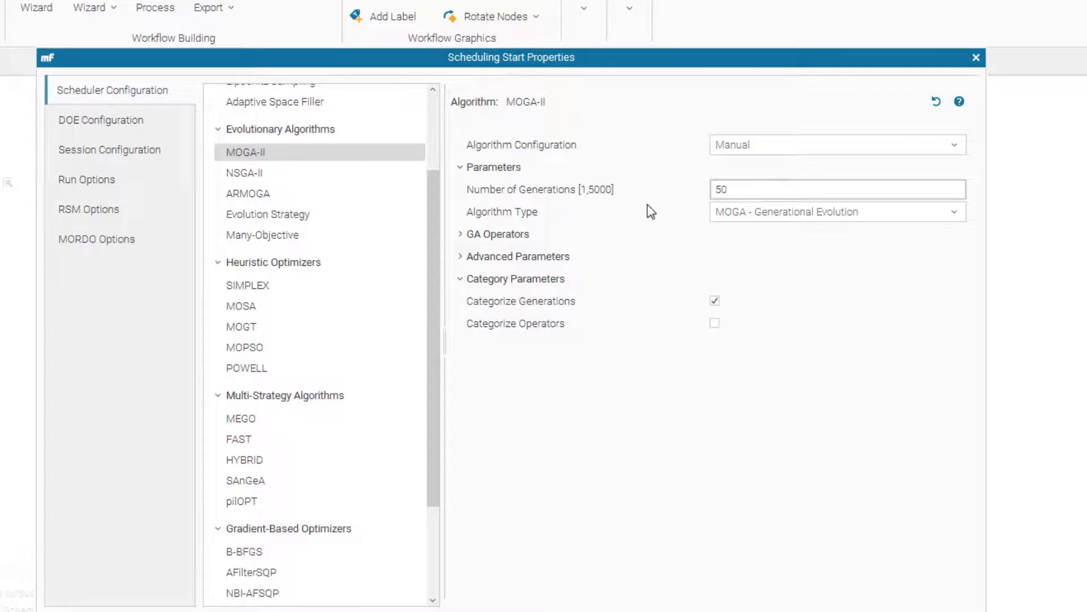
{"action": "left_click", "coordinate": [100, 119]}
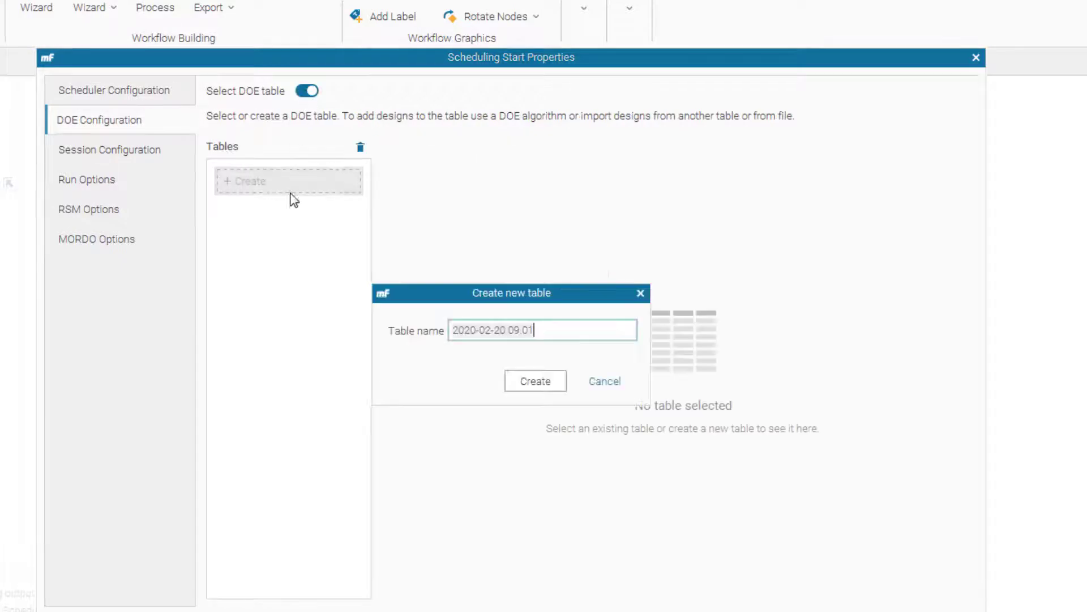
Create the DoE table and choose Uniform Latin Hypercube as the design-generation algorithm.
{"action": "type", "text": "DoE"}
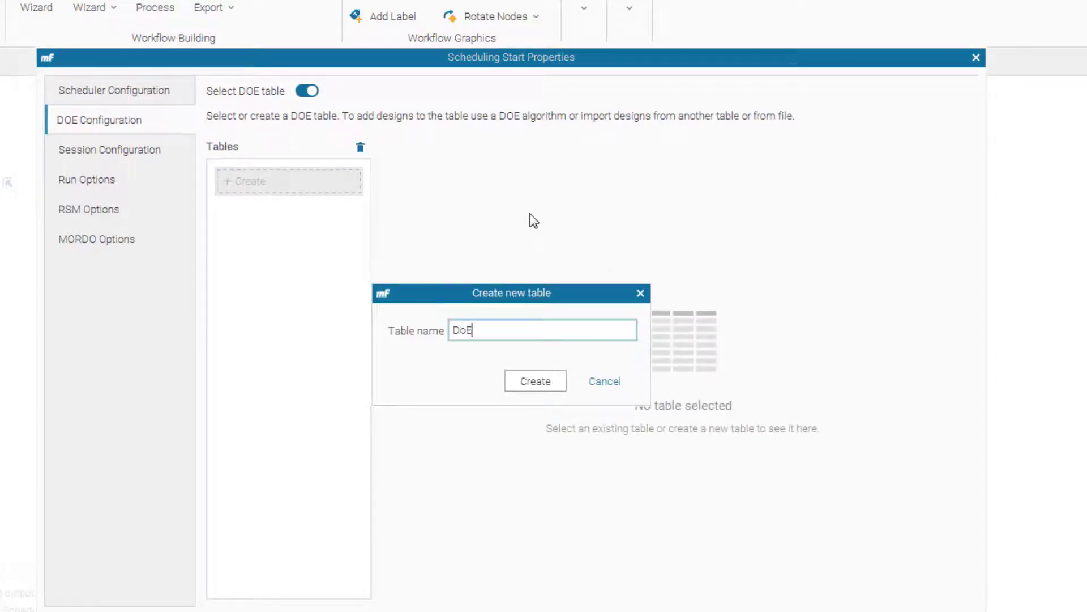
{"action": "left_click", "coordinate": [535, 380]}
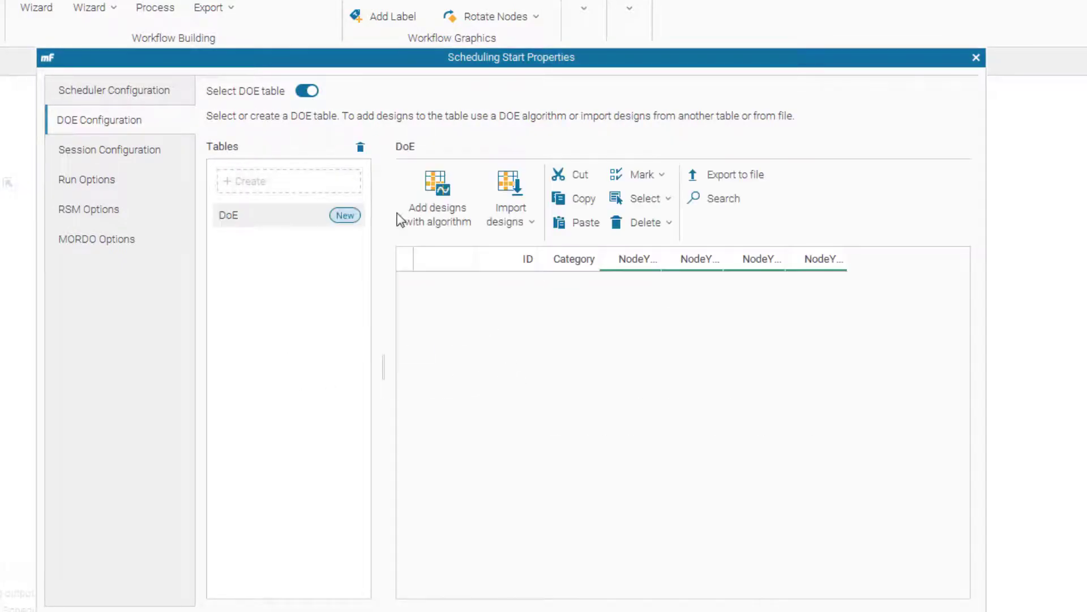
{"action": "left_click", "coordinate": [435, 193]}
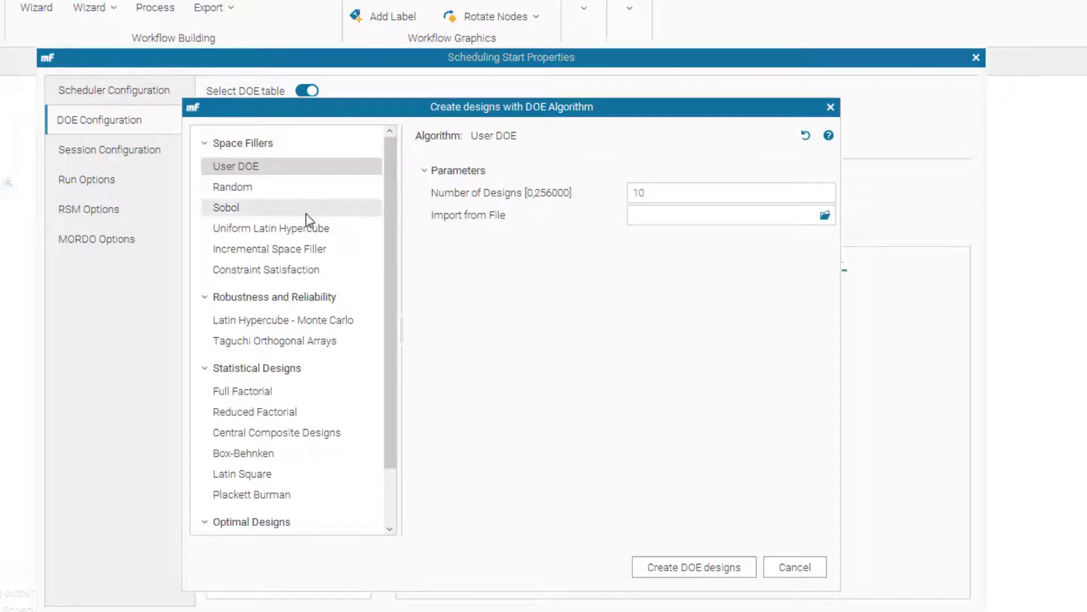
{"action": "left_click", "coordinate": [271, 228]}
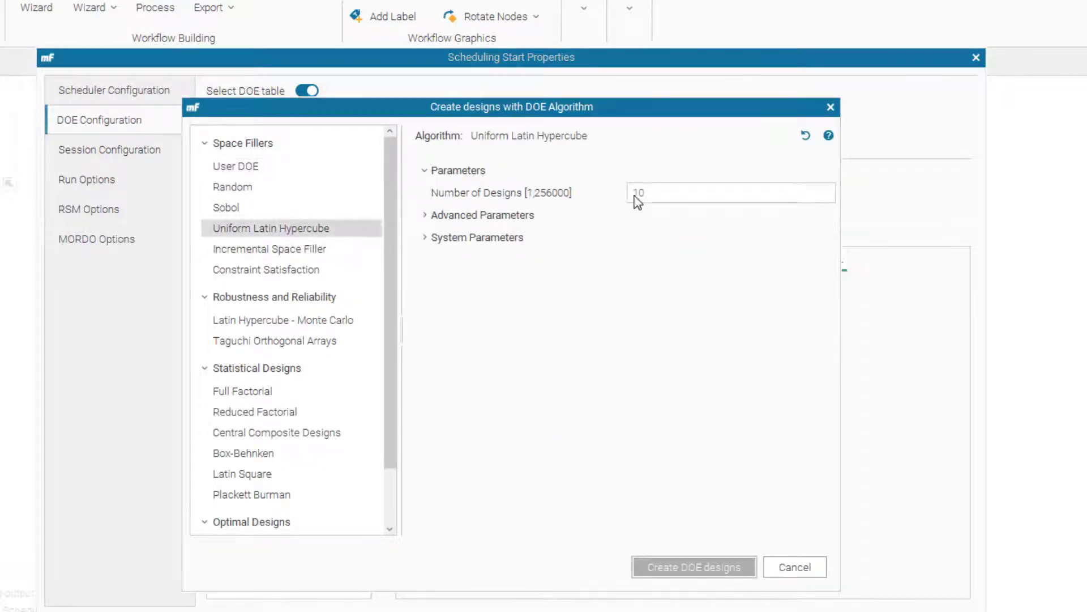
Generate 16 Uniform Latin Hypercube designs into the DoE table.
{"action": "type", "text": "1"}
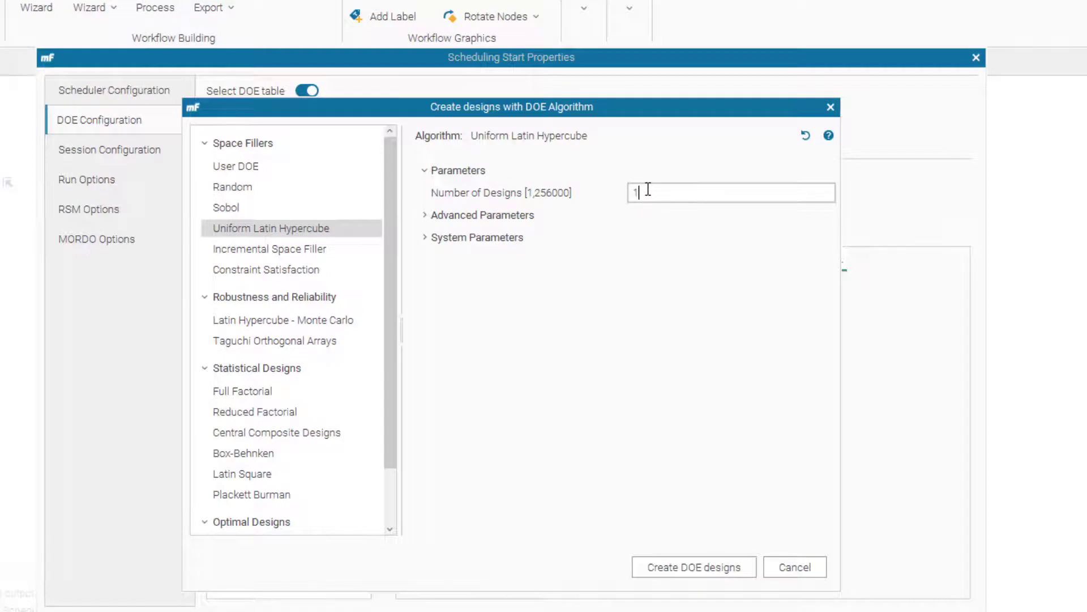
{"action": "type", "text": "16"}
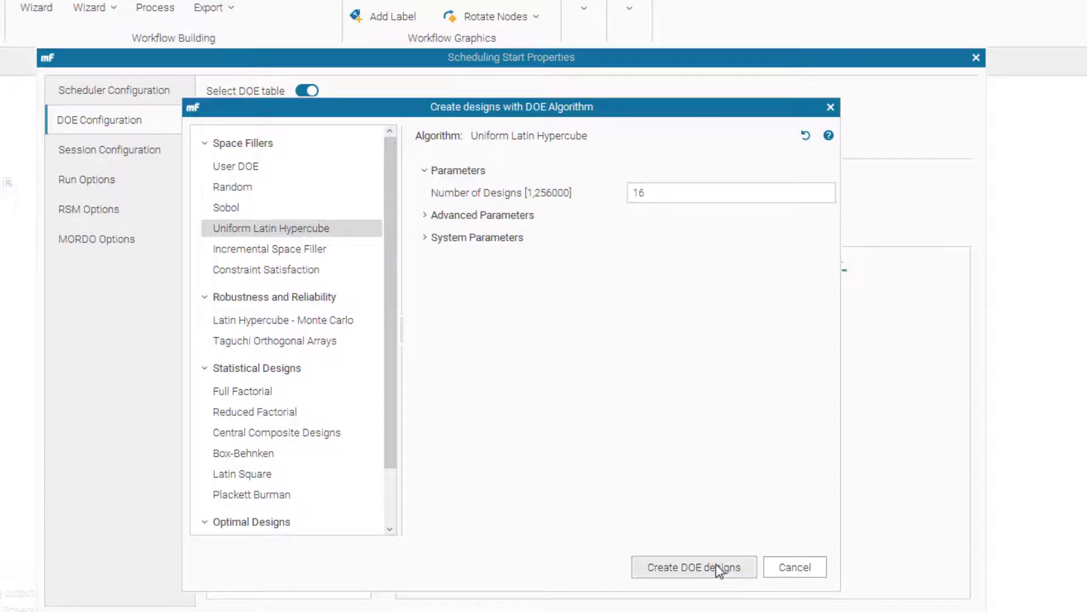
{"action": "left_click", "coordinate": [693, 566]}
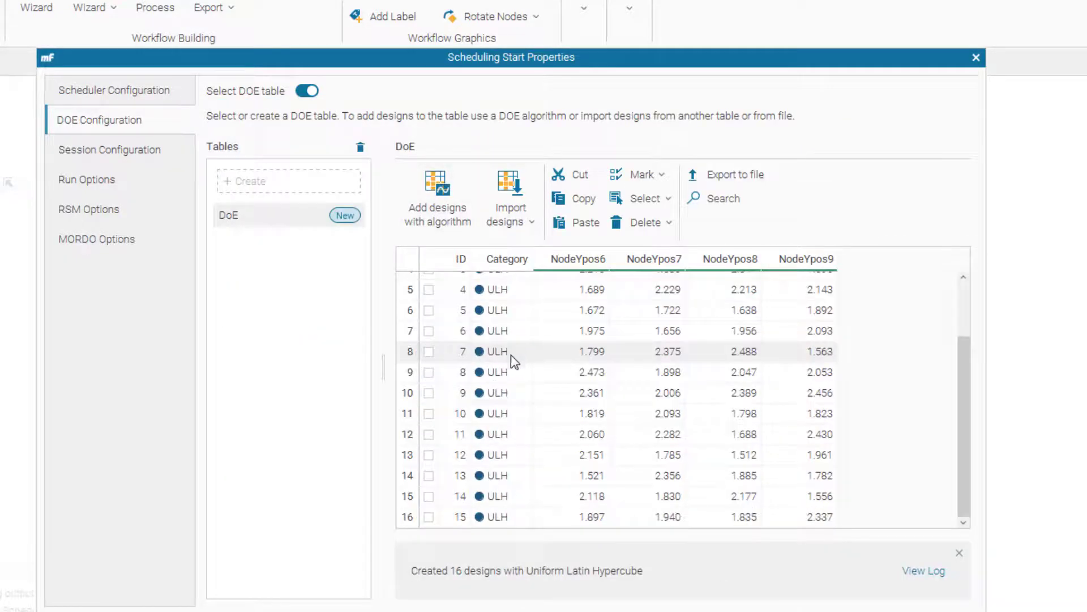
{"action": "left_click", "coordinate": [977, 58]}
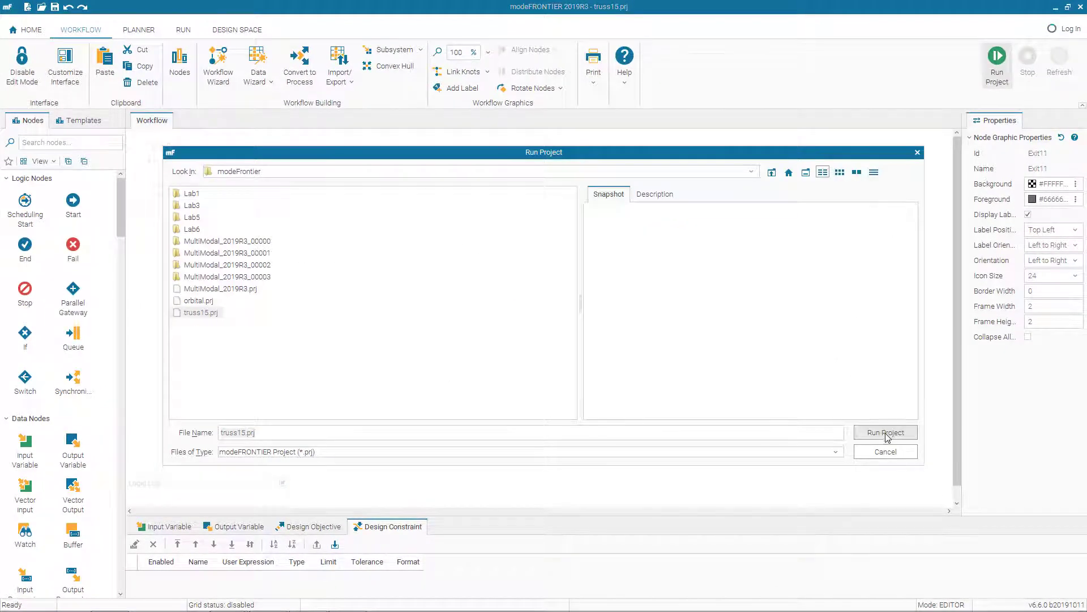
Run the truss15.prj project from the modeFrontier folder.
{"action": "left_click", "coordinate": [885, 432]}
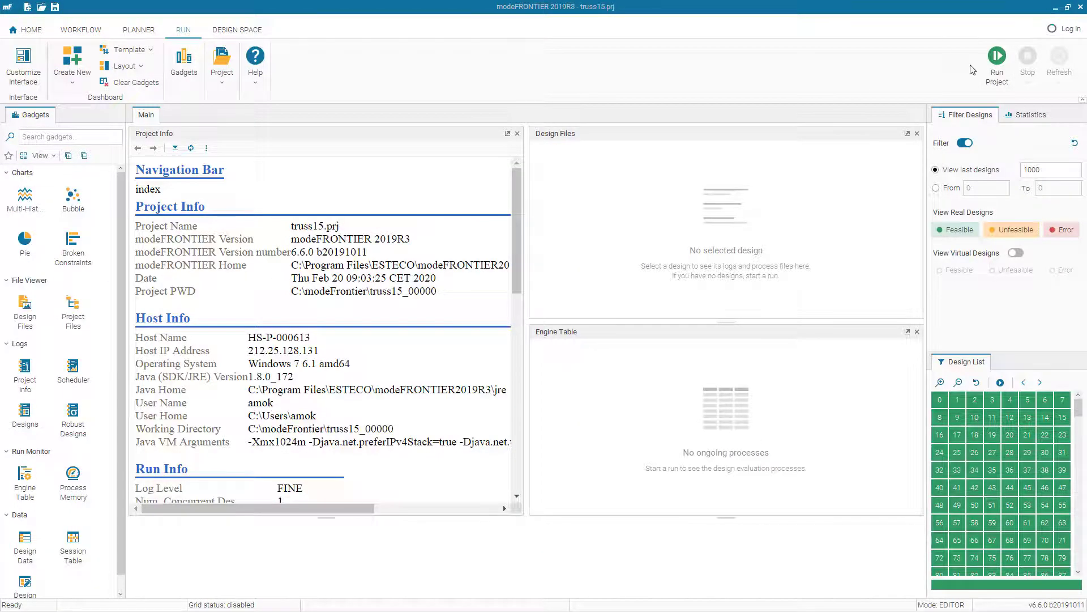
{"action": "mouse_move", "coordinate": [740, 144]}
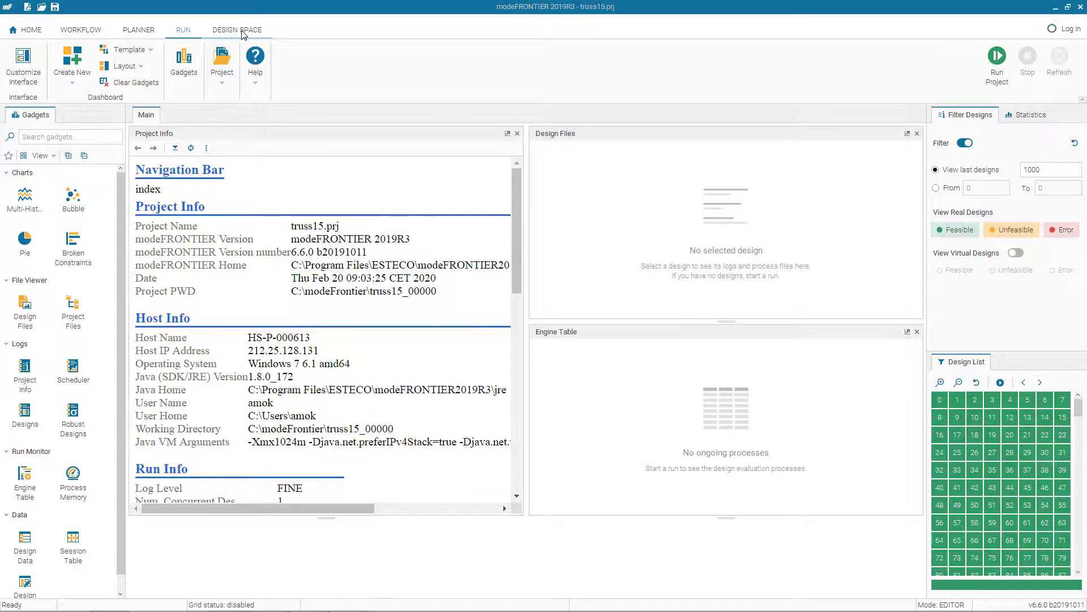
Switch to the Design Space workspace showing the 2020-02-20 09.03 session table.
{"action": "left_click", "coordinate": [237, 29]}
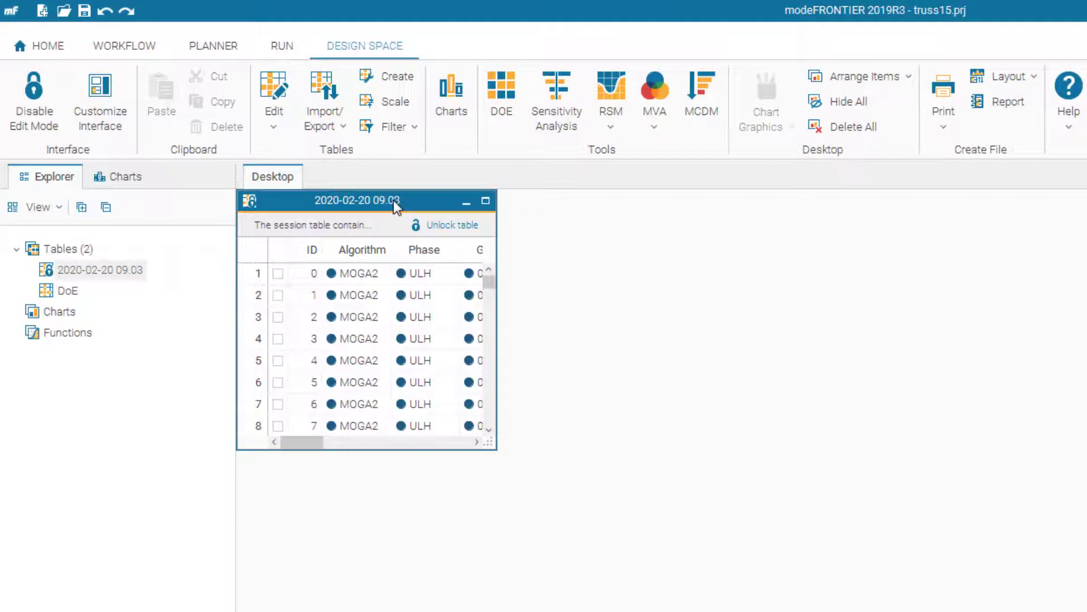
Add a bubble chart of Objective8 (X) versus Objective9 (Y) from the session table to the desktop.
{"action": "left_click", "coordinate": [451, 94]}
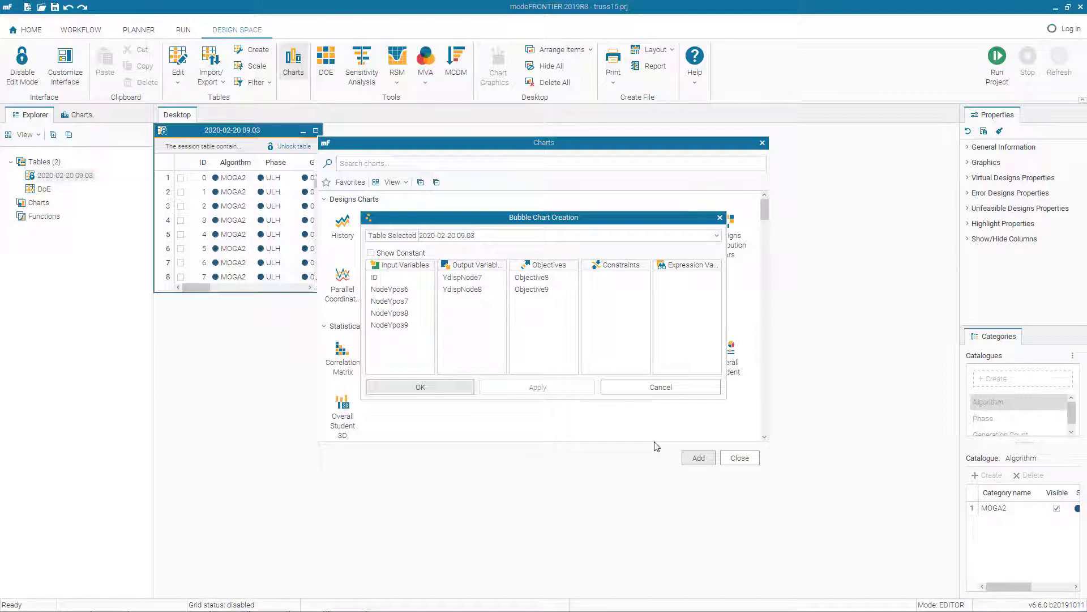
{"action": "mouse_move", "coordinate": [657, 447]}
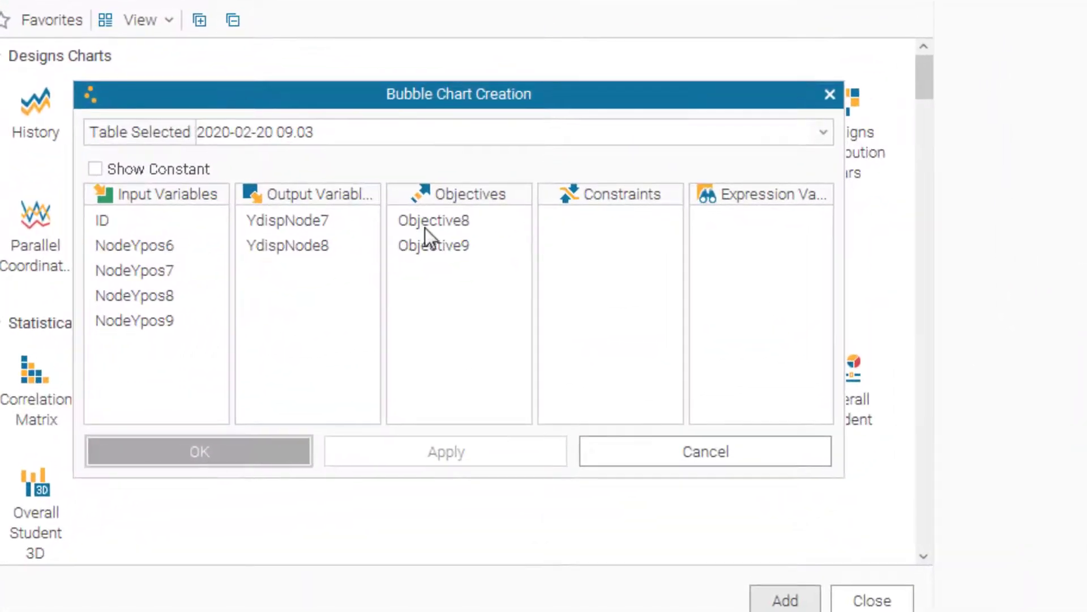
{"action": "left_click", "coordinate": [433, 220]}
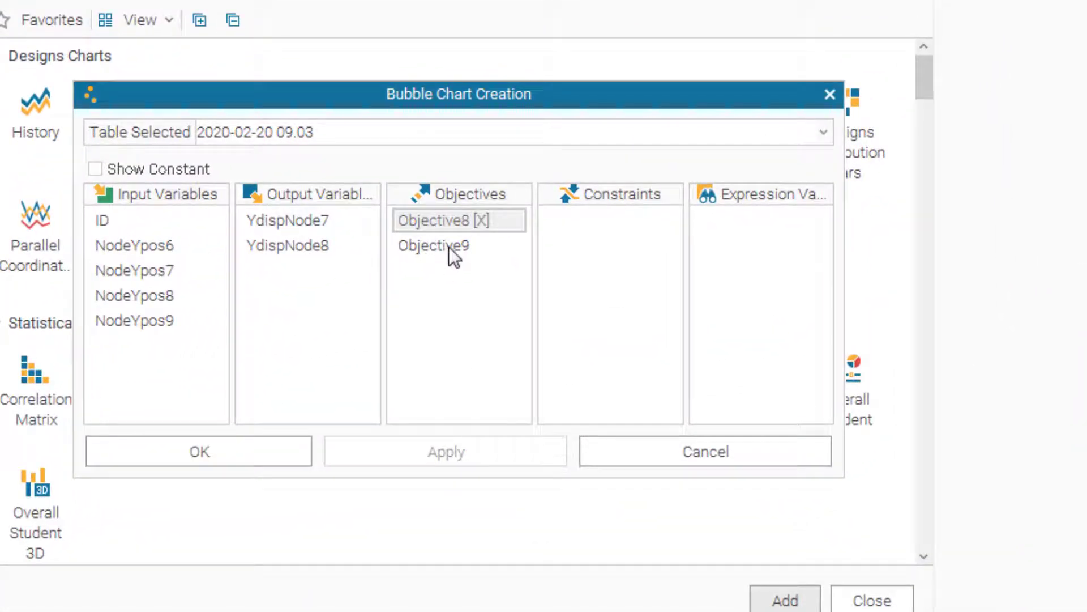
{"action": "left_click", "coordinate": [433, 245]}
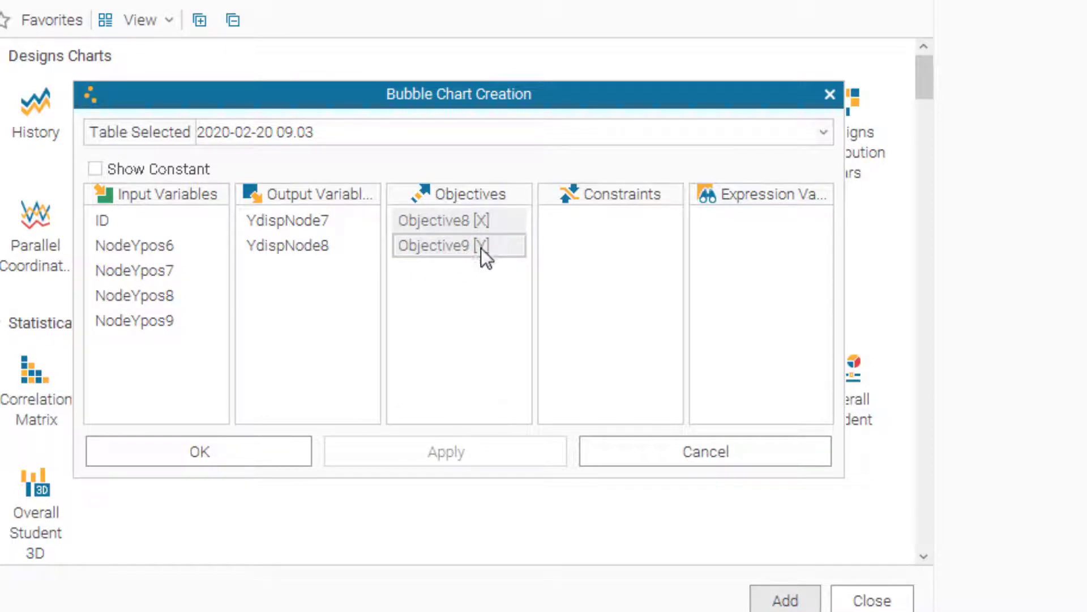
{"action": "left_click", "coordinate": [458, 245]}
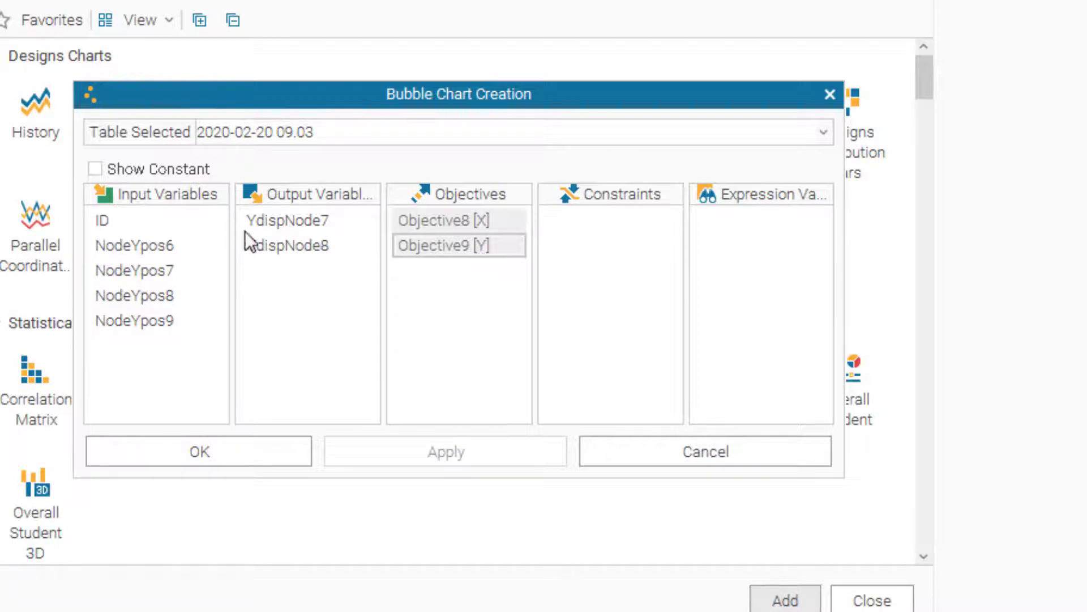
{"action": "left_click", "coordinate": [103, 220]}
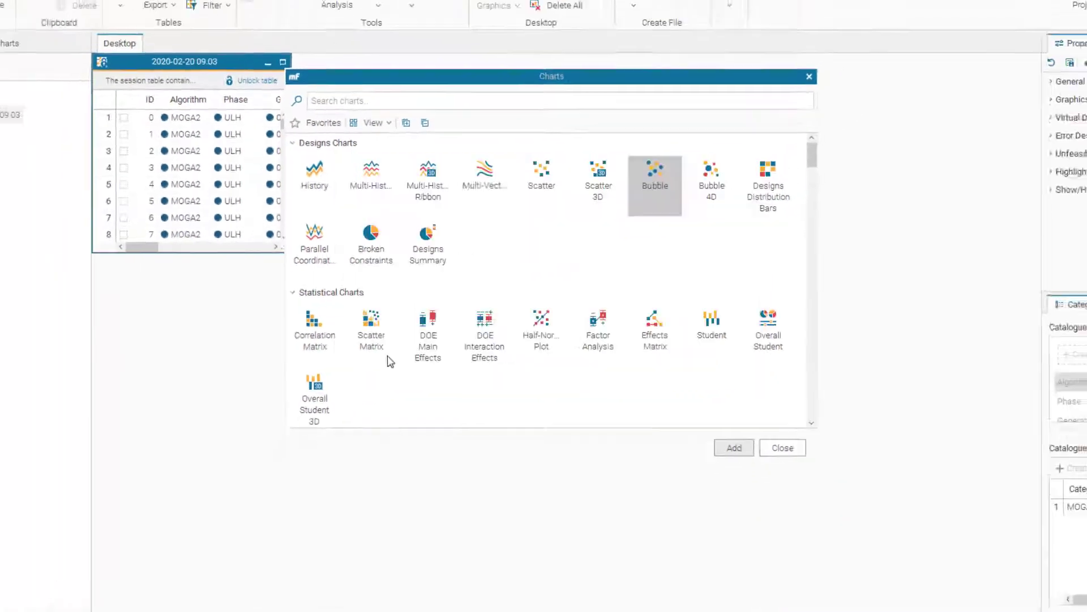
{"action": "left_click", "coordinate": [732, 448]}
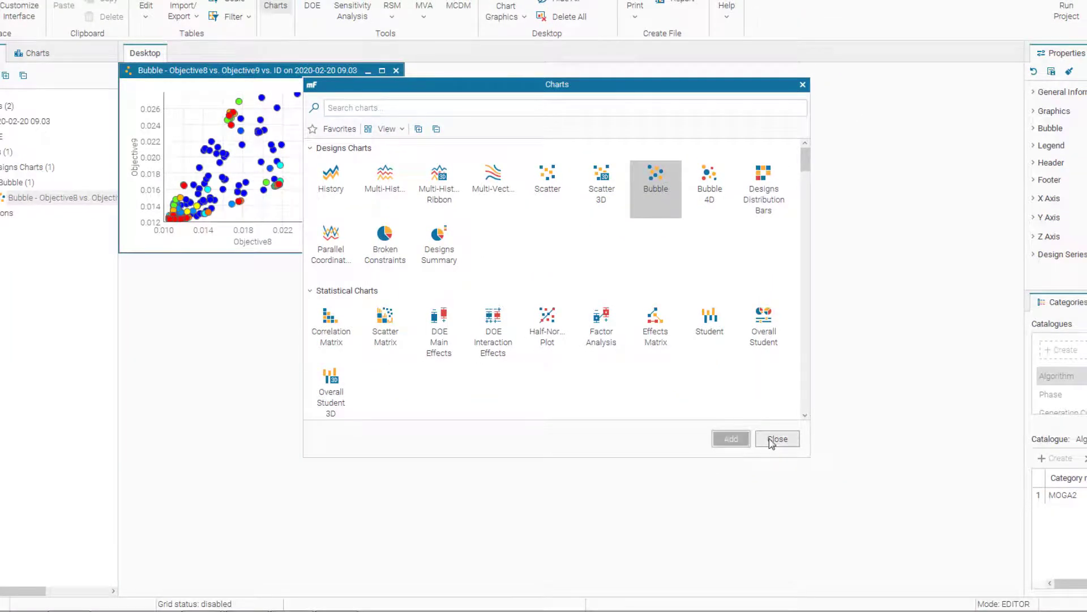
Close the chart gallery and maximize the Objective8 vs Objective9 bubble chart.
{"action": "left_click", "coordinate": [777, 438]}
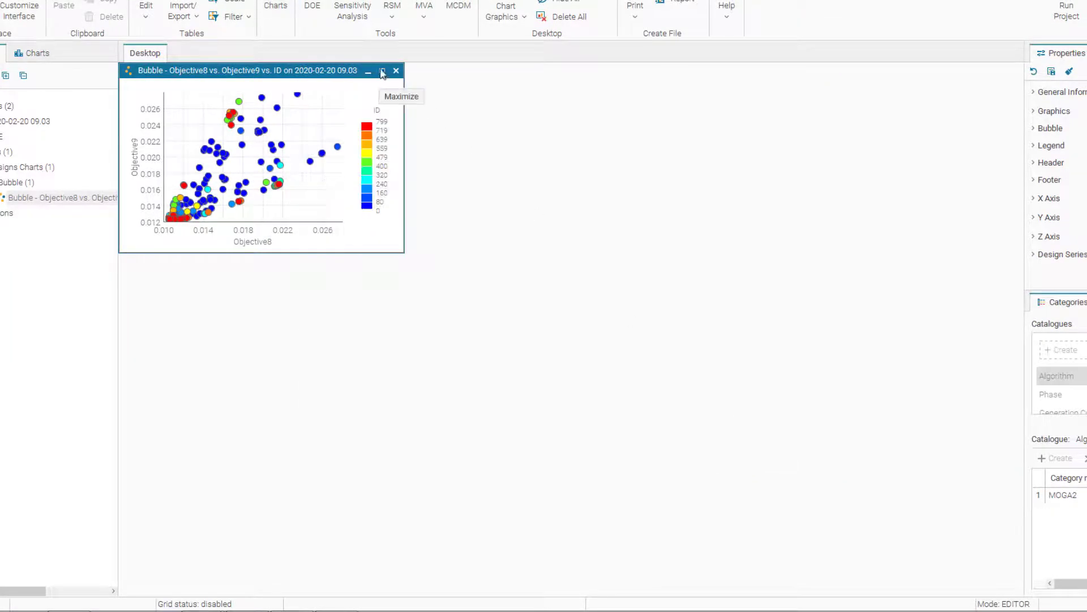
{"action": "left_click", "coordinate": [381, 71]}
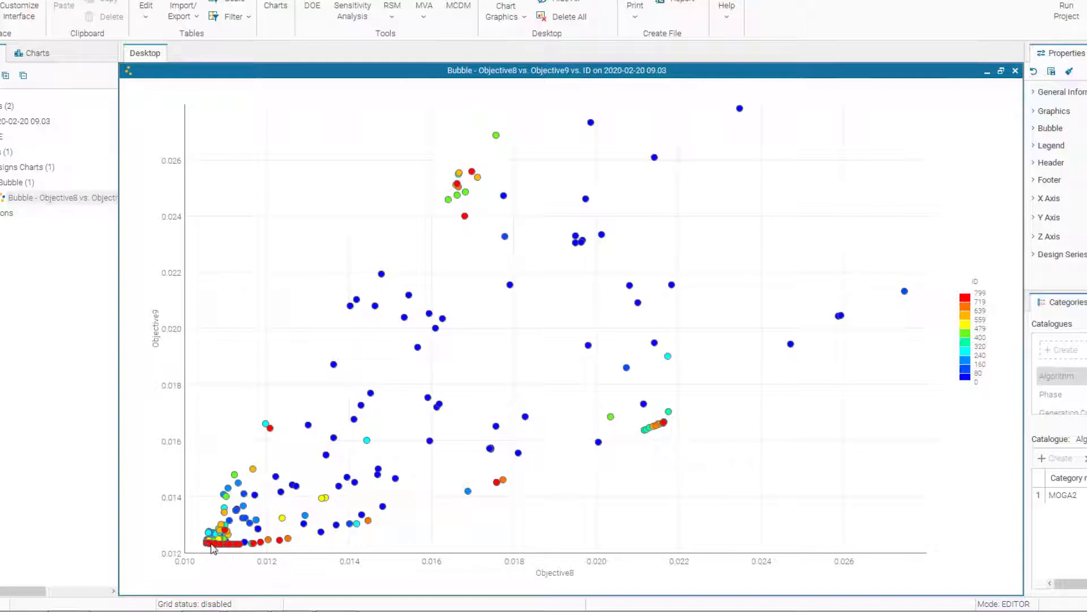
{"action": "mouse_move", "coordinate": [782, 270]}
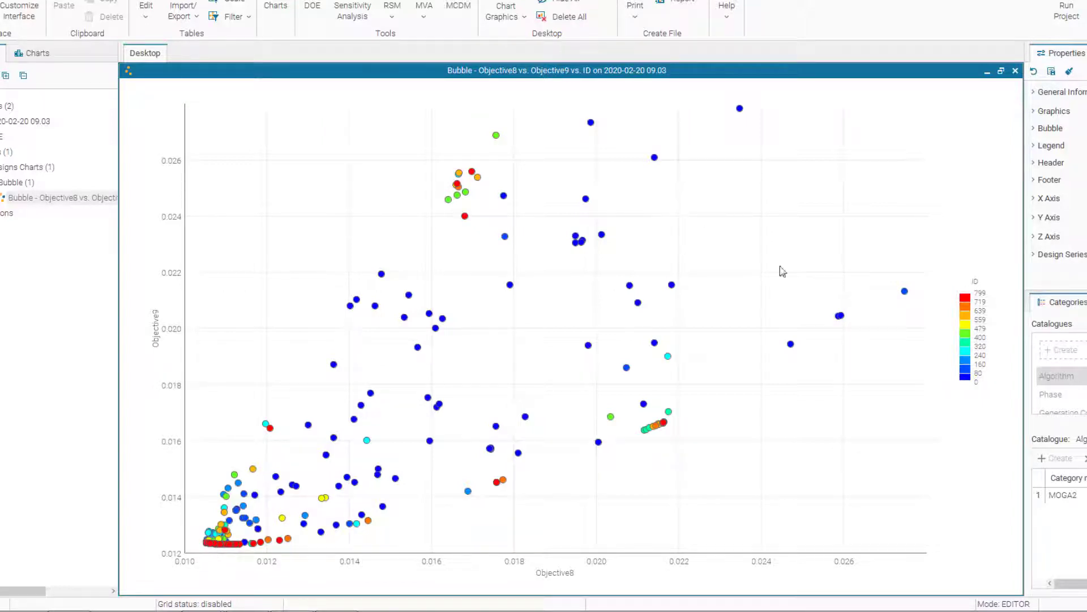
{"action": "mouse_move", "coordinate": [915, 296]}
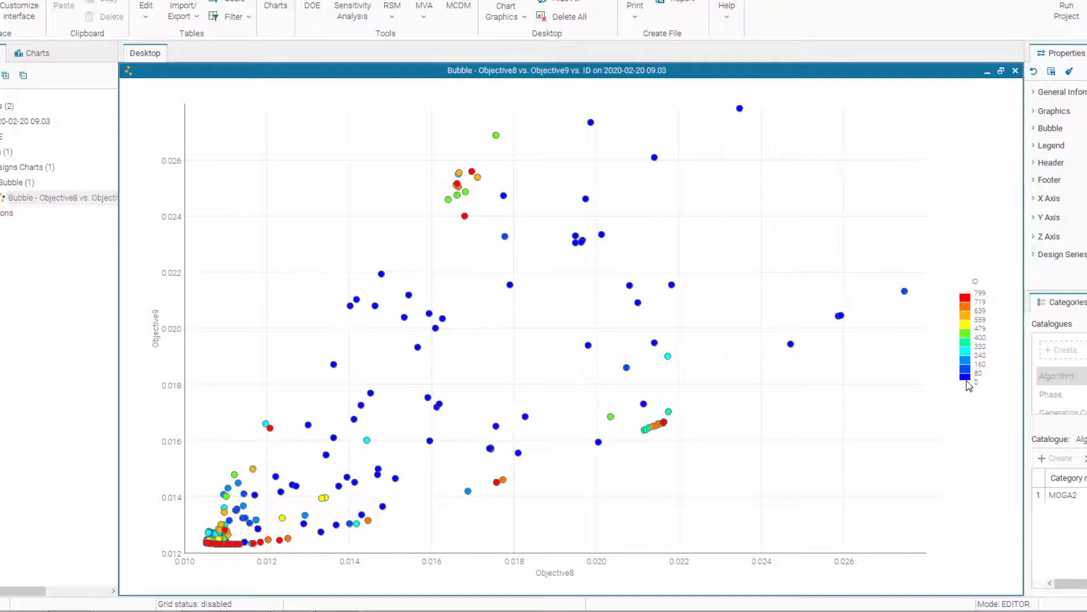
{"action": "mouse_move", "coordinate": [958, 371]}
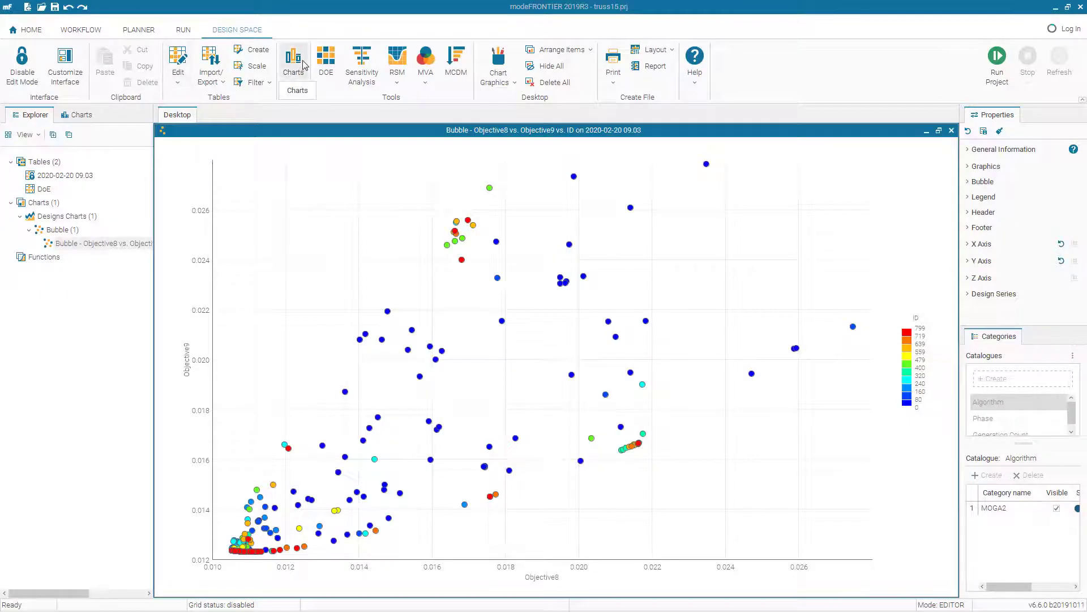
Add a History chart of Objective8 over design IDs and maximize it on the desktop.
{"action": "left_click", "coordinate": [293, 62]}
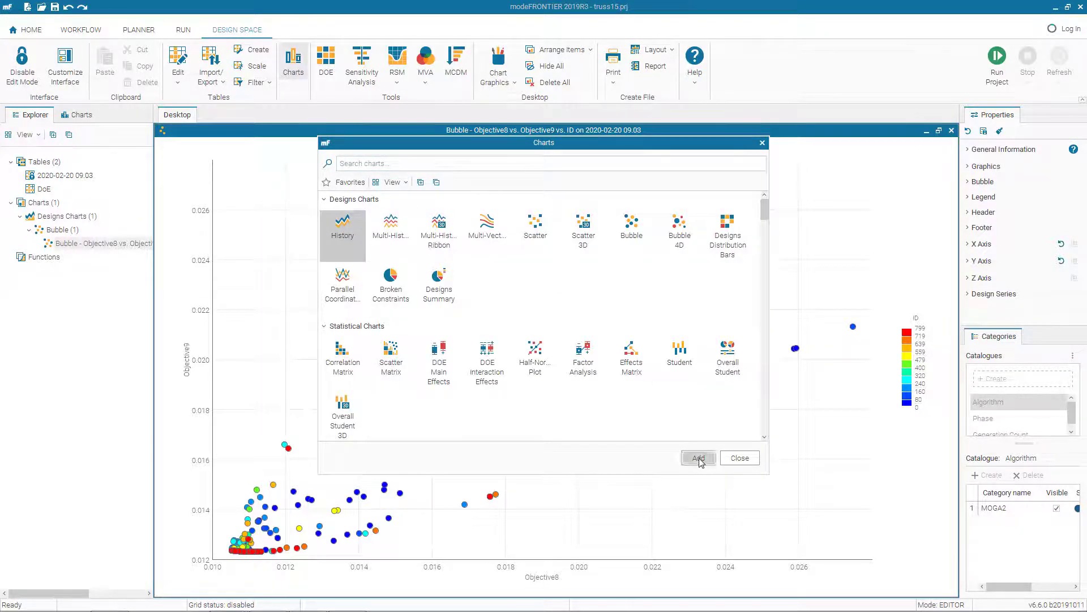
{"action": "left_click", "coordinate": [698, 457]}
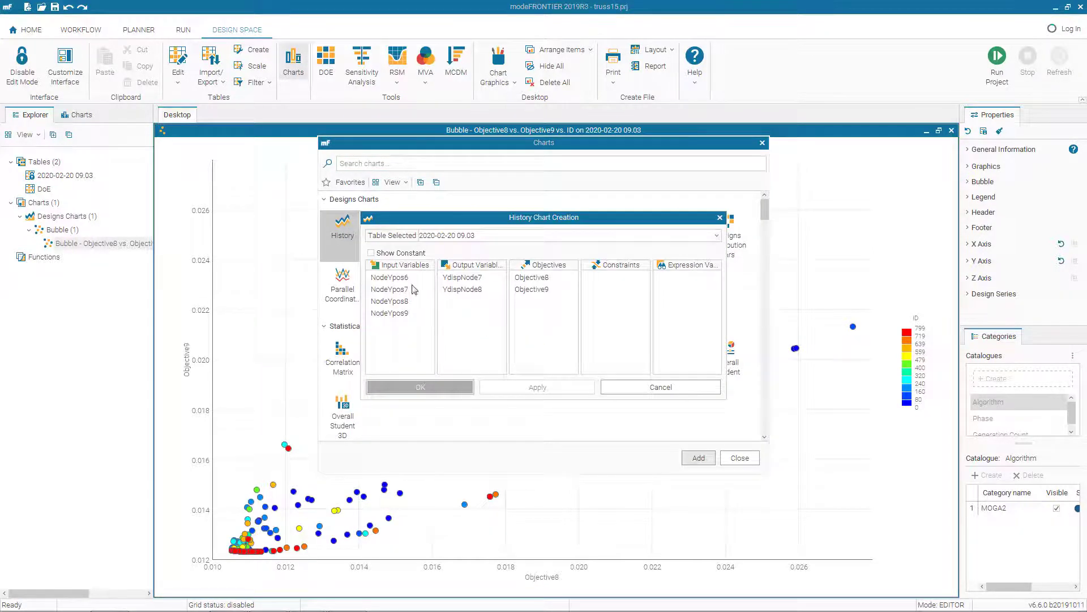
{"action": "left_click", "coordinate": [531, 276]}
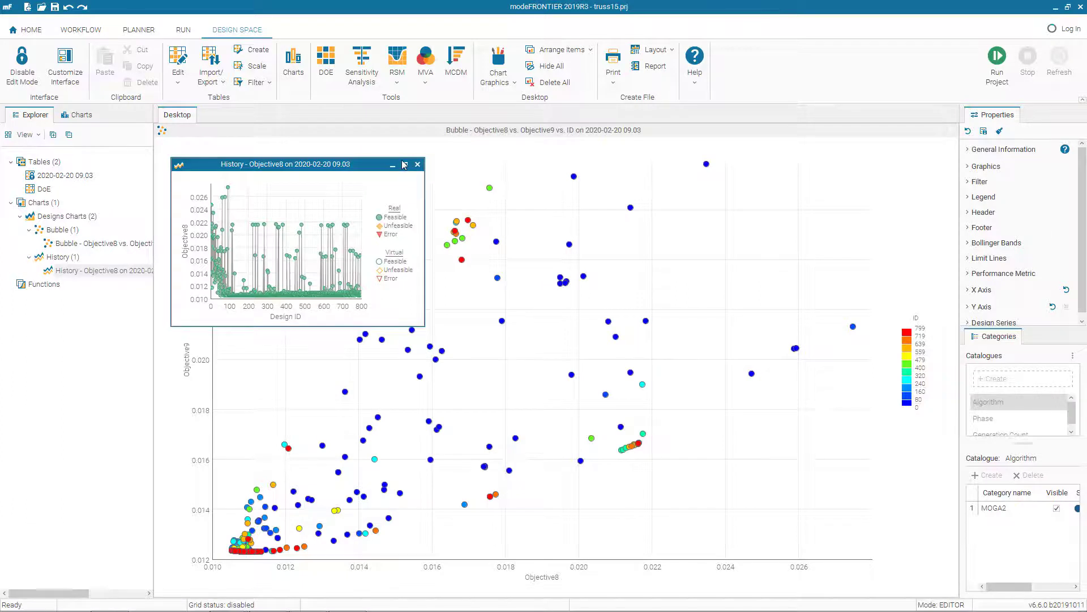
{"action": "left_click", "coordinate": [404, 164]}
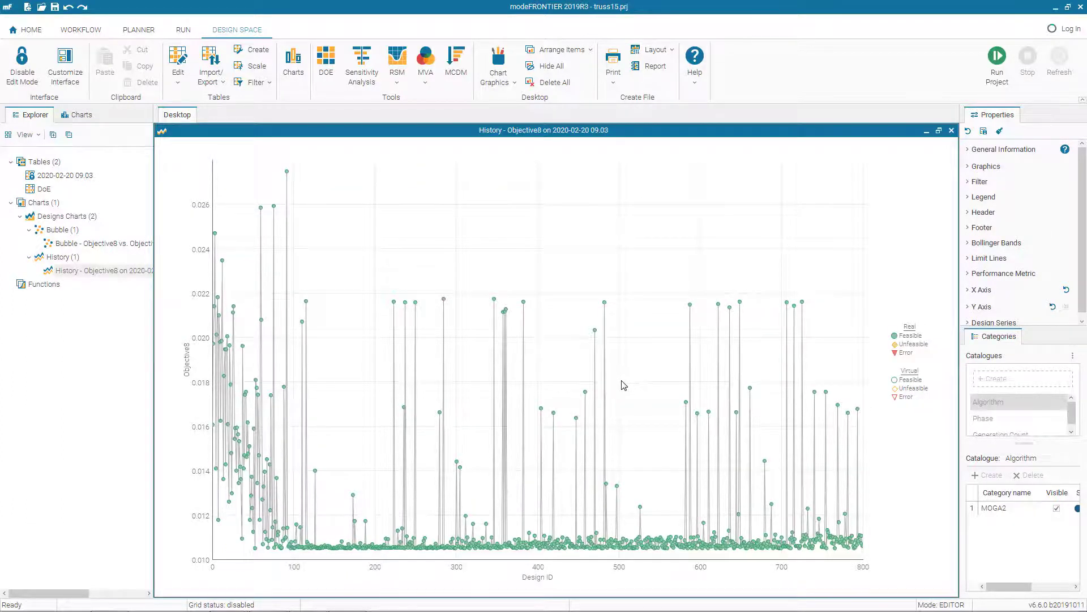
{"action": "mouse_move", "coordinate": [625, 391]}
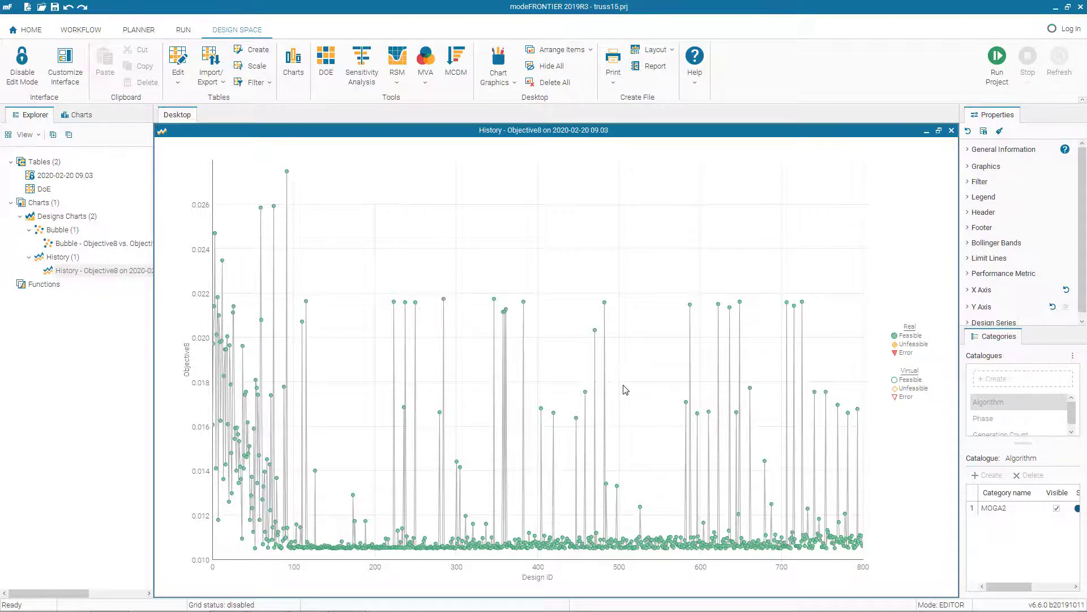
{"action": "mouse_move", "coordinate": [293, 63]}
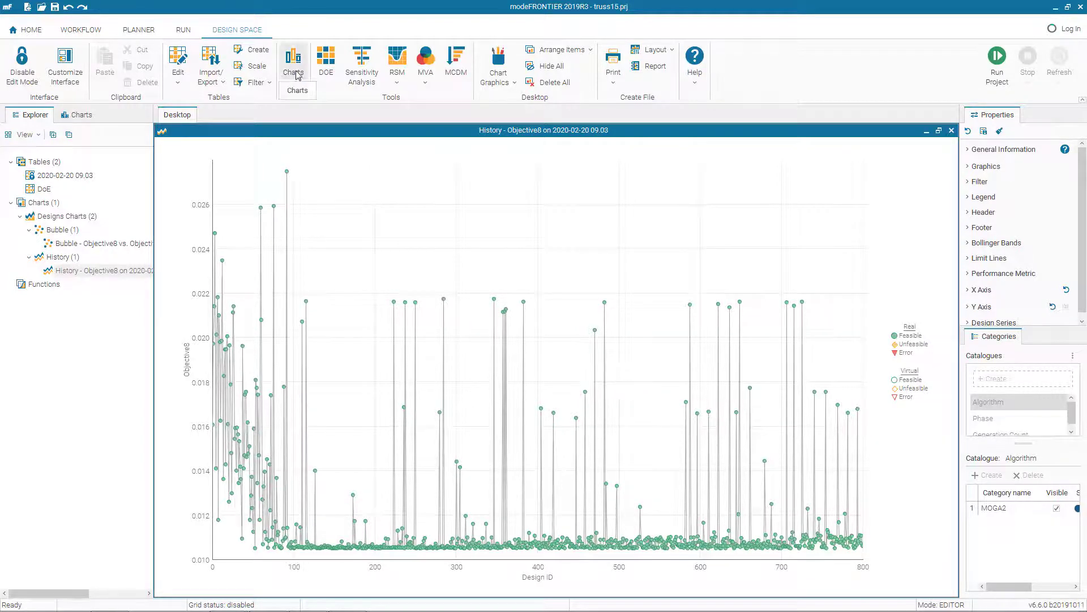
Add a Parallel Coordinates chart over NodeYpos6–9, Objective8 and Objective9.
{"action": "left_click", "coordinate": [292, 62]}
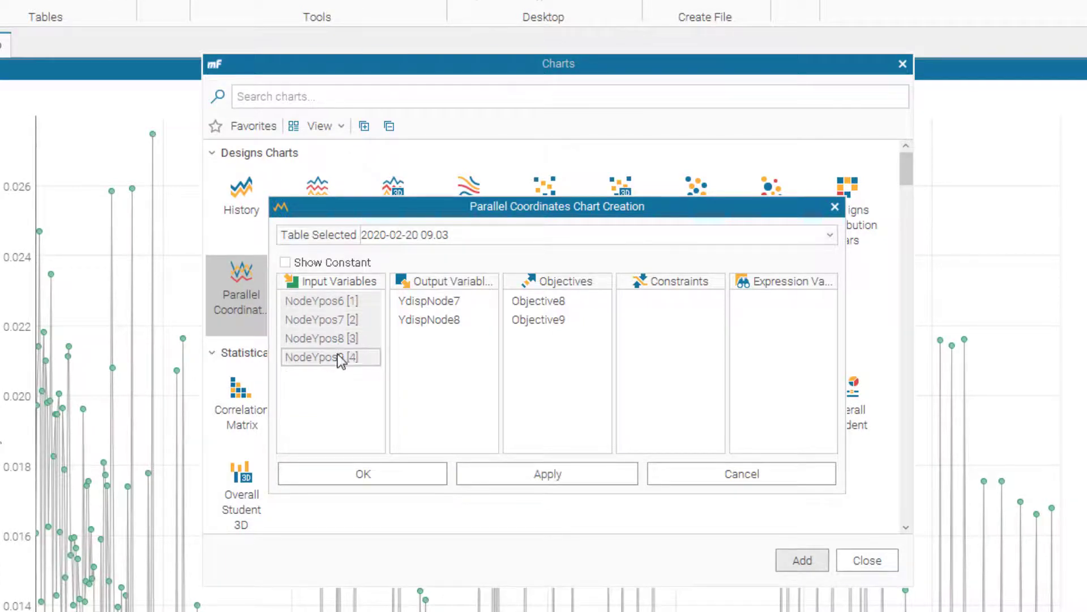
{"action": "left_click", "coordinate": [539, 301]}
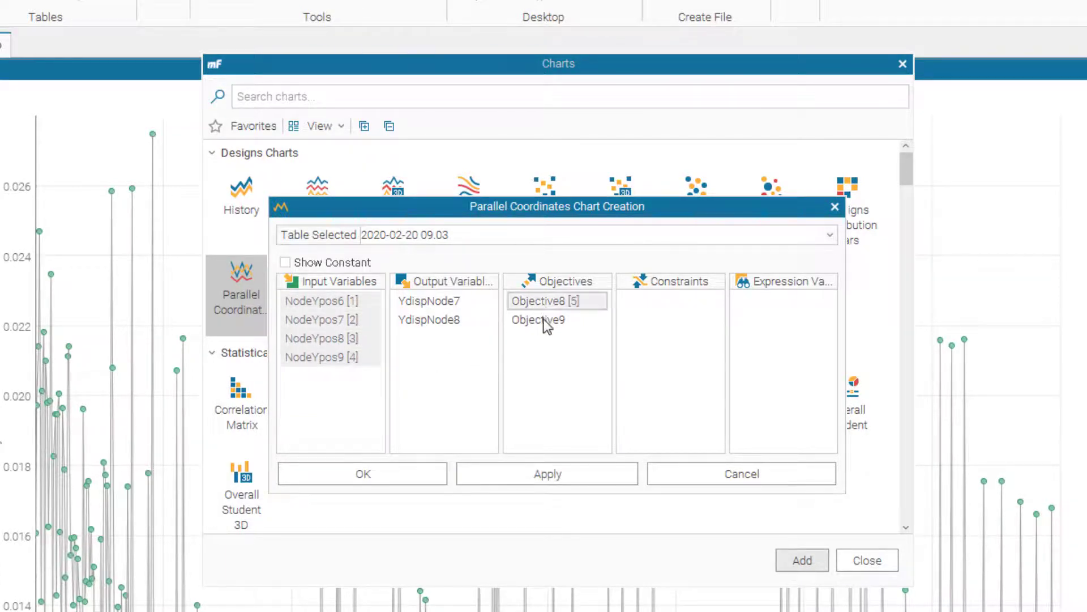
{"action": "left_click", "coordinate": [362, 473]}
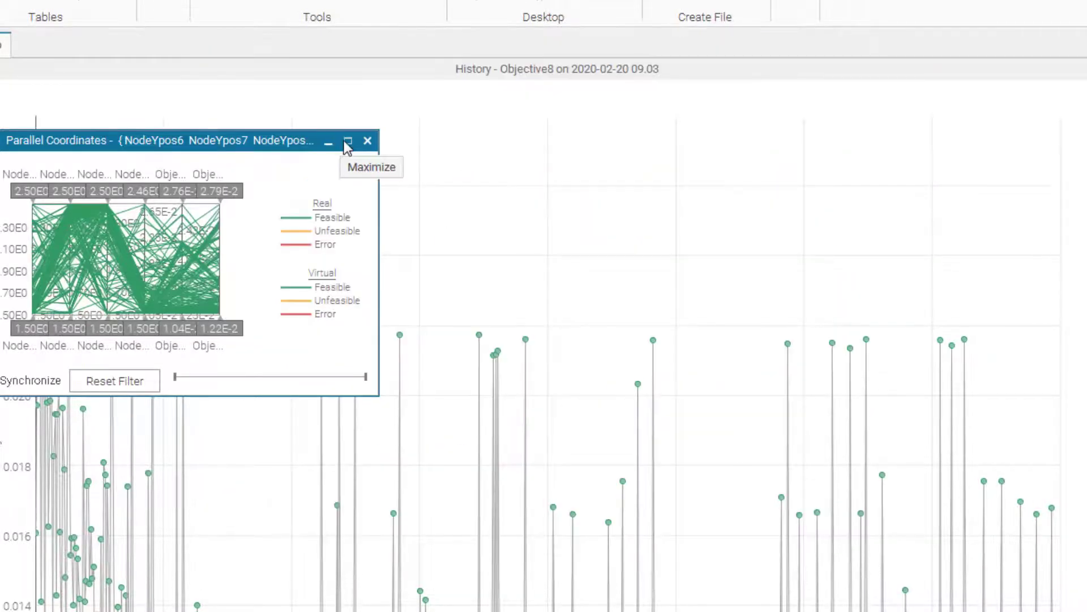
Maximize the Parallel Coordinates chart to fill the desktop.
{"action": "left_click", "coordinate": [346, 140]}
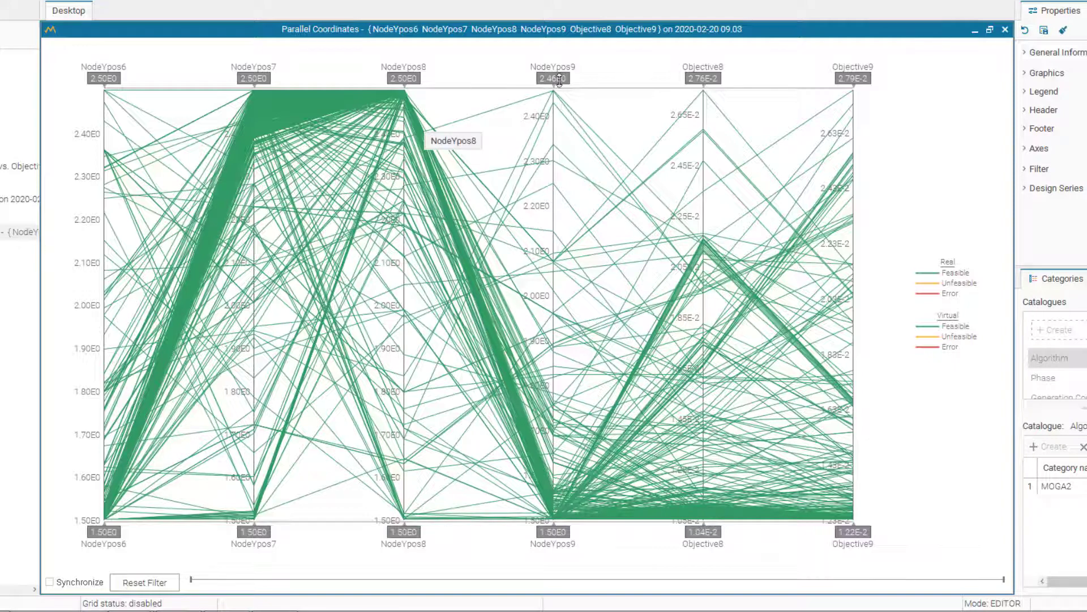
{"action": "mouse_move", "coordinate": [703, 78]}
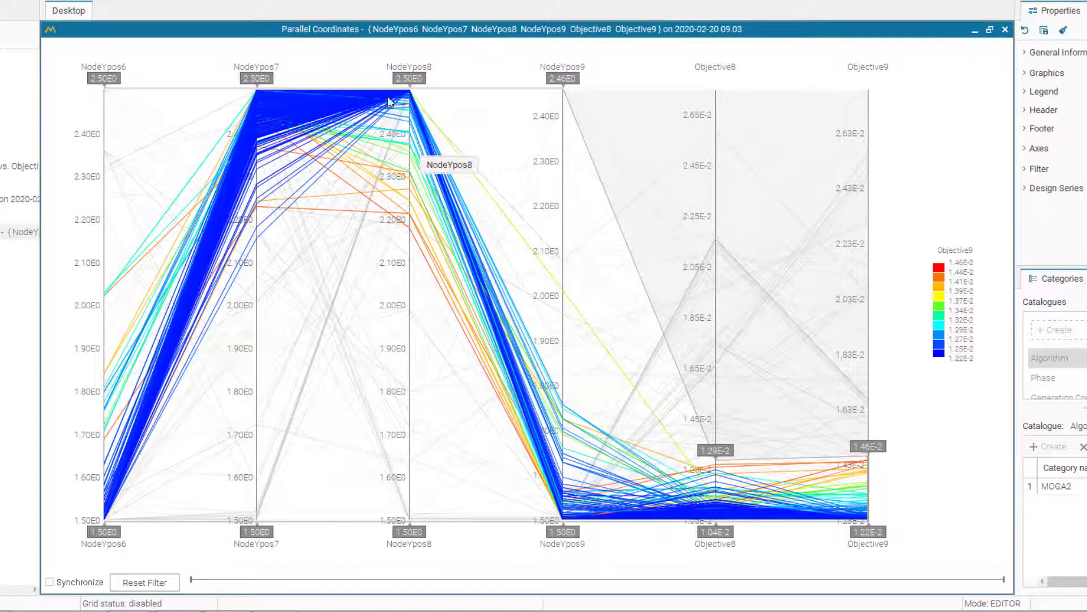
{"action": "mouse_move", "coordinate": [109, 496]}
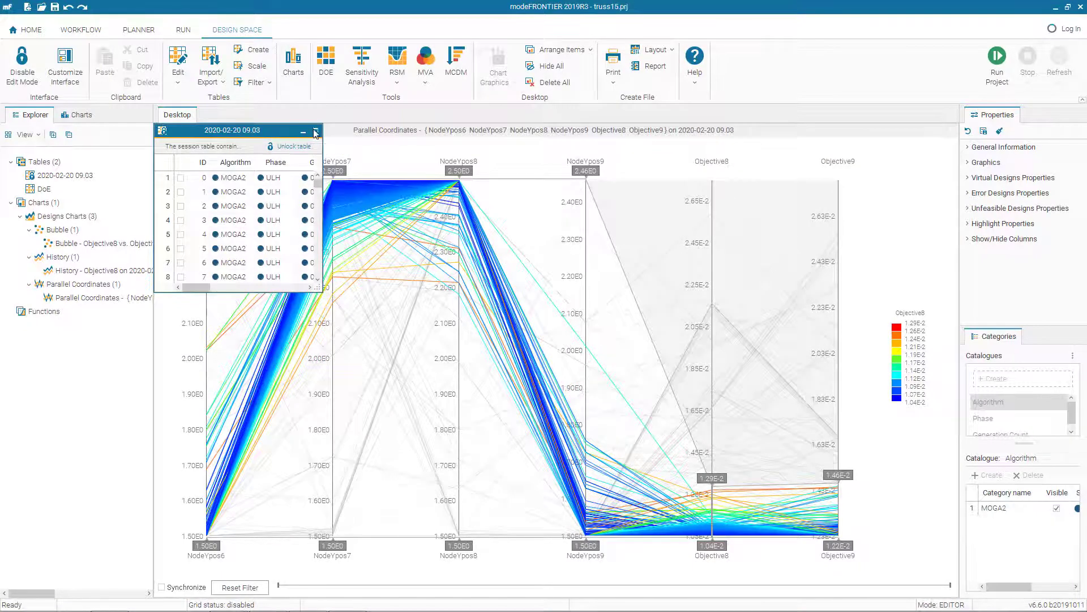
{"action": "left_click", "coordinate": [314, 131]}
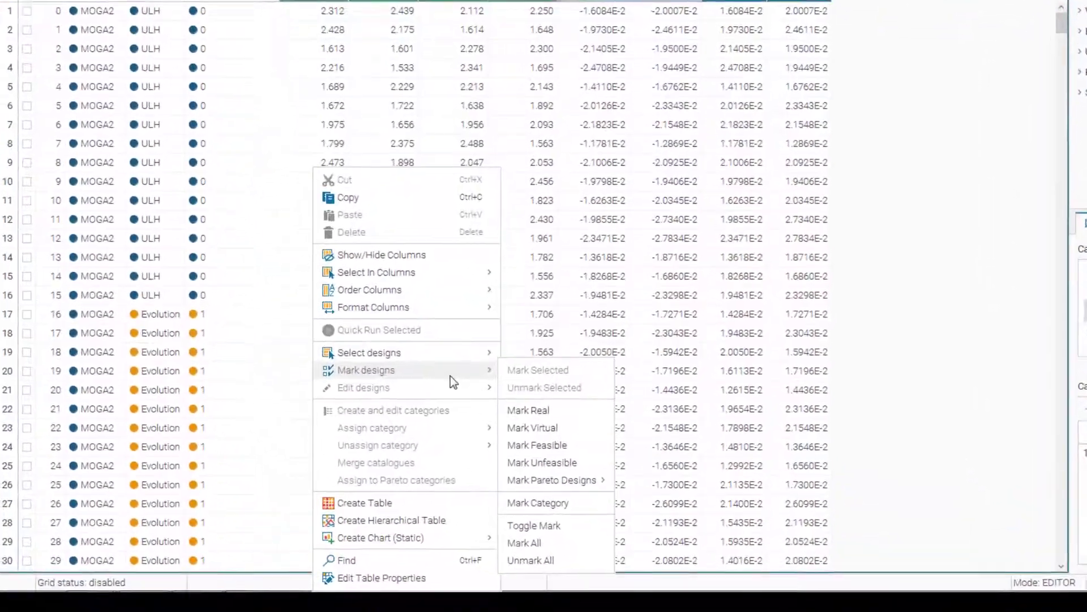
{"action": "mouse_move", "coordinate": [366, 349]}
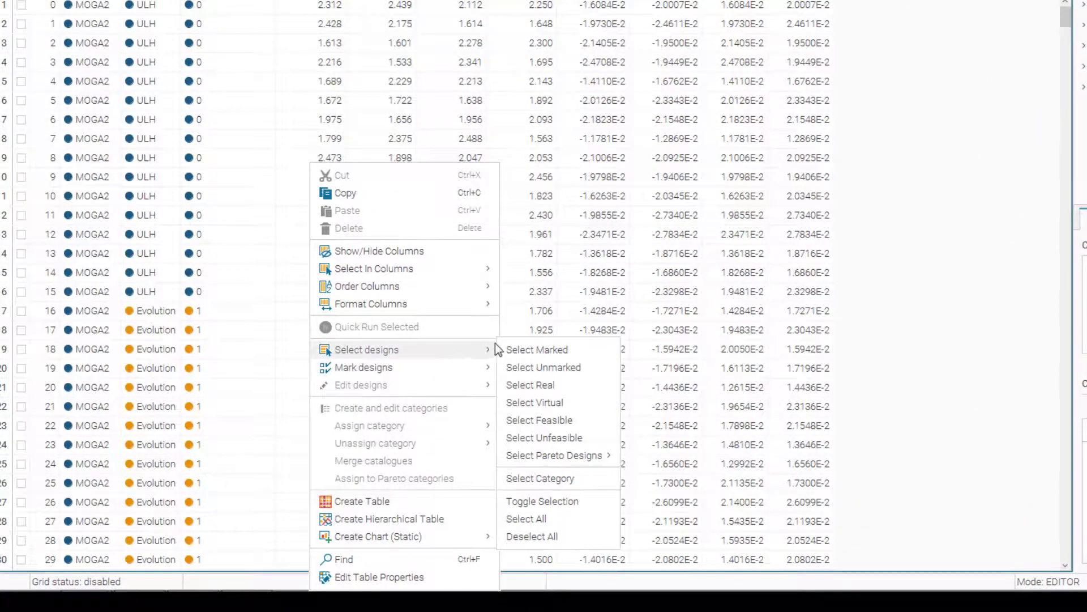
{"action": "left_click", "coordinate": [552, 456]}
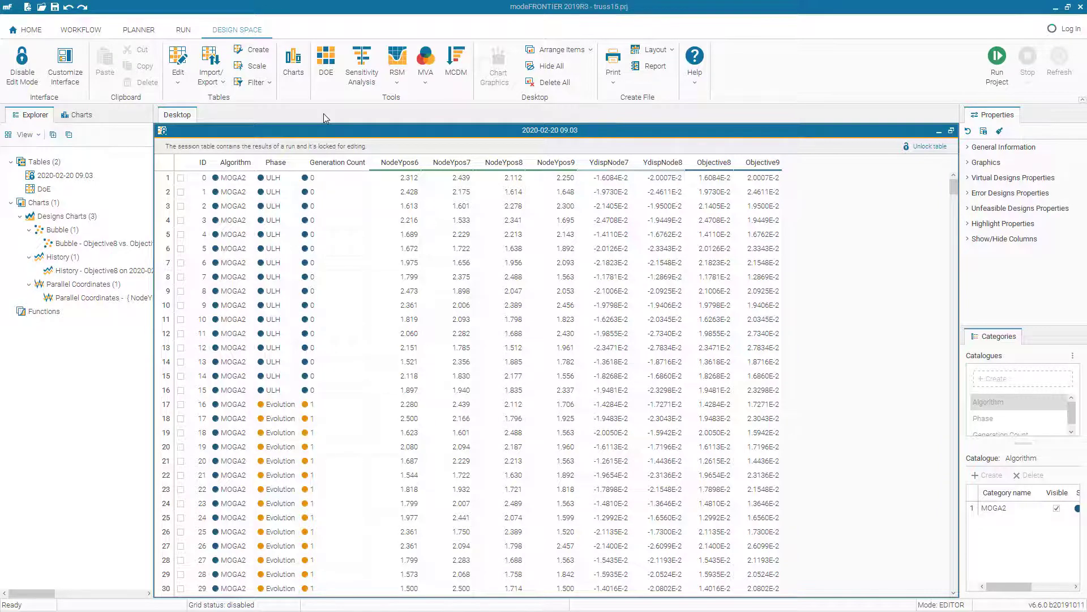
{"action": "mouse_move", "coordinate": [328, 114]}
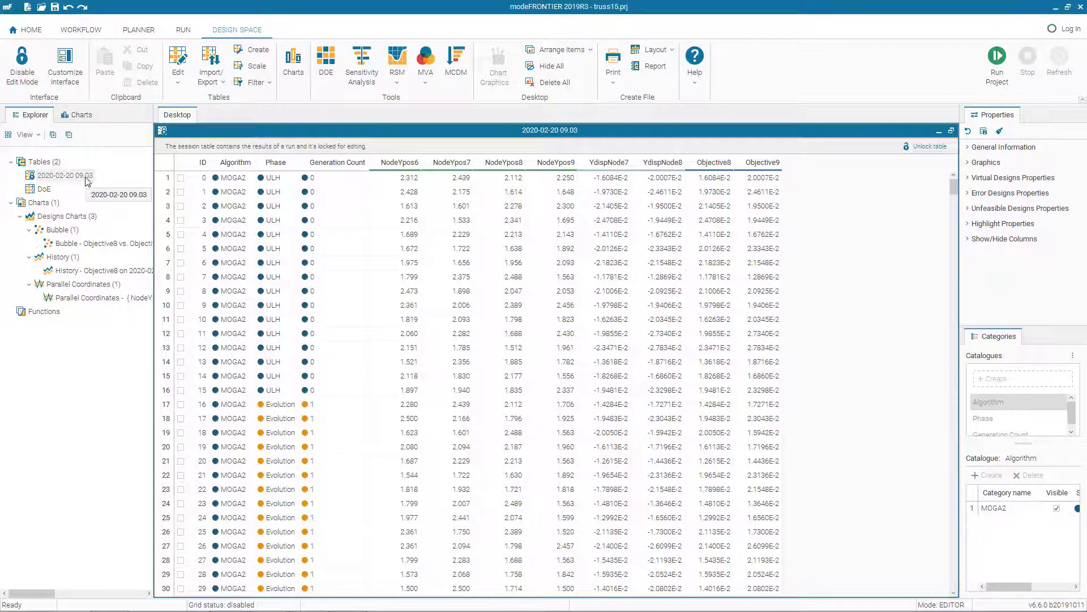
Mark only the real Pareto designs in the session results table.
{"action": "right_click", "coordinate": [461, 326]}
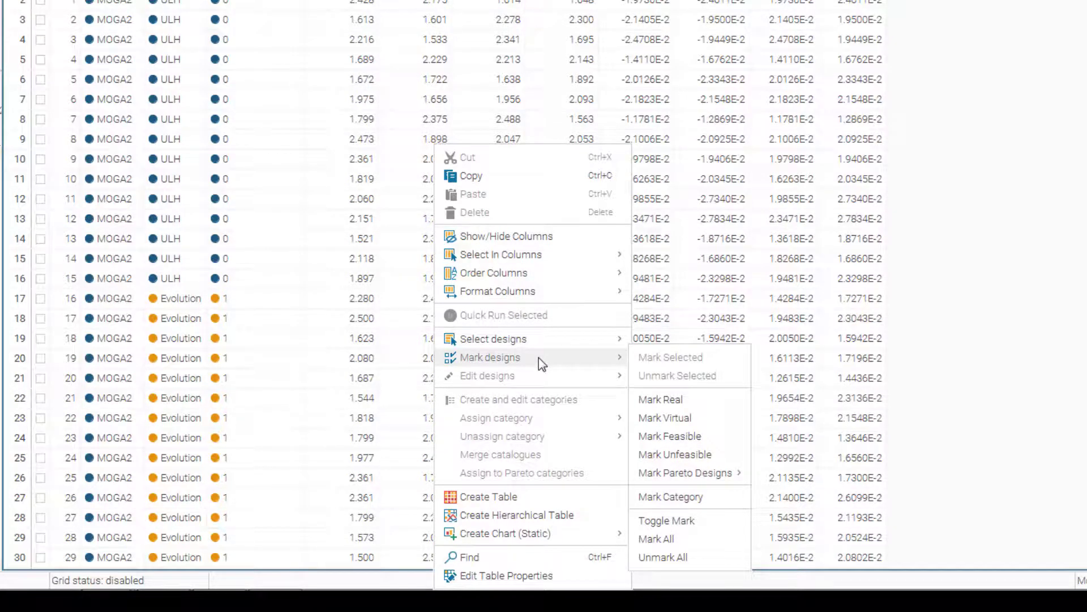
{"action": "mouse_move", "coordinate": [724, 493]}
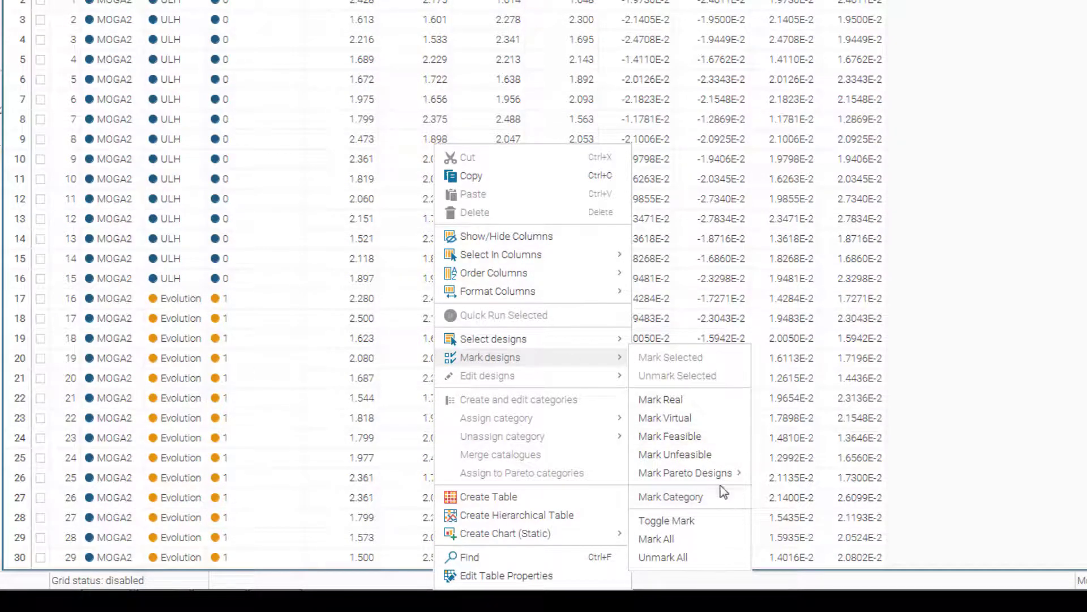
{"action": "mouse_move", "coordinate": [685, 472]}
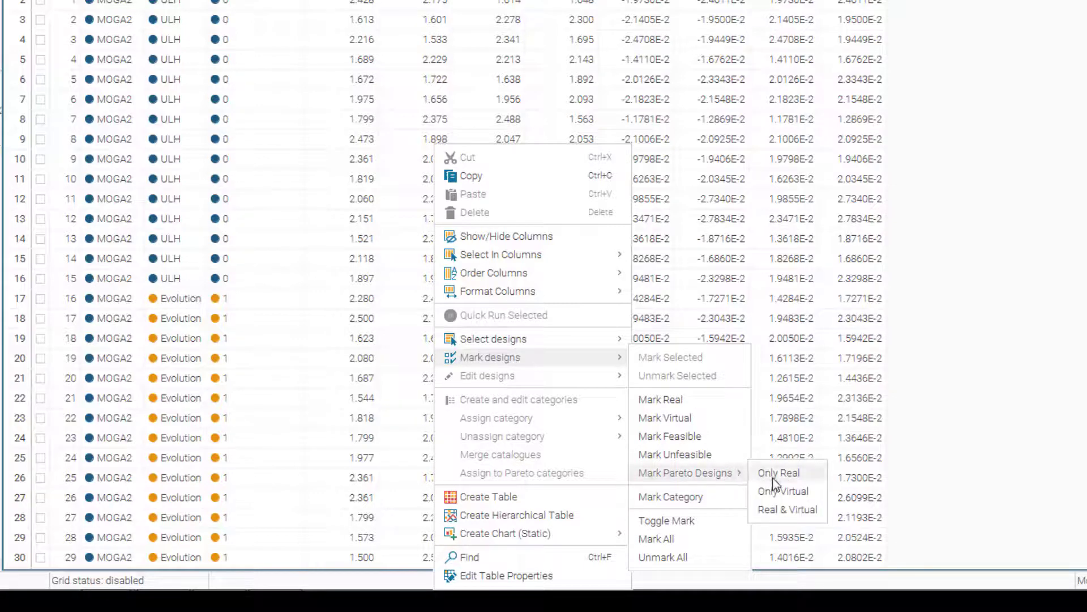
{"action": "left_click", "coordinate": [778, 472]}
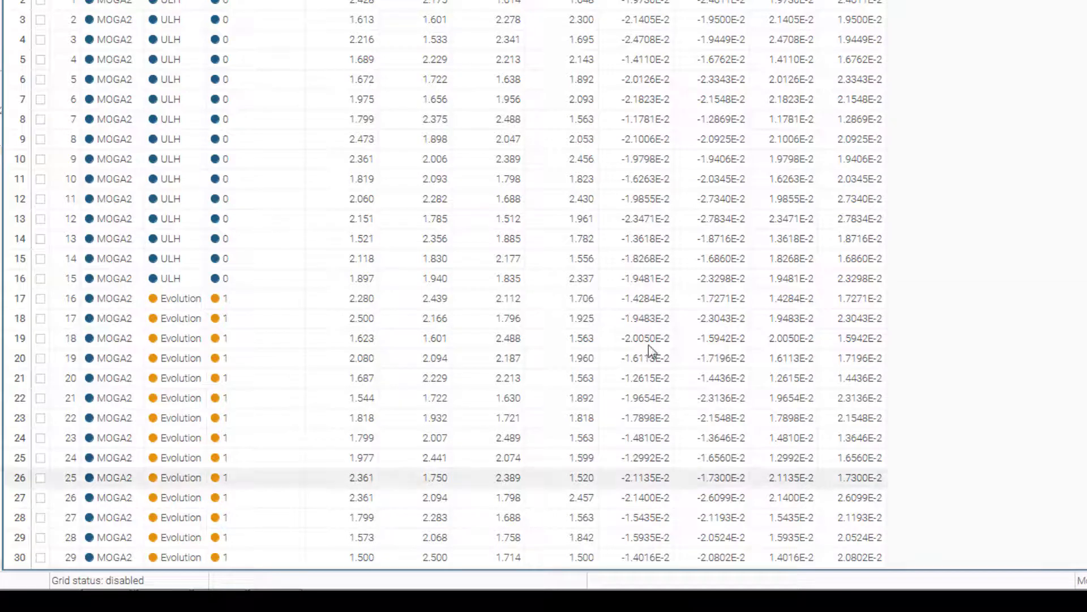
{"action": "right_click", "coordinate": [648, 350]}
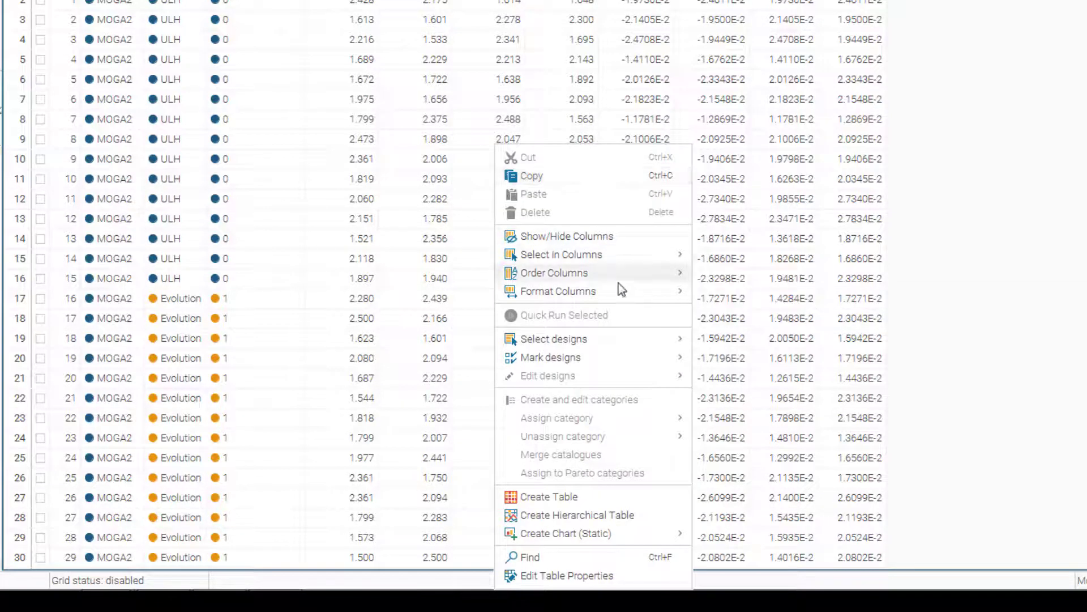
{"action": "mouse_move", "coordinate": [554, 339]}
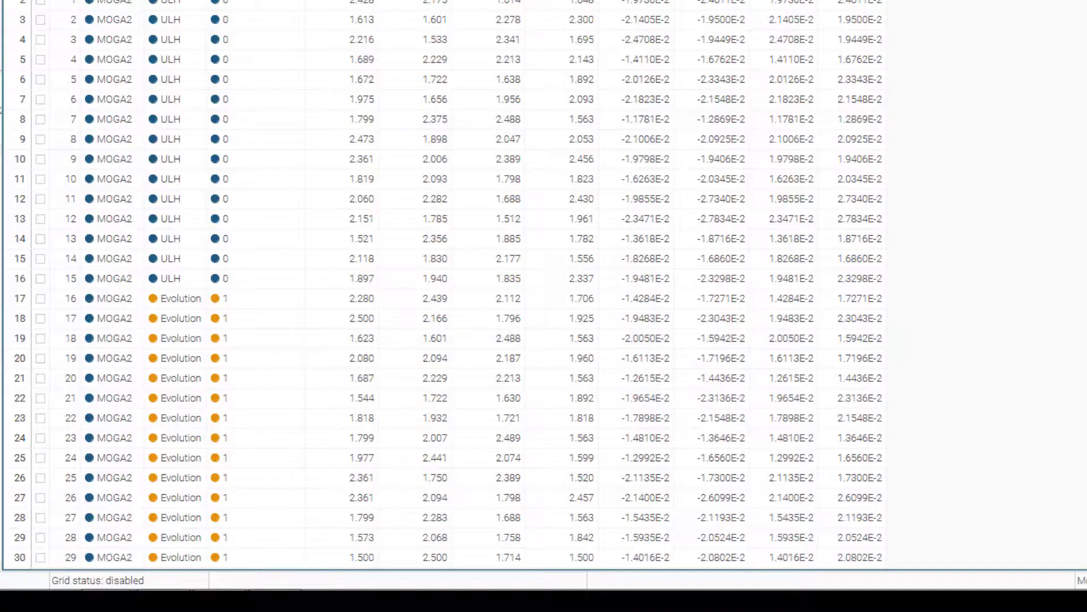
{"action": "left_click", "coordinate": [146, 206]}
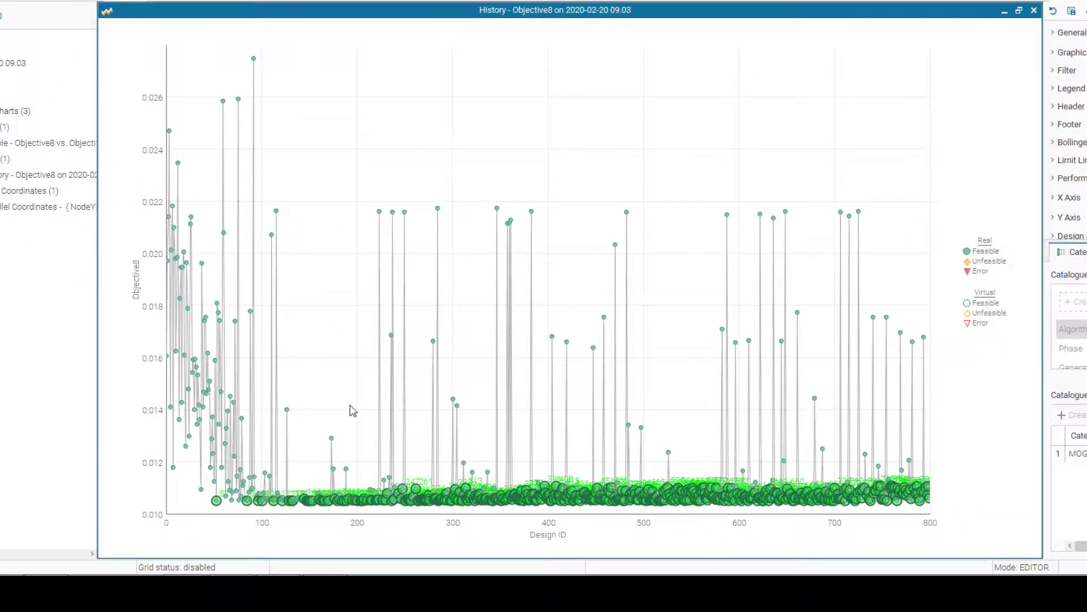
{"action": "left_click", "coordinate": [27, 206]}
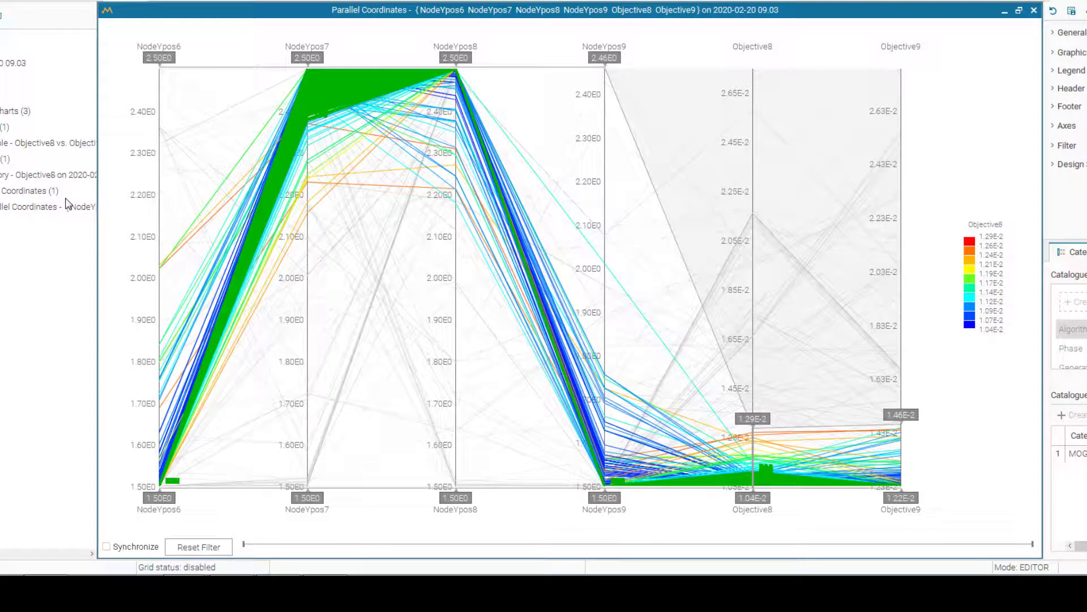
{"action": "mouse_move", "coordinate": [318, 66]}
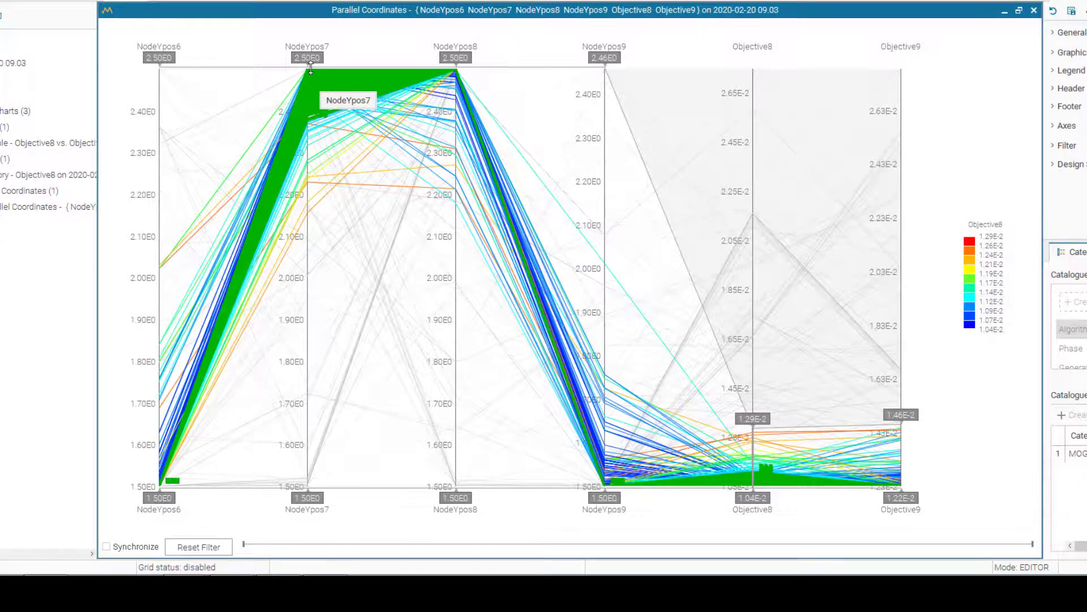
{"action": "mouse_move", "coordinate": [313, 77]}
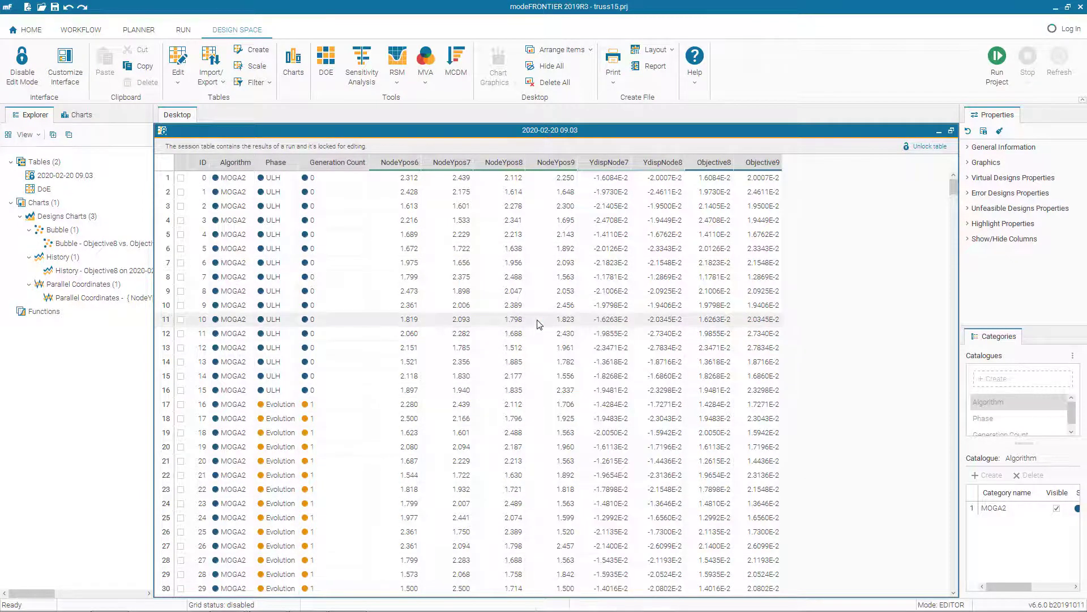
Create a new table from the marked designs named ParetoDesigns.
{"action": "right_click", "coordinate": [539, 324]}
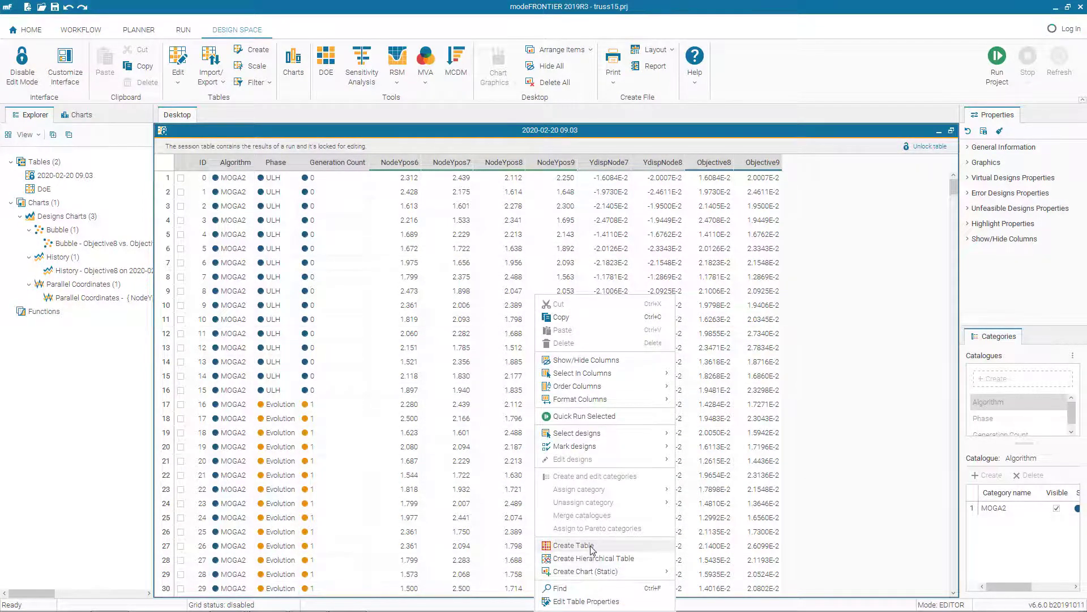
{"action": "left_click", "coordinate": [573, 545]}
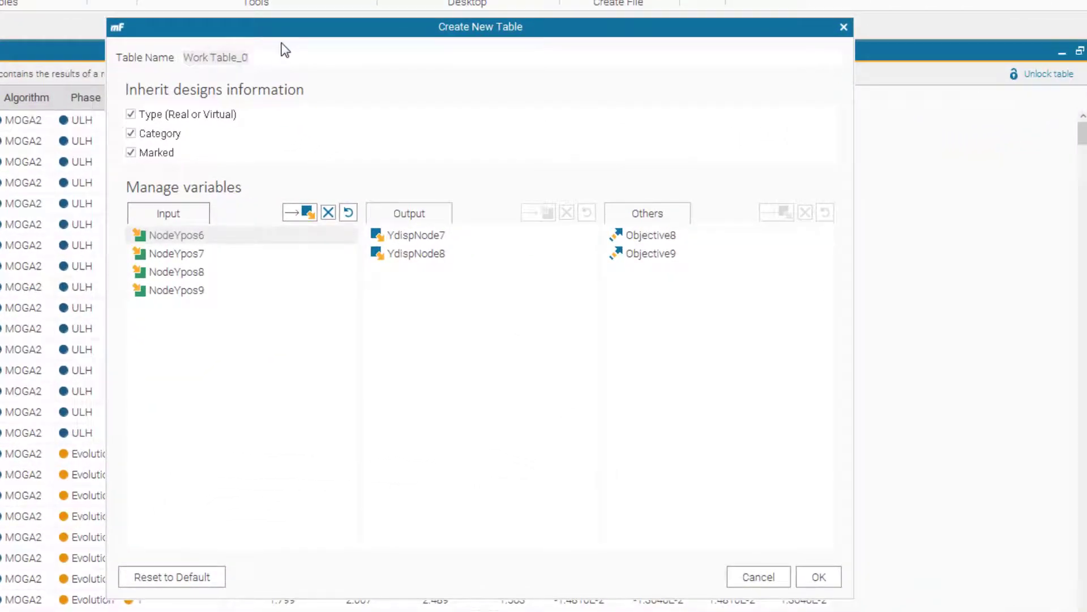
{"action": "type", "text": "ParetoDes"}
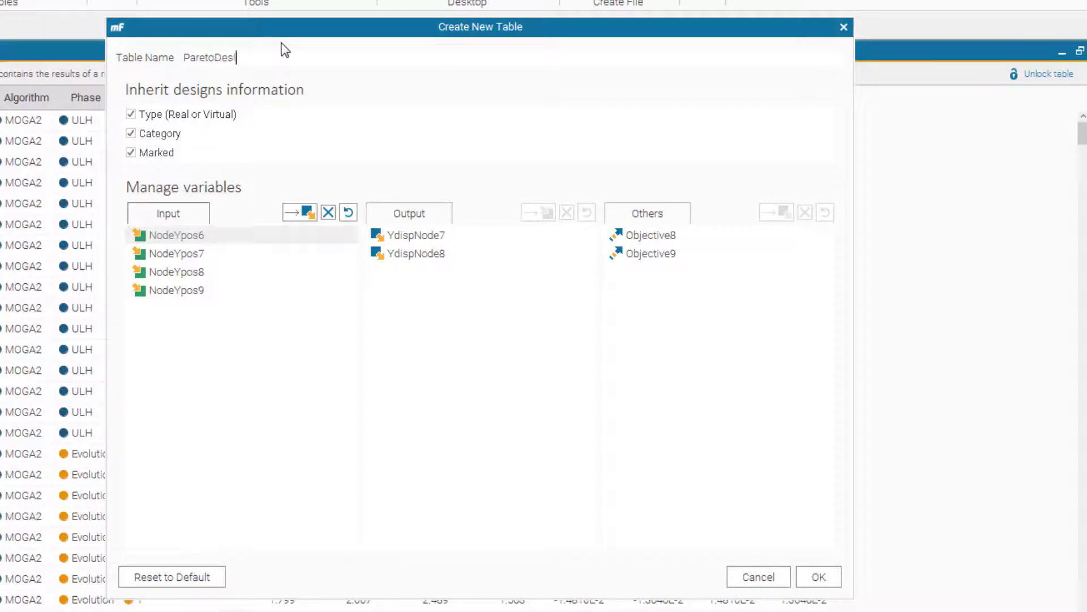
{"action": "type", "text": "igns"}
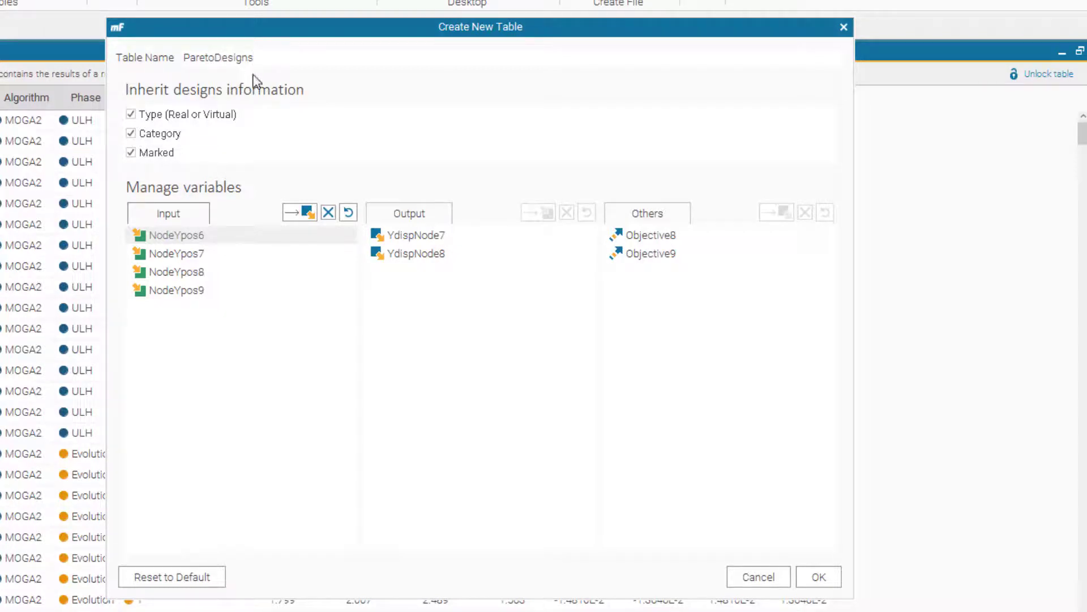
{"action": "left_click", "coordinate": [217, 56]}
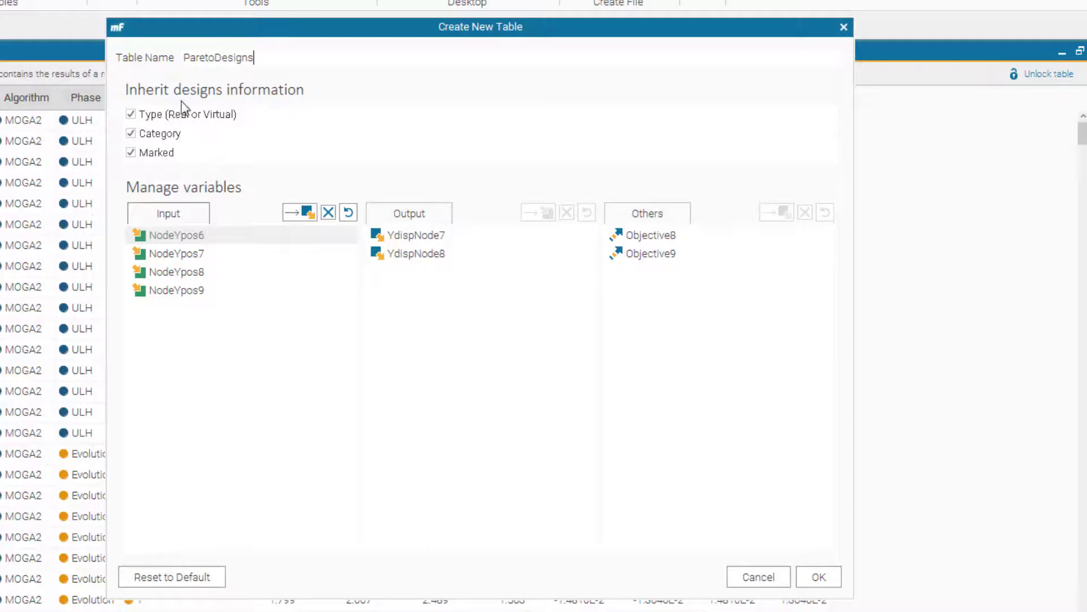
Uncheck Category and Type inheritance and create the ParetoDesigns table.
{"action": "left_click", "coordinate": [130, 153]}
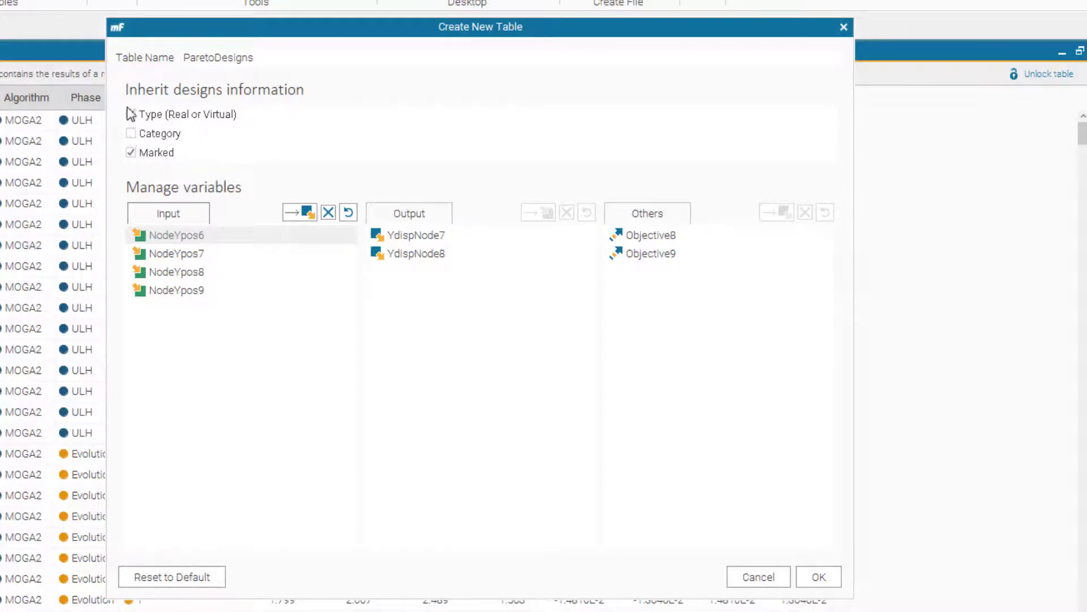
{"action": "left_click", "coordinate": [130, 113]}
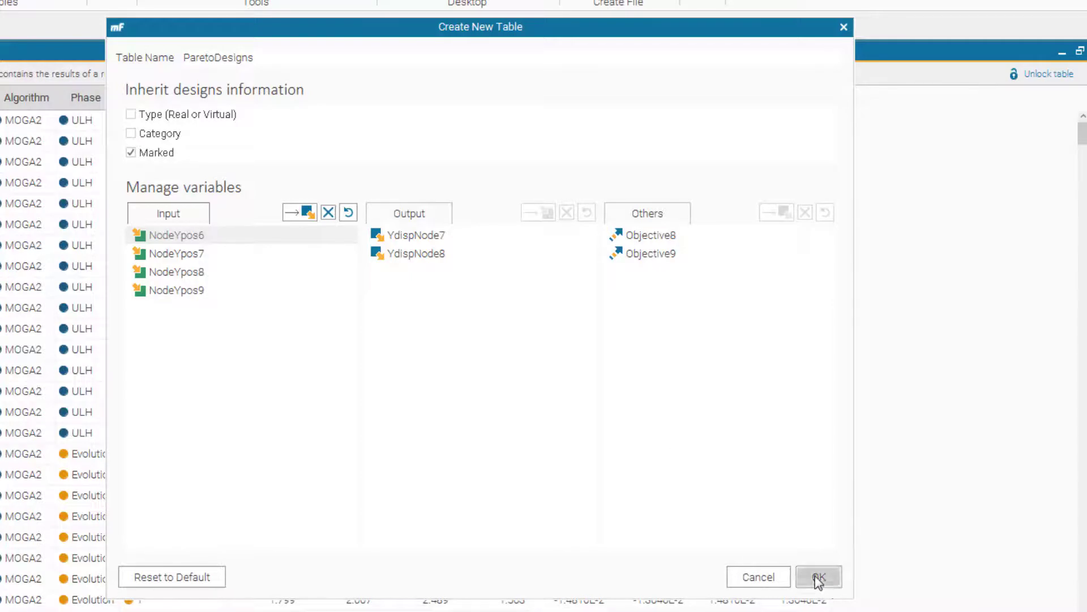
{"action": "left_click", "coordinate": [818, 576]}
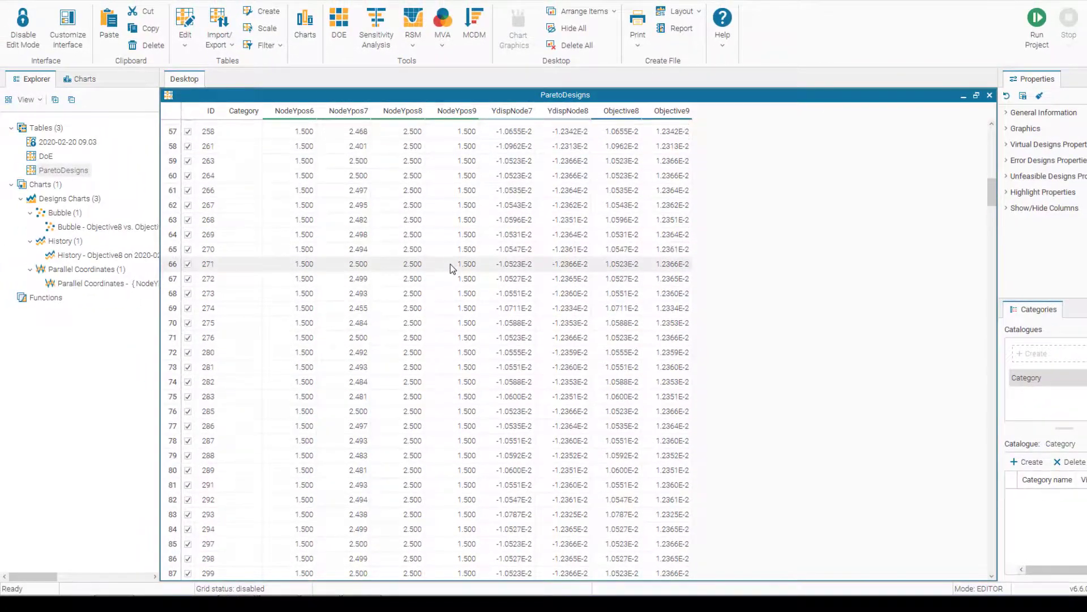
{"action": "scroll", "scroll_direction": "down", "scroll_amount": 3}
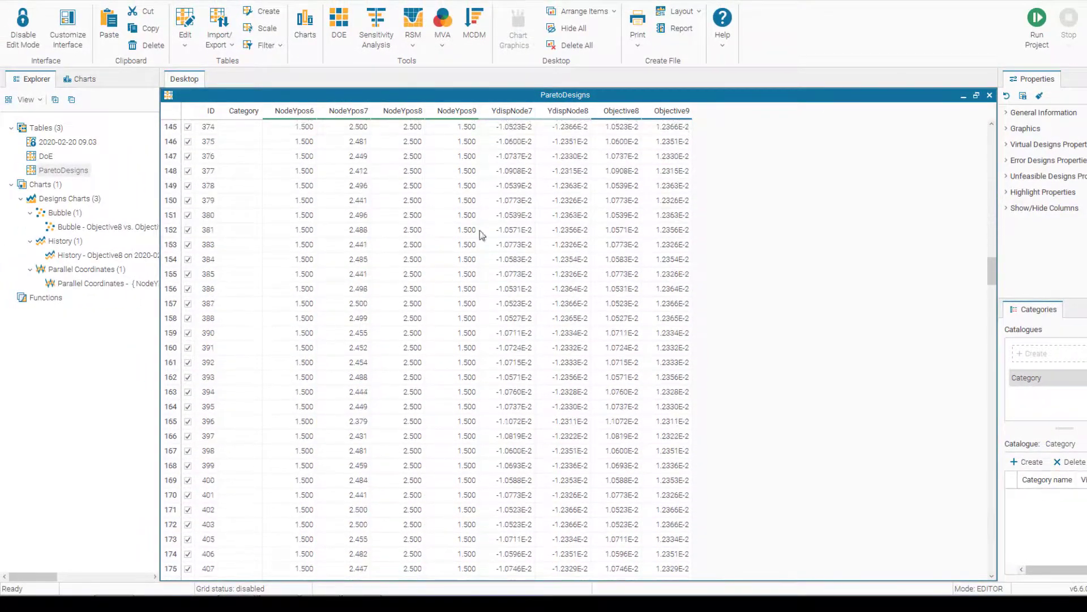
Print the ParetoDesigns table to a Word file named pareto in the modeFrontier folder.
{"action": "right_click", "coordinate": [64, 170]}
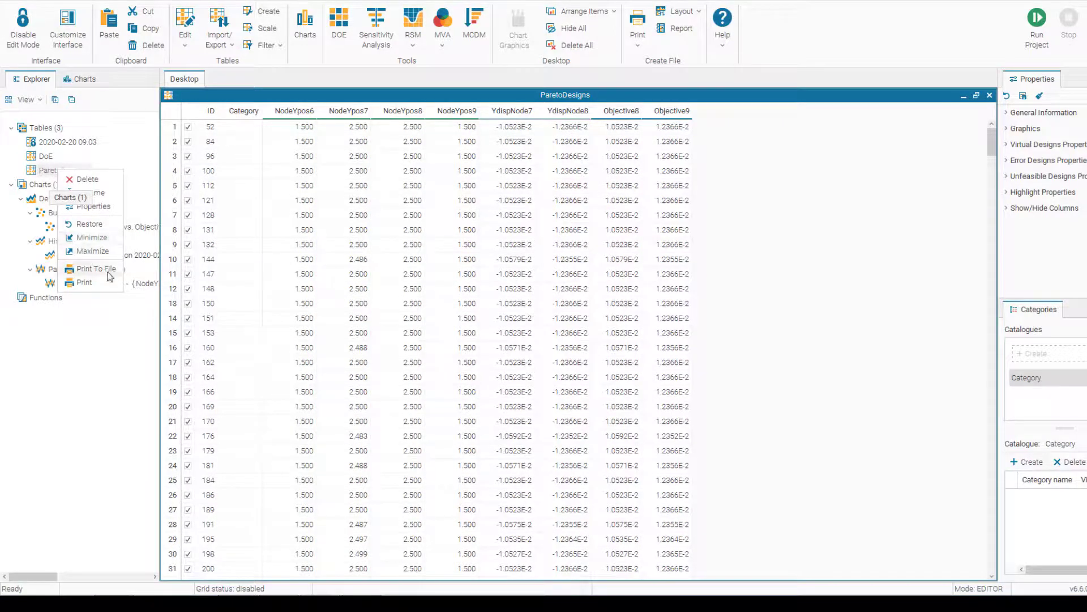
{"action": "left_click", "coordinate": [94, 270]}
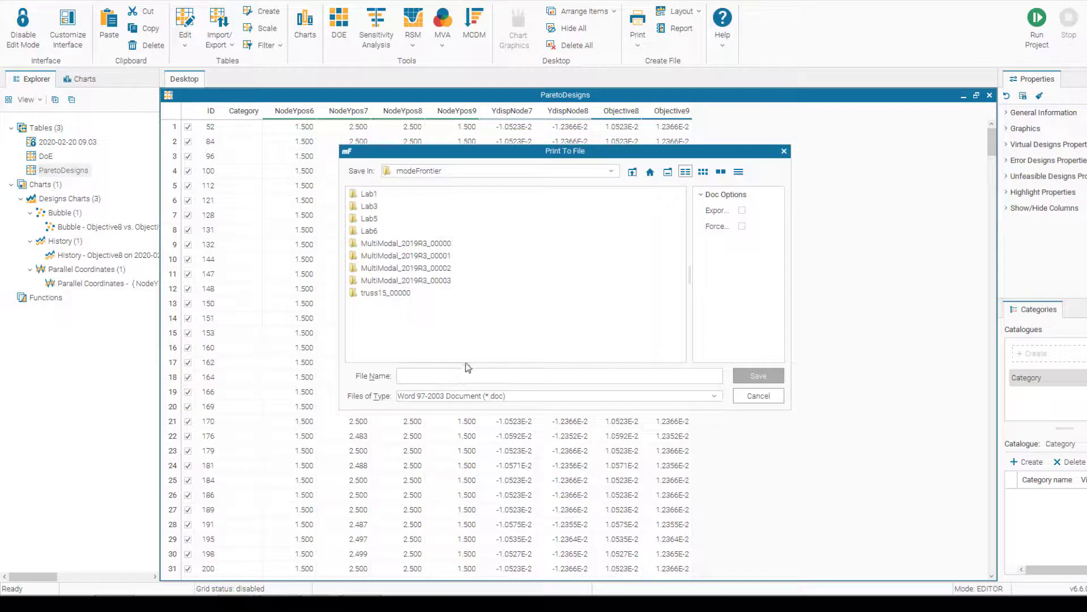
{"action": "type", "text": "pareto"}
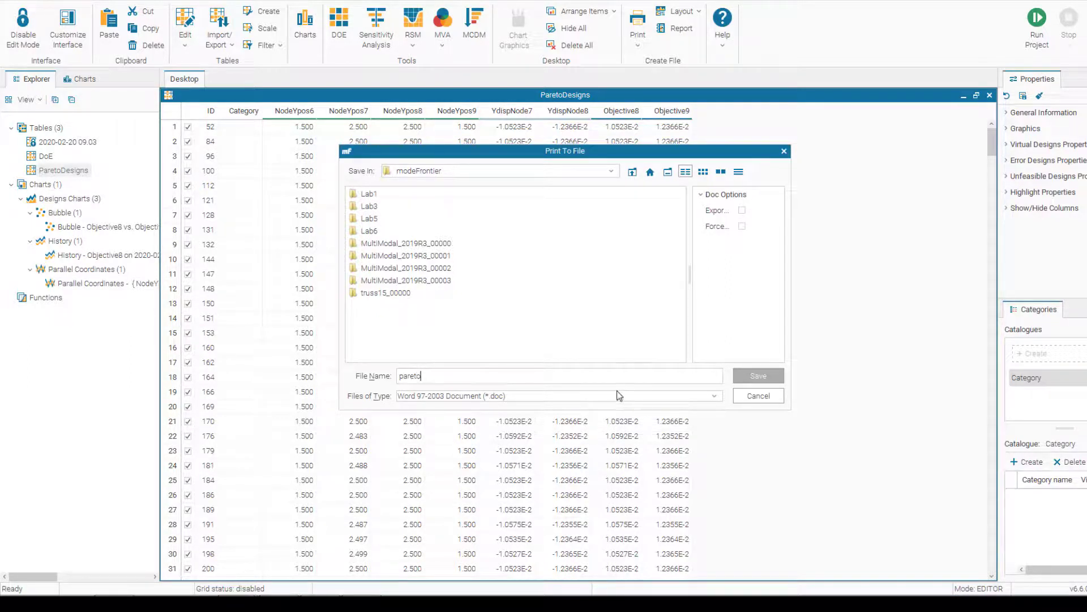
{"action": "left_click", "coordinate": [758, 375]}
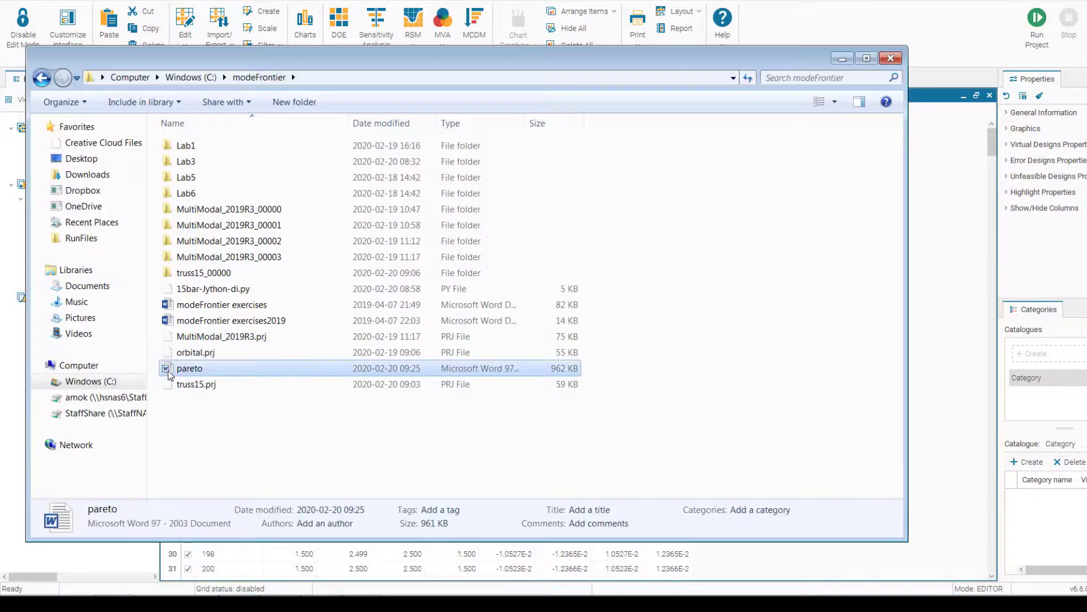
Scroll through pareto.doc's 14-page designs table in Word, then show truss15's workflow again.
{"action": "double_click", "coordinate": [189, 369]}
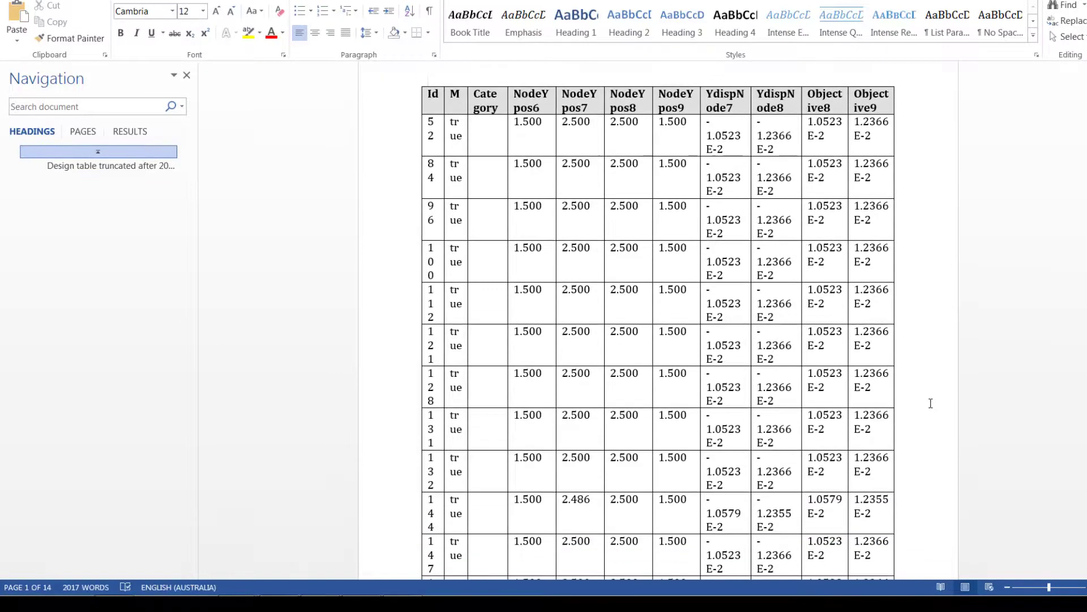
{"action": "scroll", "scroll_direction": "down", "scroll_amount": 3}
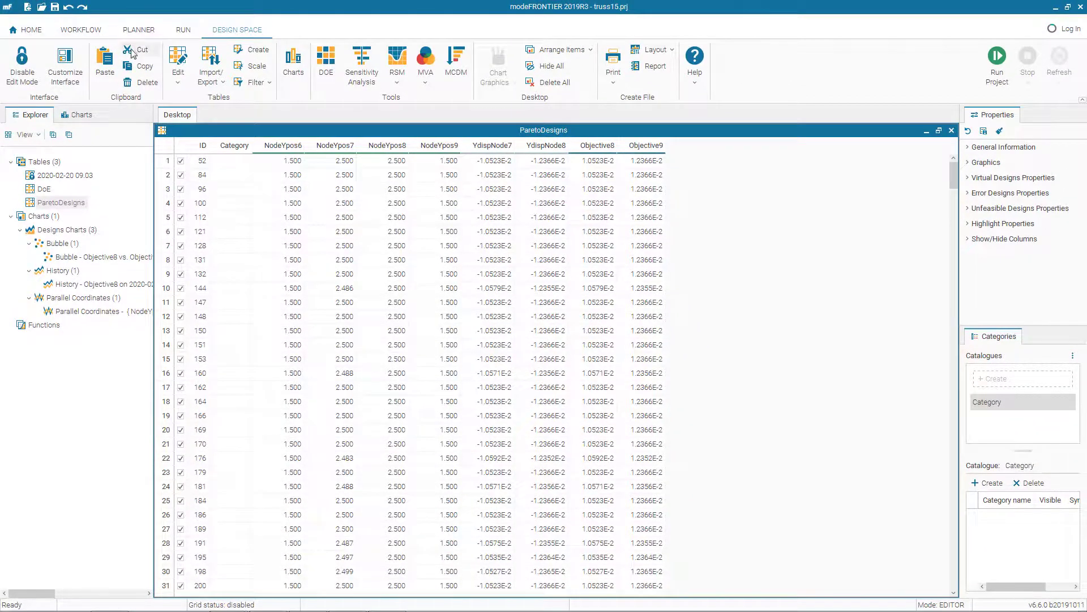
{"action": "left_click", "coordinate": [80, 29]}
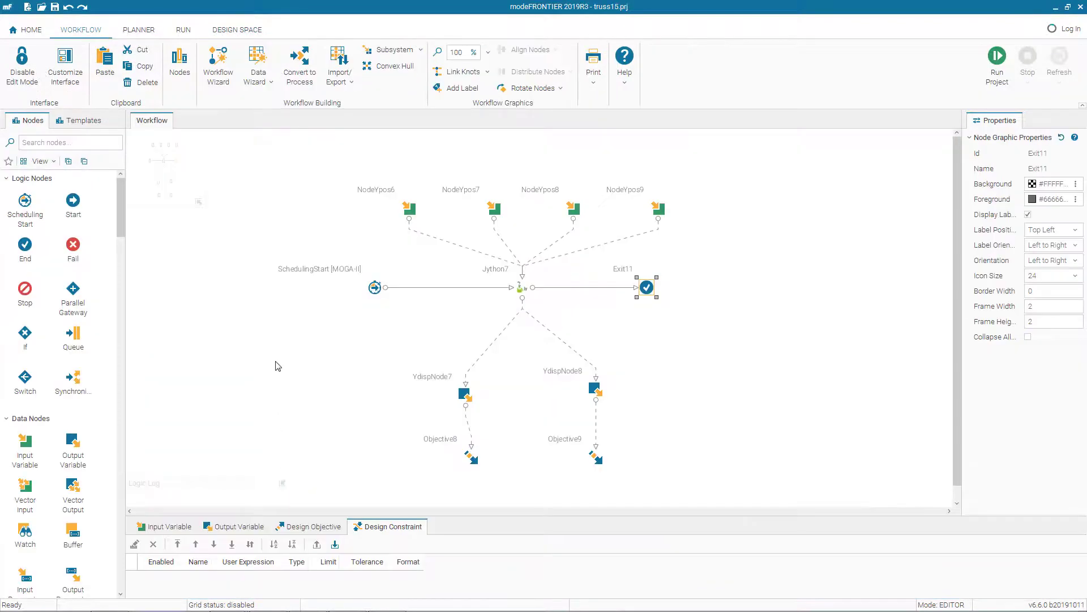